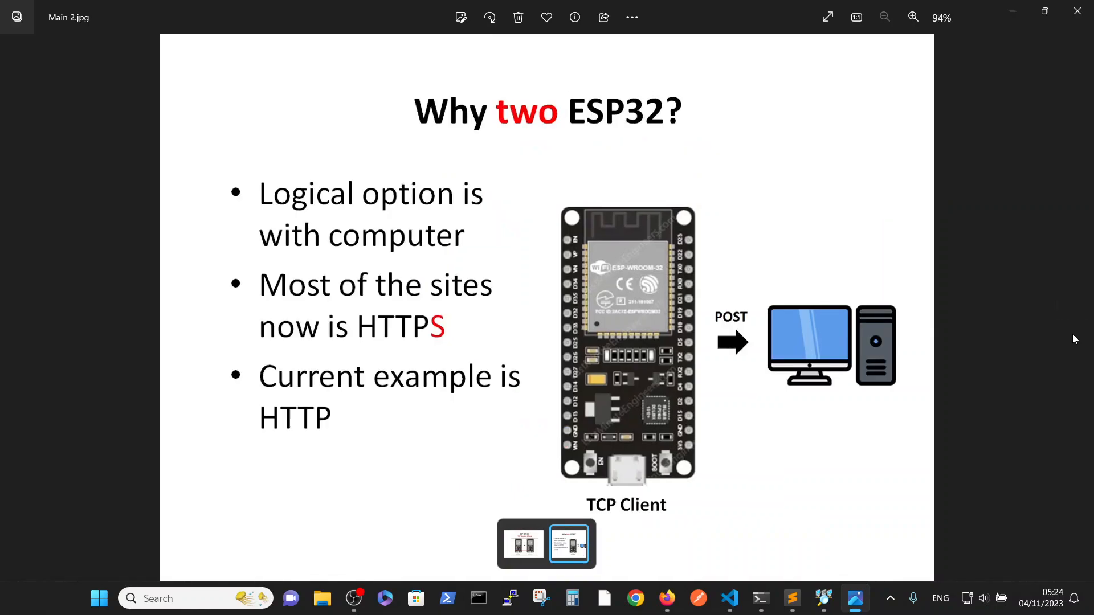
{"action": "mouse_move", "coordinate": [633, 221]}
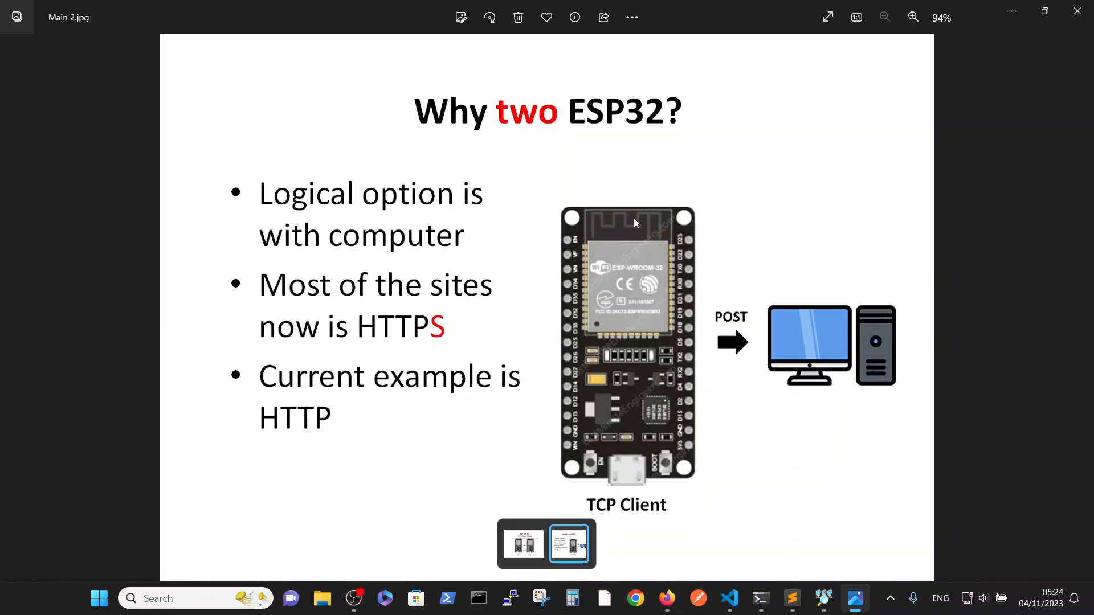
{"action": "mouse_move", "coordinate": [635, 208]}
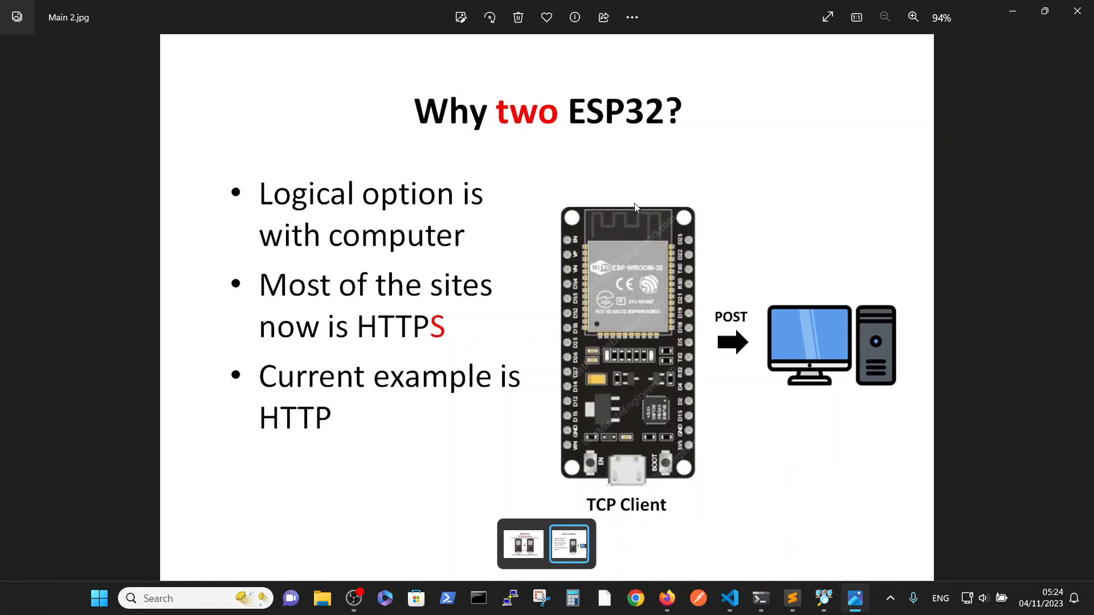
{"action": "mouse_move", "coordinate": [740, 194]}
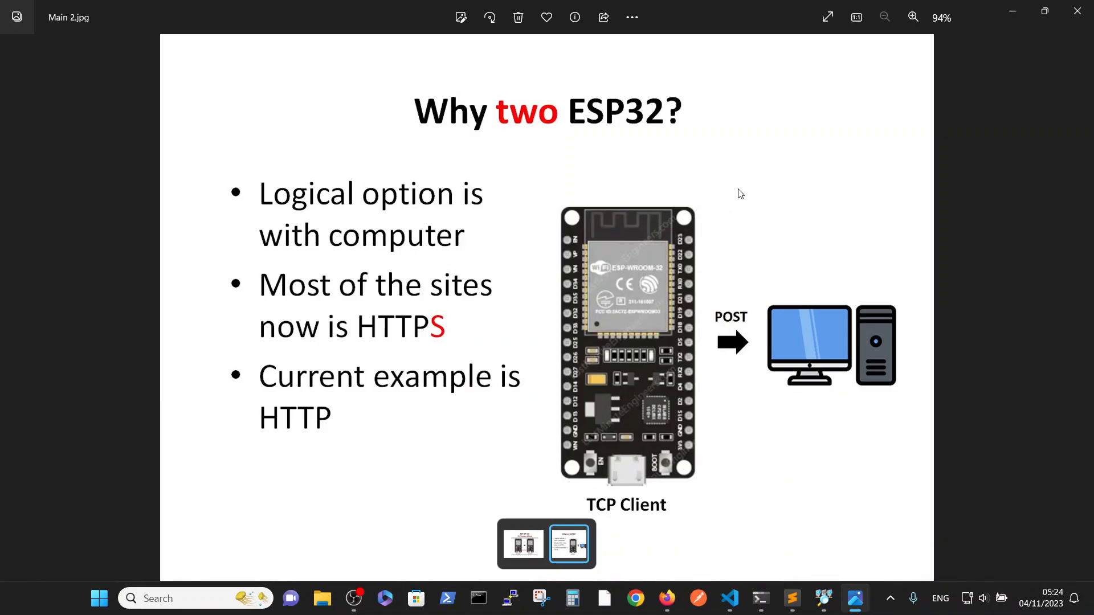
{"action": "mouse_move", "coordinate": [663, 156]}
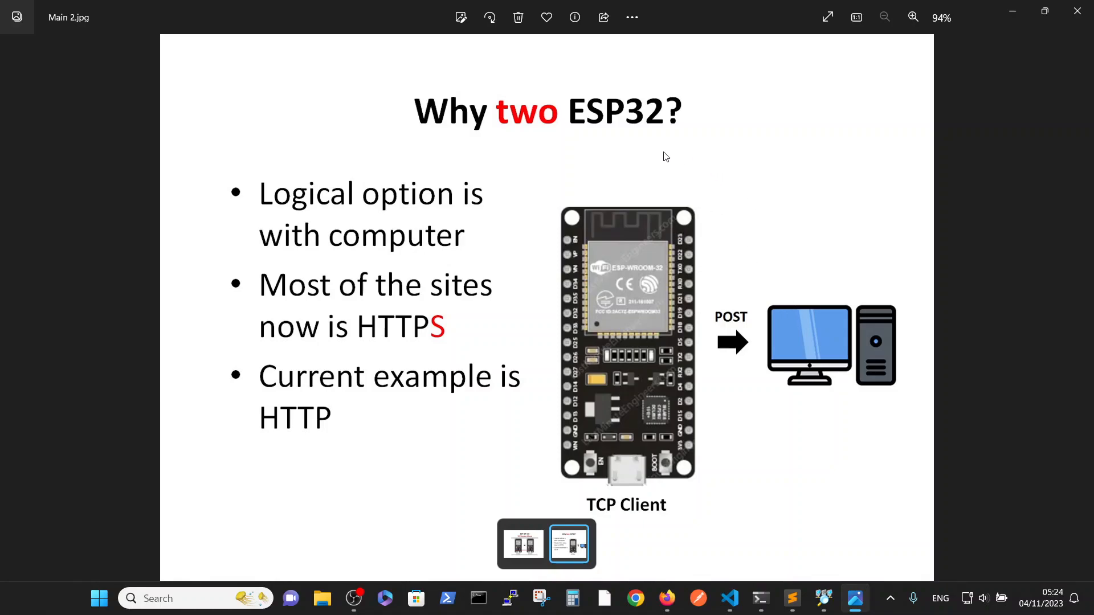
{"action": "mouse_move", "coordinate": [687, 531]}
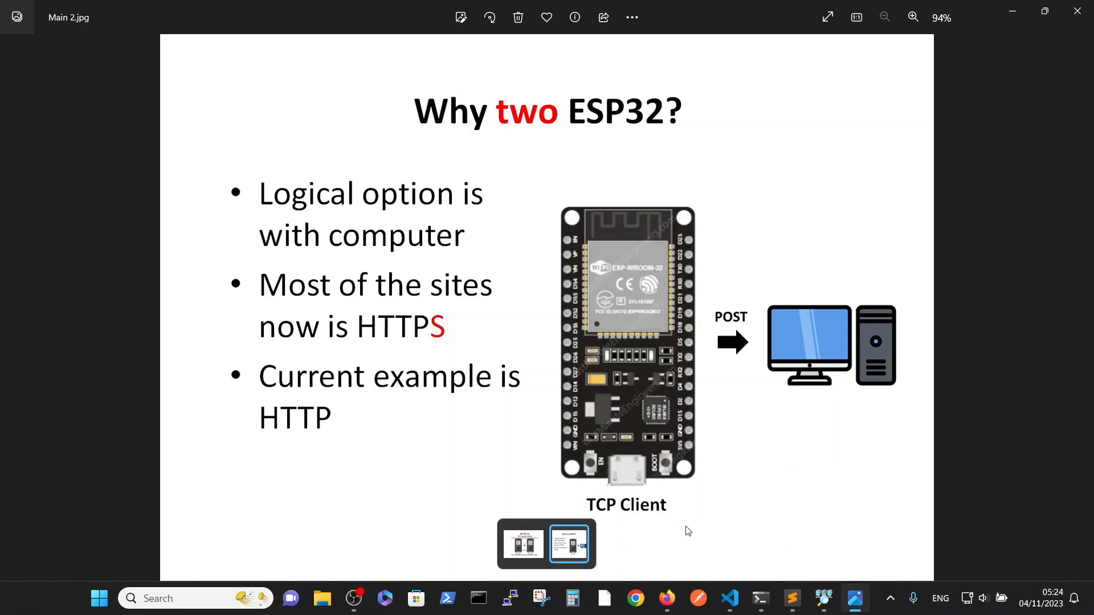
{"action": "mouse_move", "coordinate": [746, 371]}
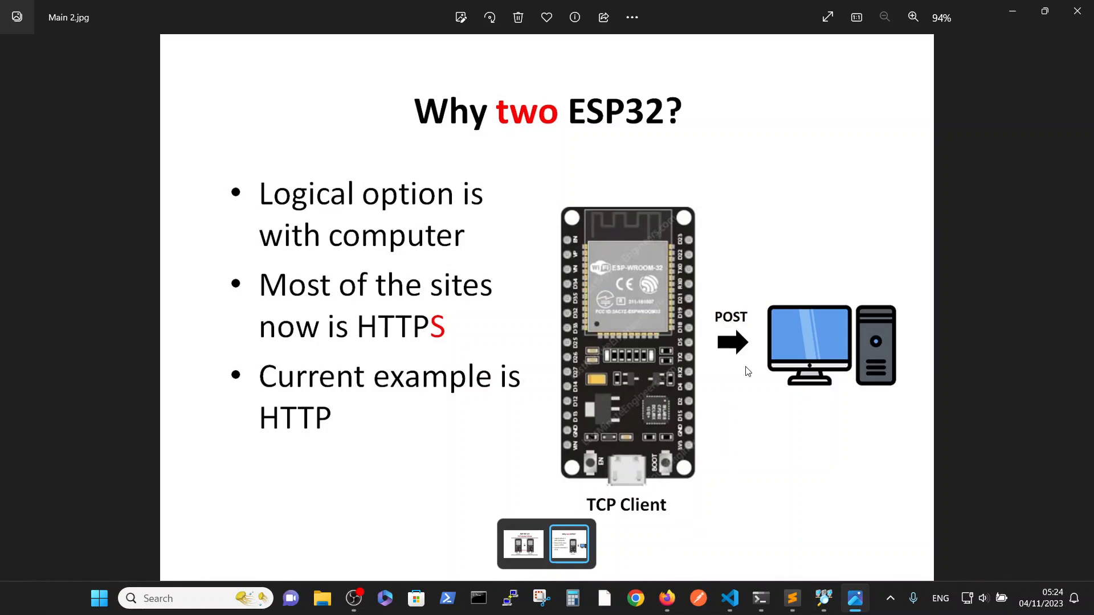
{"action": "mouse_move", "coordinate": [890, 431]}
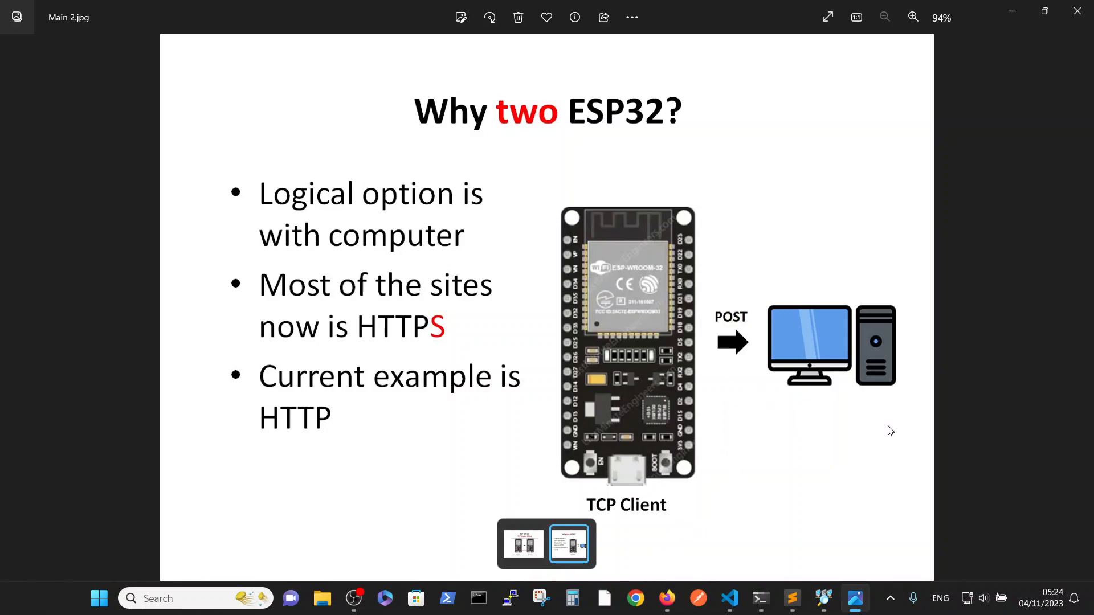
{"action": "mouse_move", "coordinate": [896, 457]}
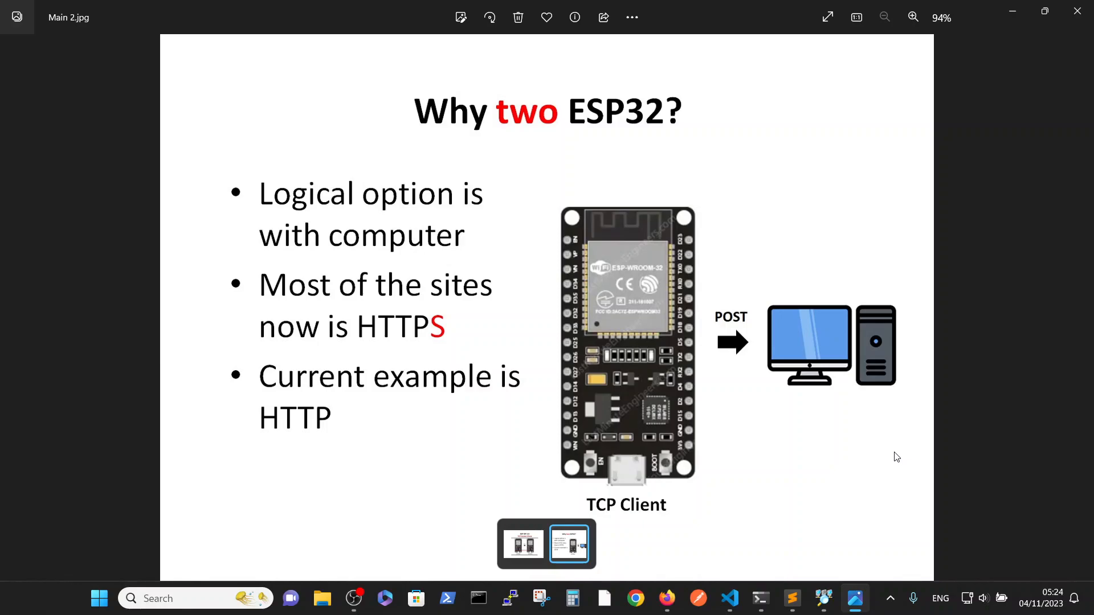
{"action": "mouse_move", "coordinate": [846, 450]}
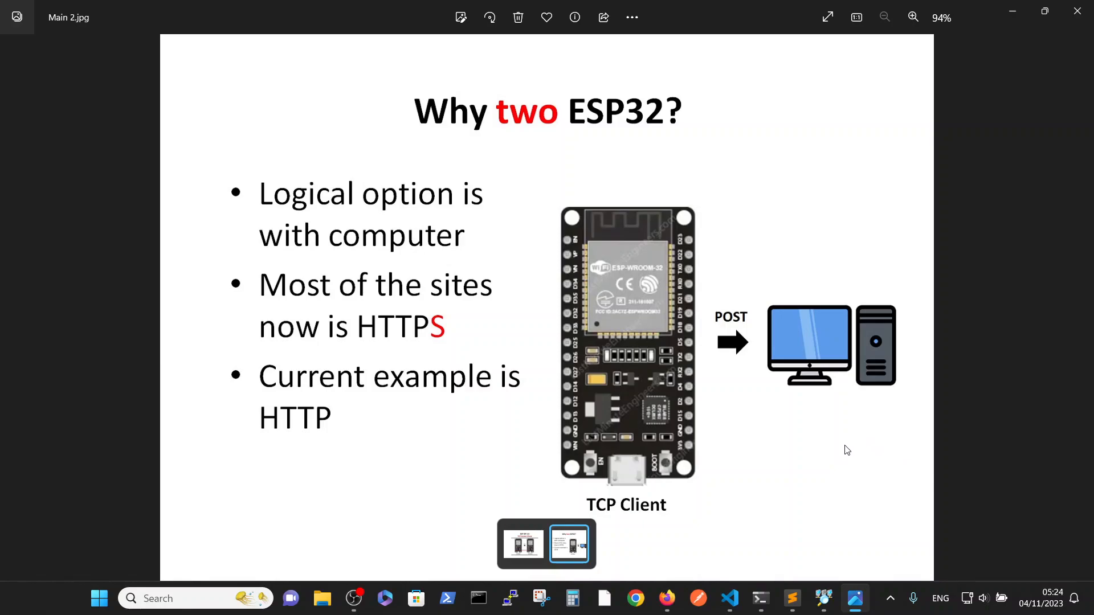
{"action": "mouse_move", "coordinate": [864, 453]}
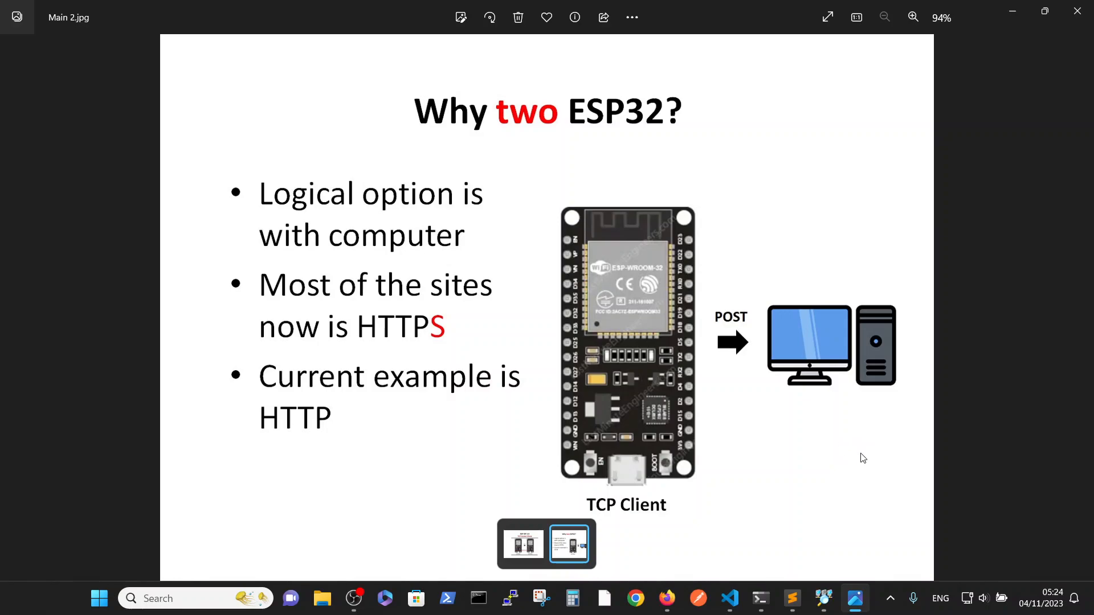
{"action": "mouse_move", "coordinate": [806, 417]}
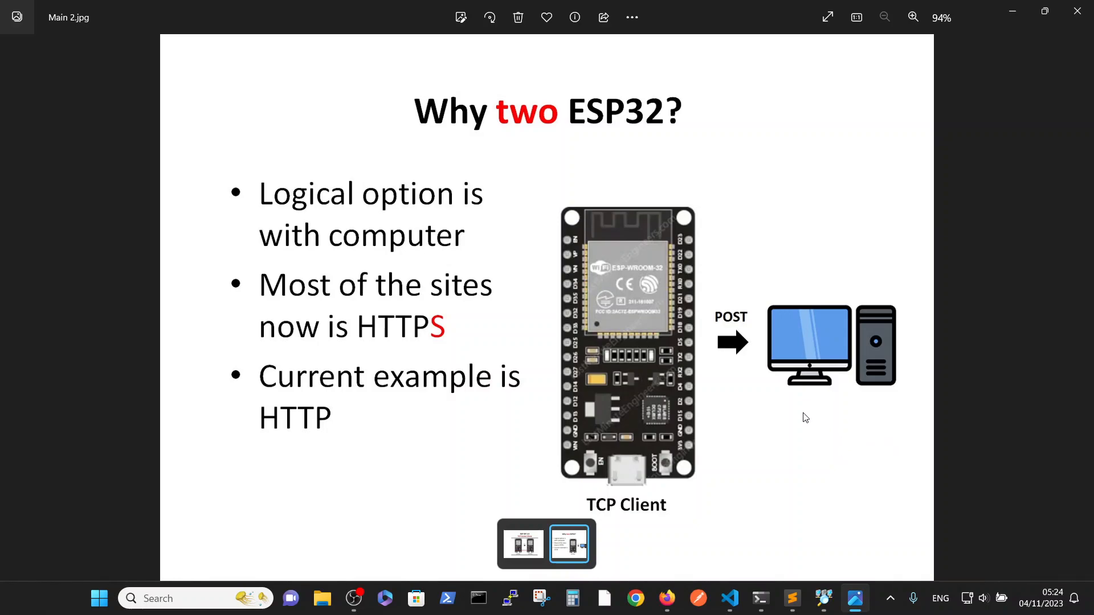
{"action": "mouse_move", "coordinate": [411, 340]}
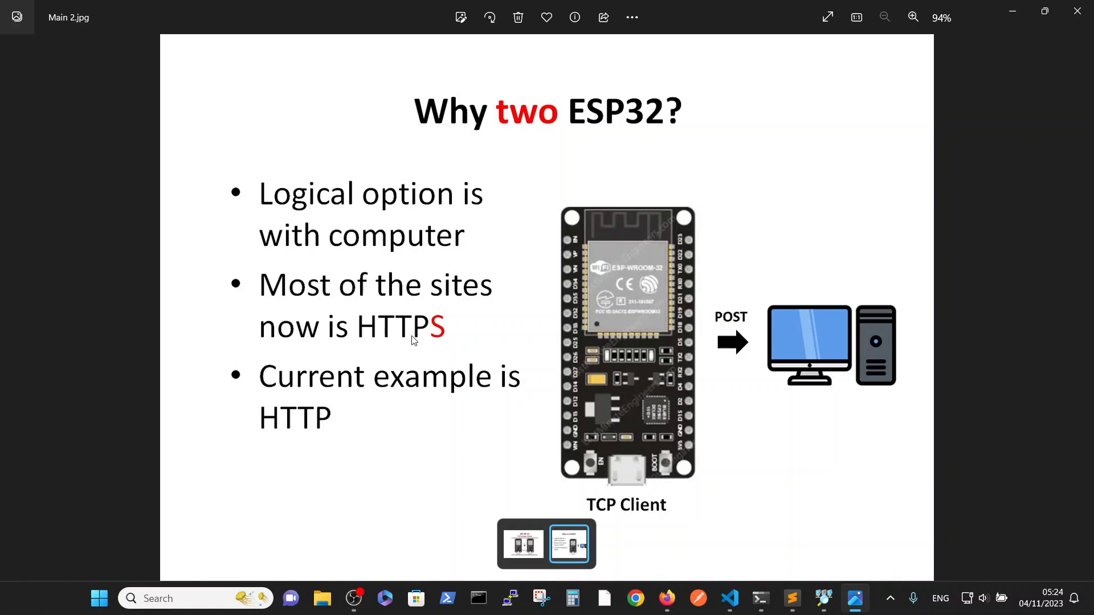
{"action": "mouse_move", "coordinate": [457, 350]}
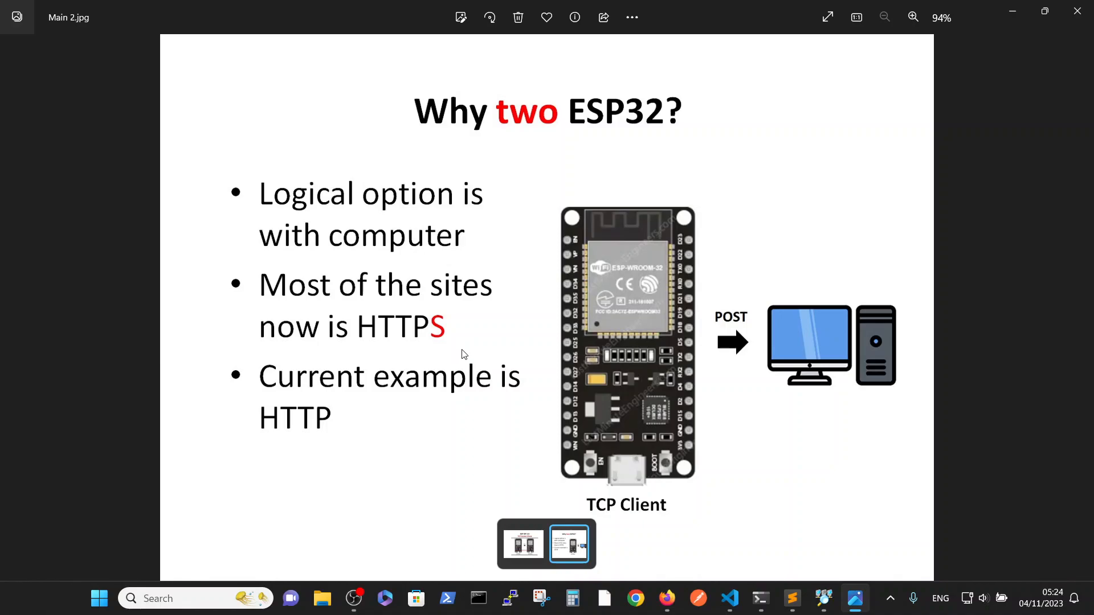
{"action": "mouse_move", "coordinate": [278, 445]}
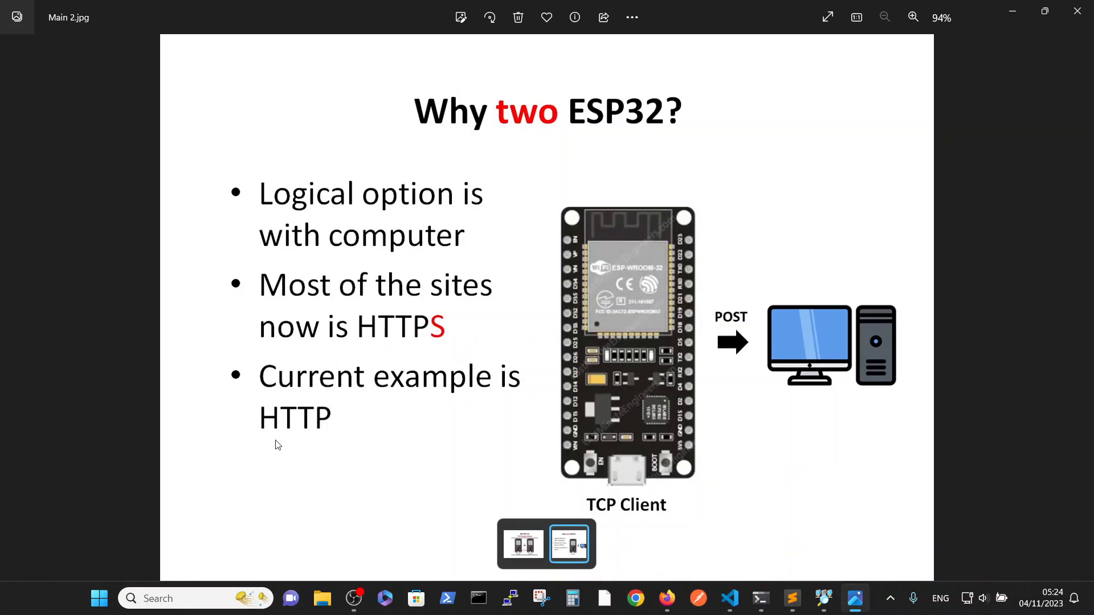
{"action": "mouse_move", "coordinate": [348, 450]}
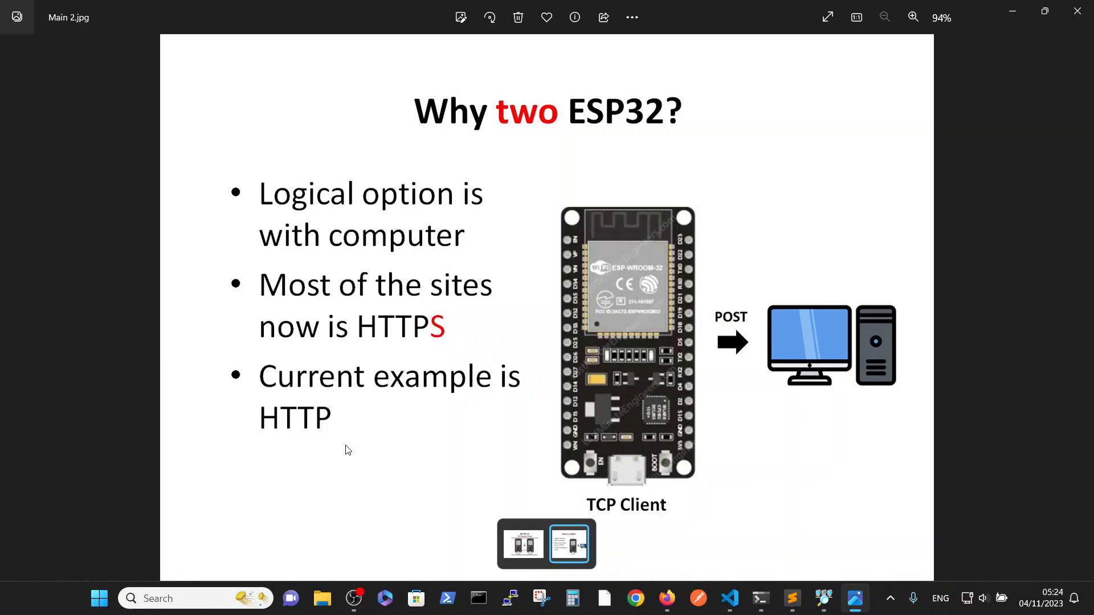
{"action": "mouse_move", "coordinate": [352, 457]}
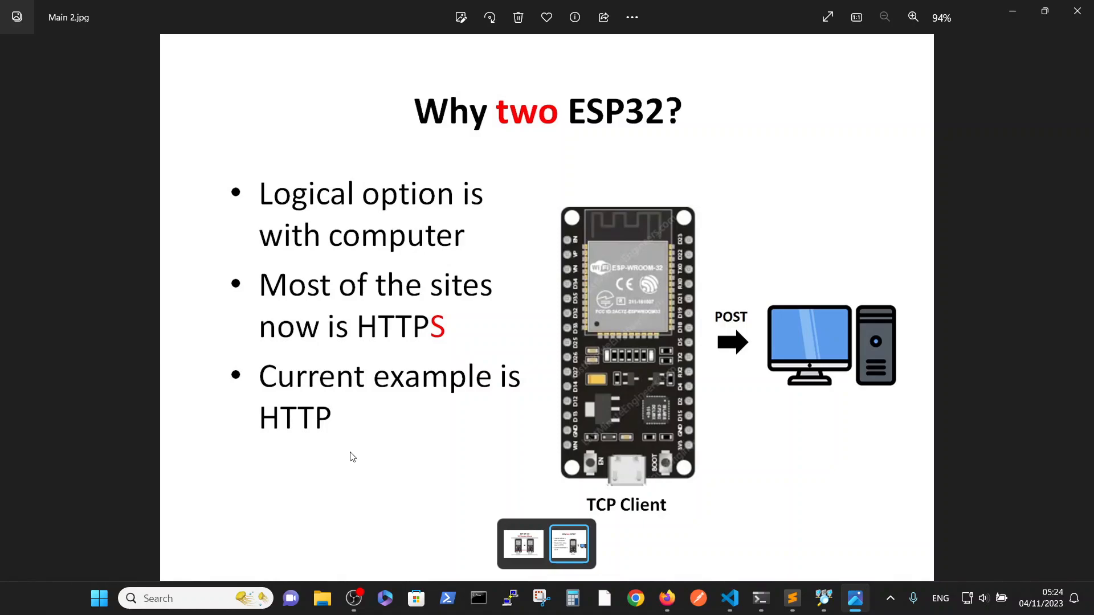
{"action": "mouse_move", "coordinate": [699, 478]}
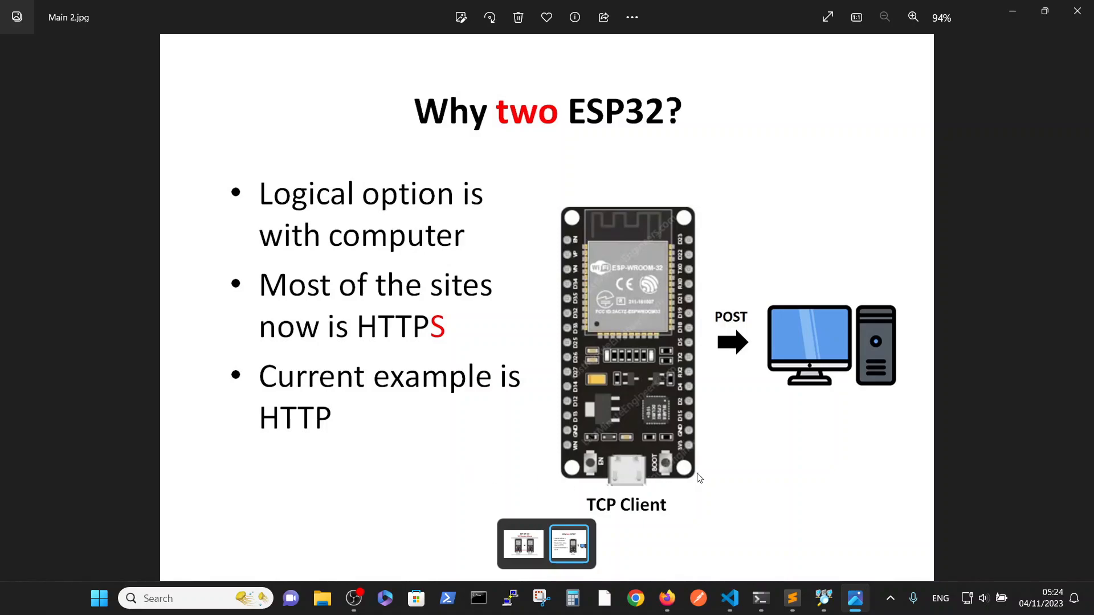
{"action": "mouse_move", "coordinate": [780, 445]}
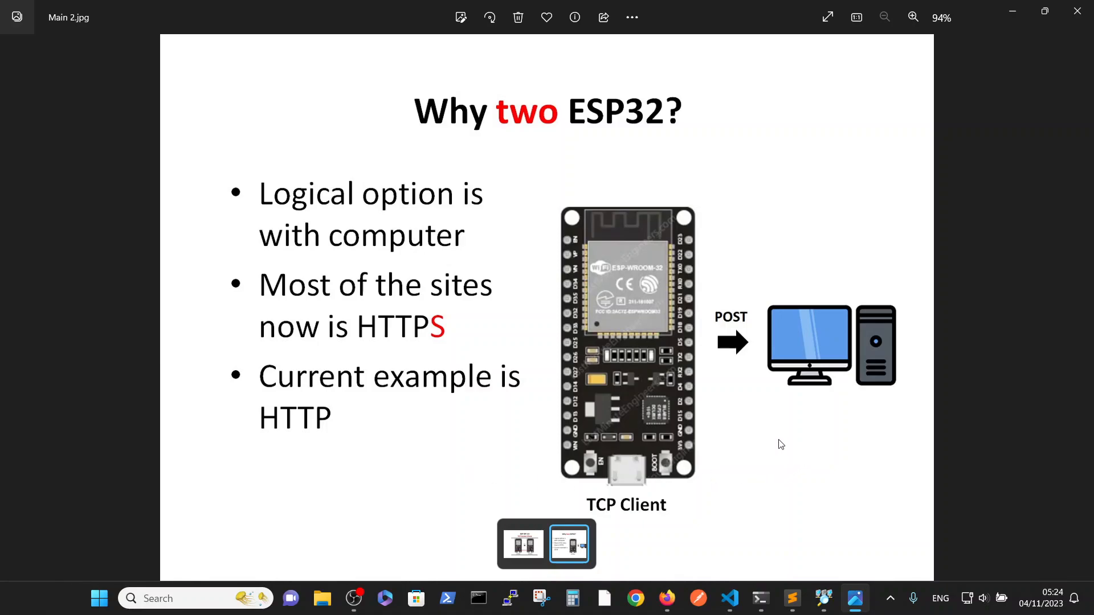
{"action": "mouse_move", "coordinate": [843, 414]}
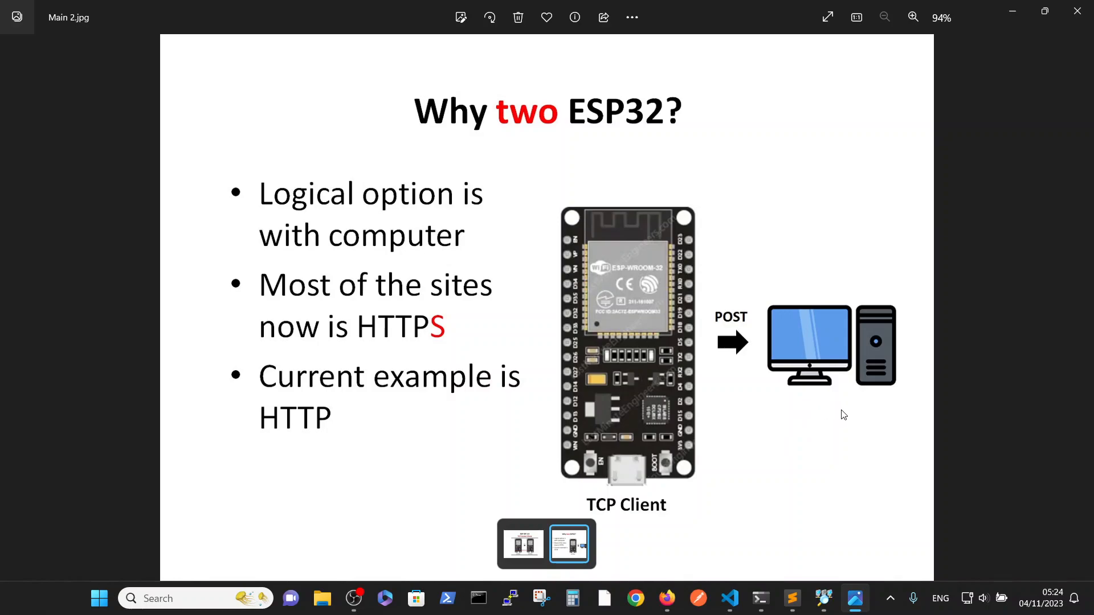
{"action": "mouse_move", "coordinate": [871, 415]}
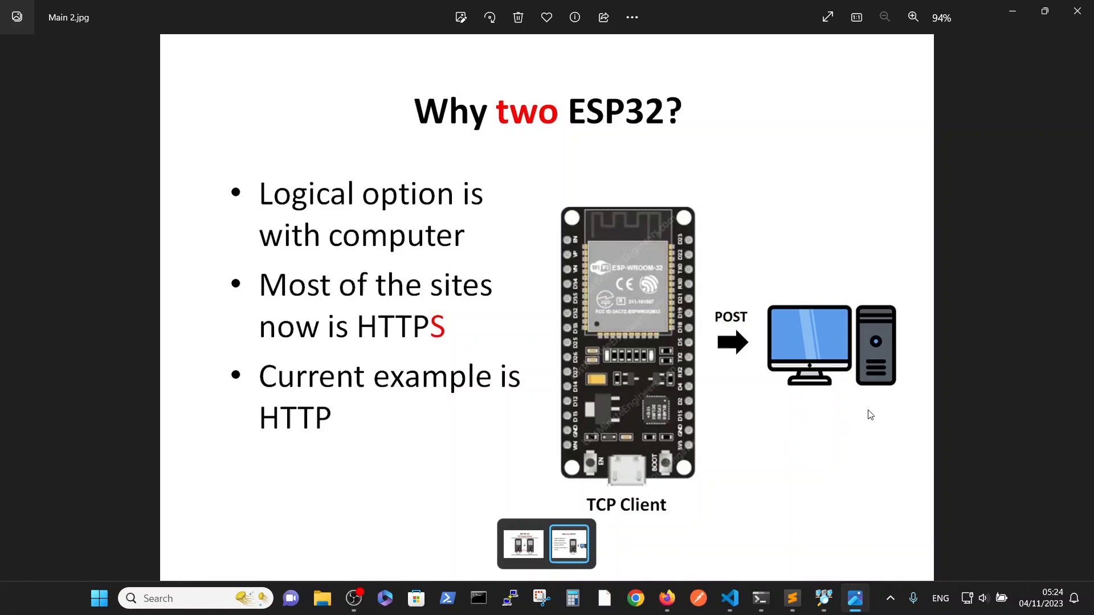
{"action": "mouse_move", "coordinate": [841, 425]}
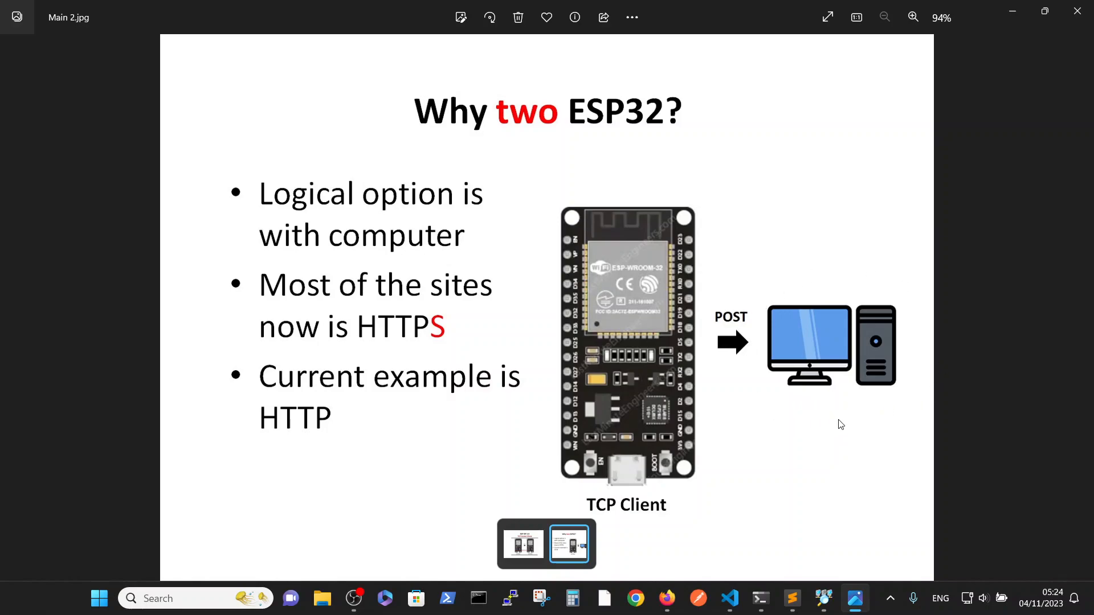
{"action": "mouse_move", "coordinate": [885, 412]}
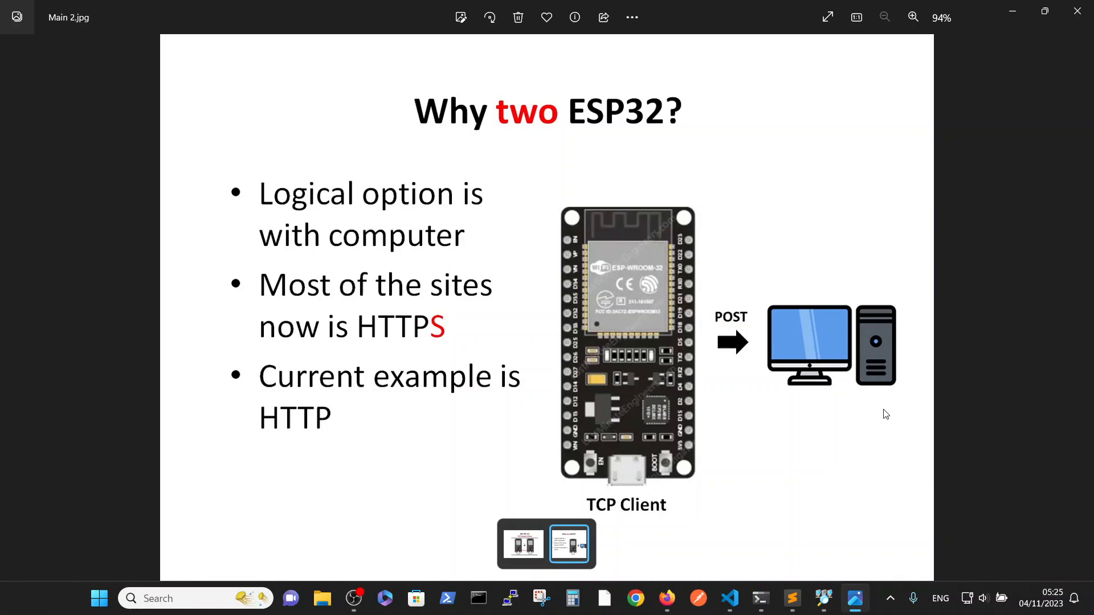
{"action": "mouse_move", "coordinate": [846, 430]}
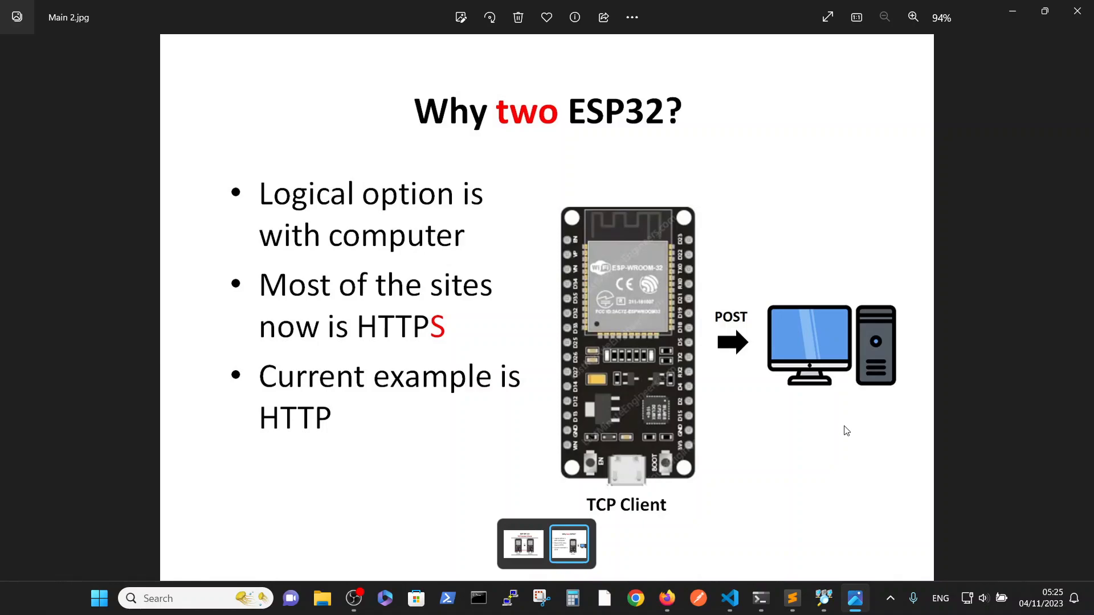
{"action": "mouse_move", "coordinate": [790, 249]}
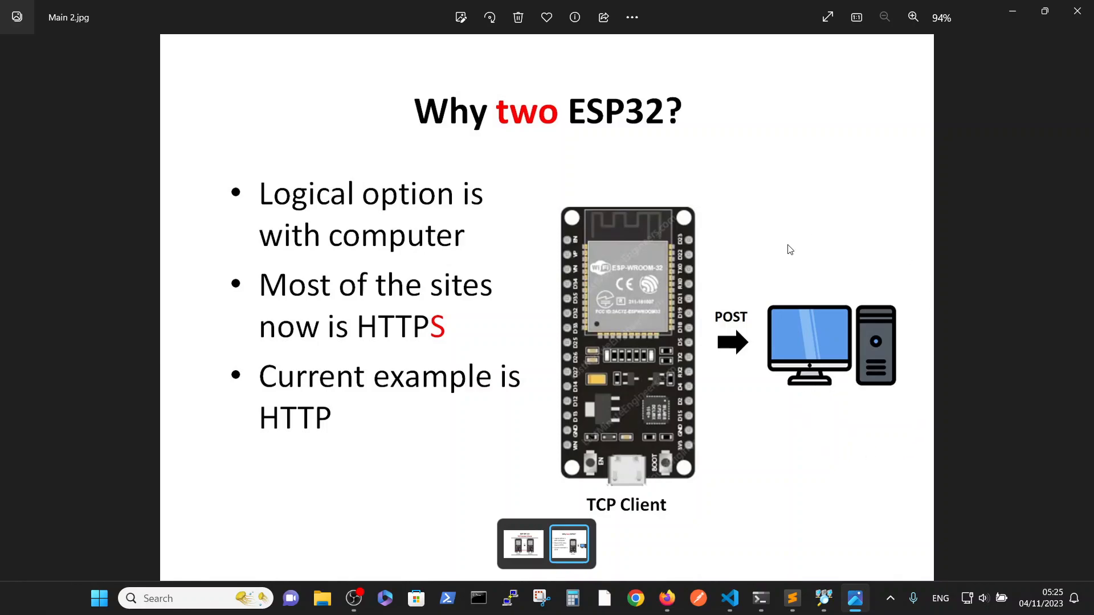
{"action": "mouse_move", "coordinate": [847, 189]}
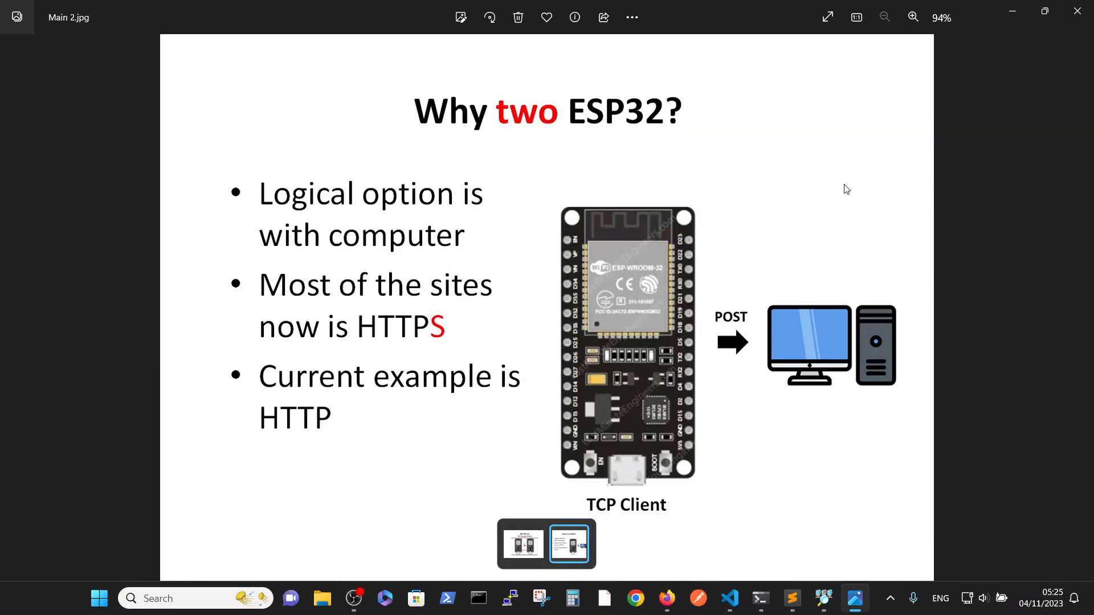
{"action": "mouse_move", "coordinate": [842, 194]}
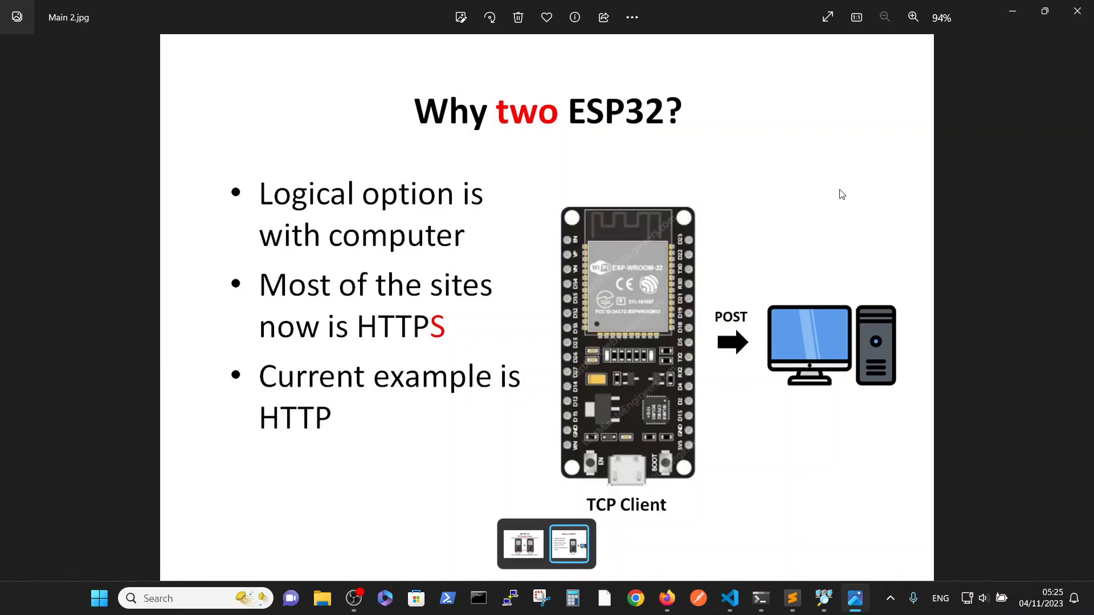
{"action": "mouse_move", "coordinate": [755, 496]}
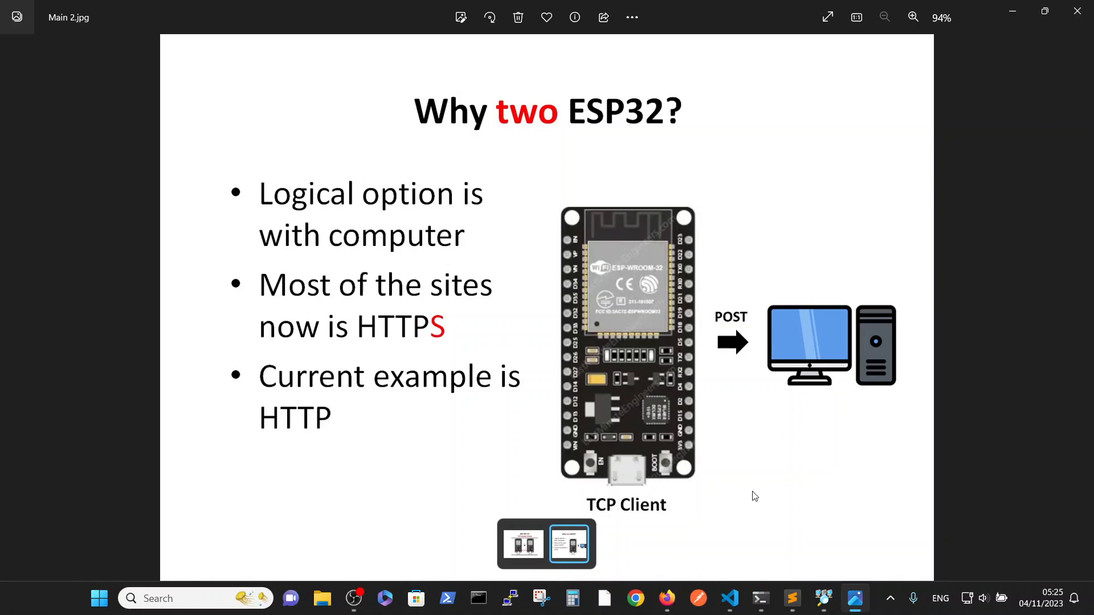
- Bring the lwIP sockets documentation forward in Firefox and scroll through it
{"action": "left_click", "coordinate": [666, 598]}
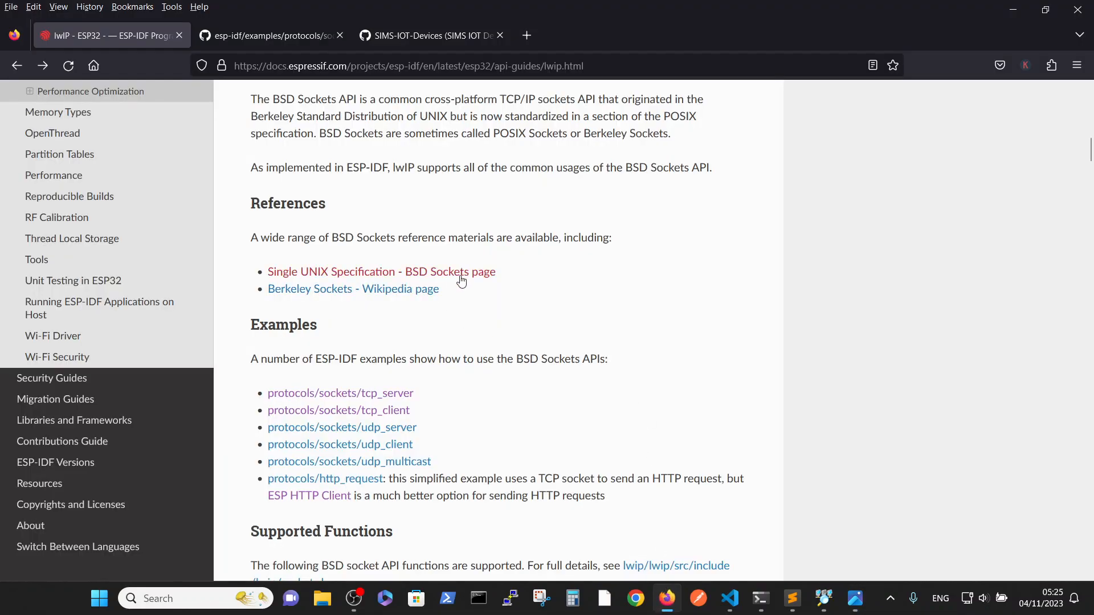
{"action": "scroll", "scroll_direction": "up", "scroll_amount": 3}
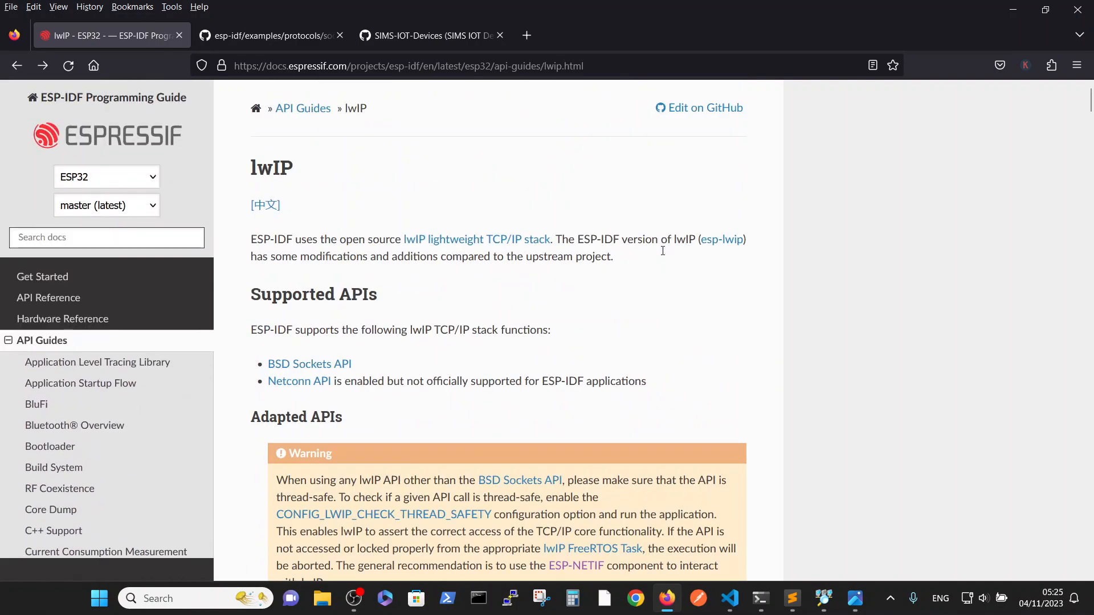
{"action": "mouse_move", "coordinate": [805, 270]}
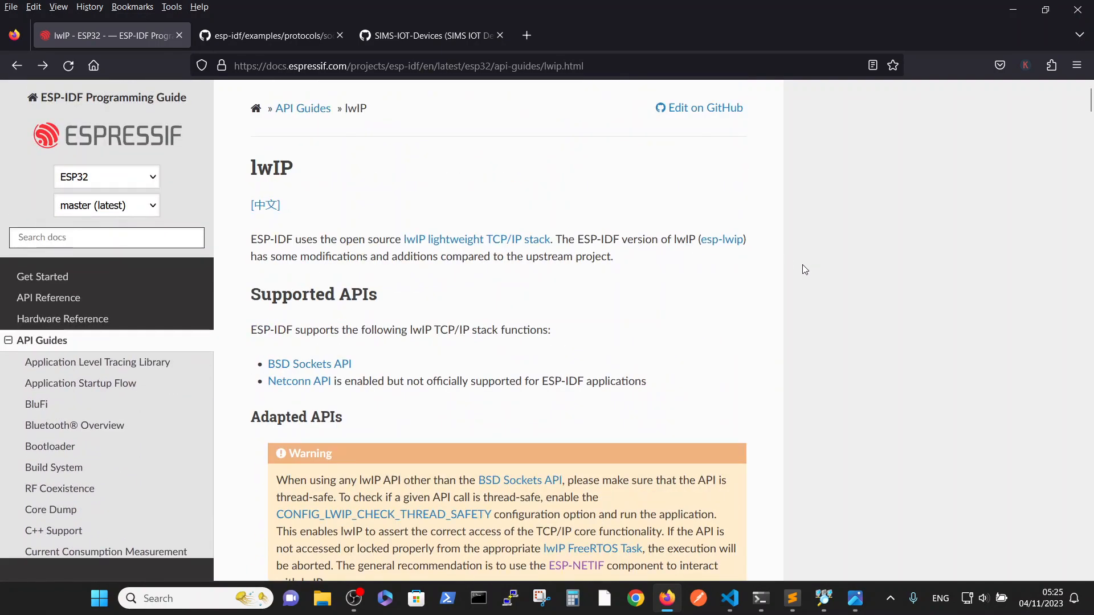
{"action": "mouse_move", "coordinate": [799, 288]}
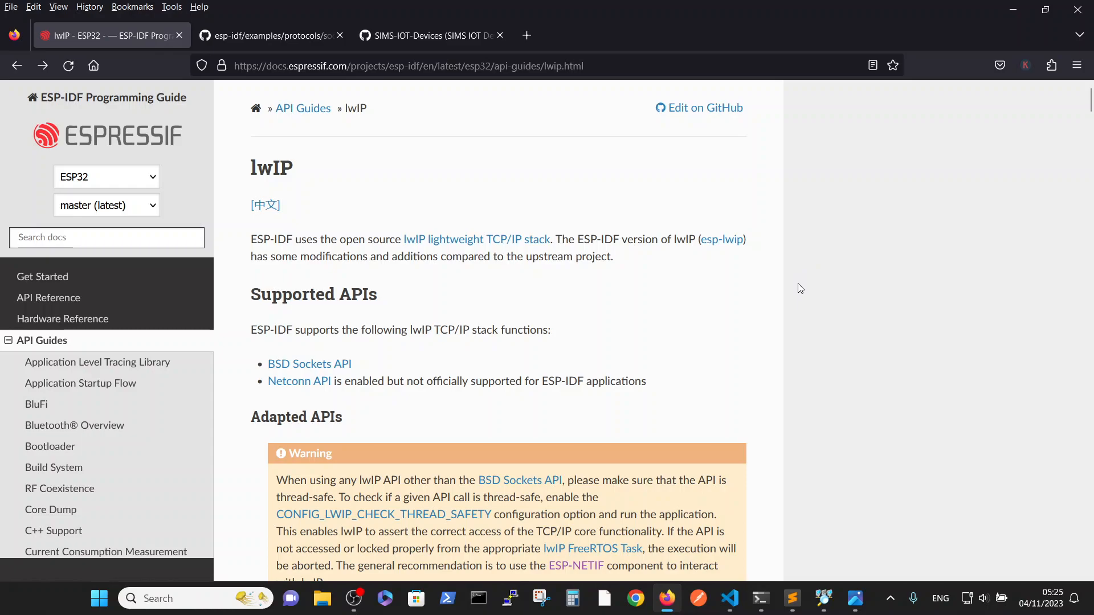
{"action": "mouse_move", "coordinate": [820, 286]}
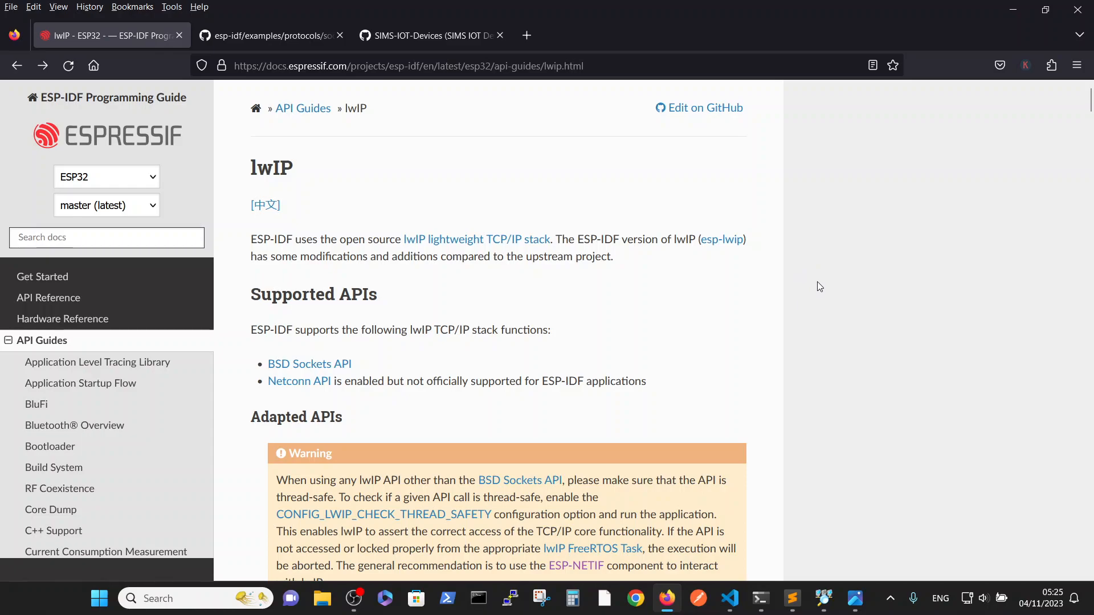
{"action": "mouse_move", "coordinate": [260, 169]}
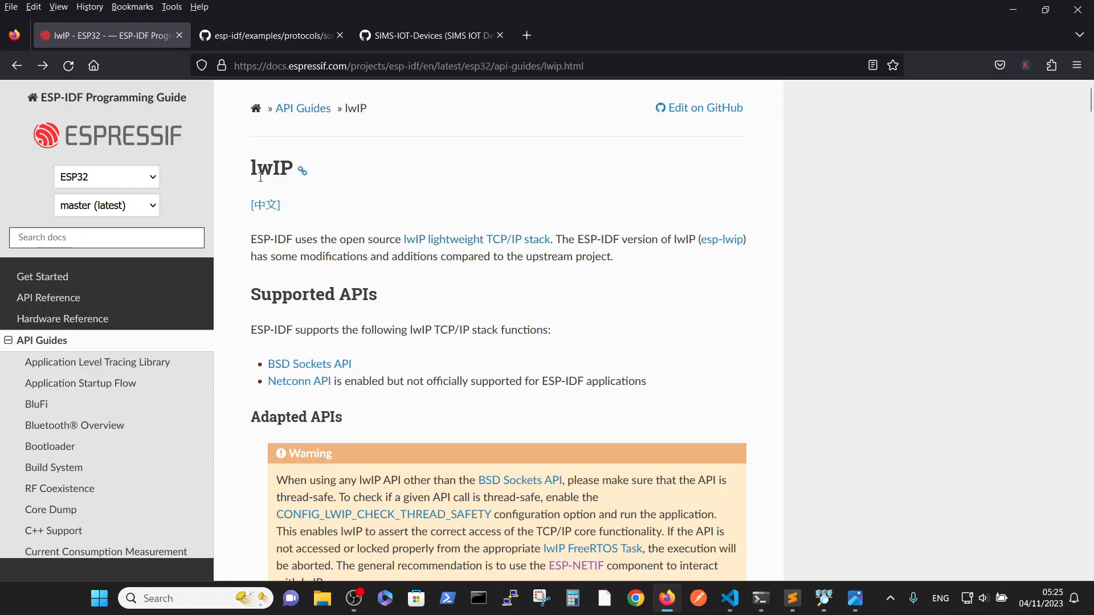
{"action": "mouse_move", "coordinate": [239, 150]}
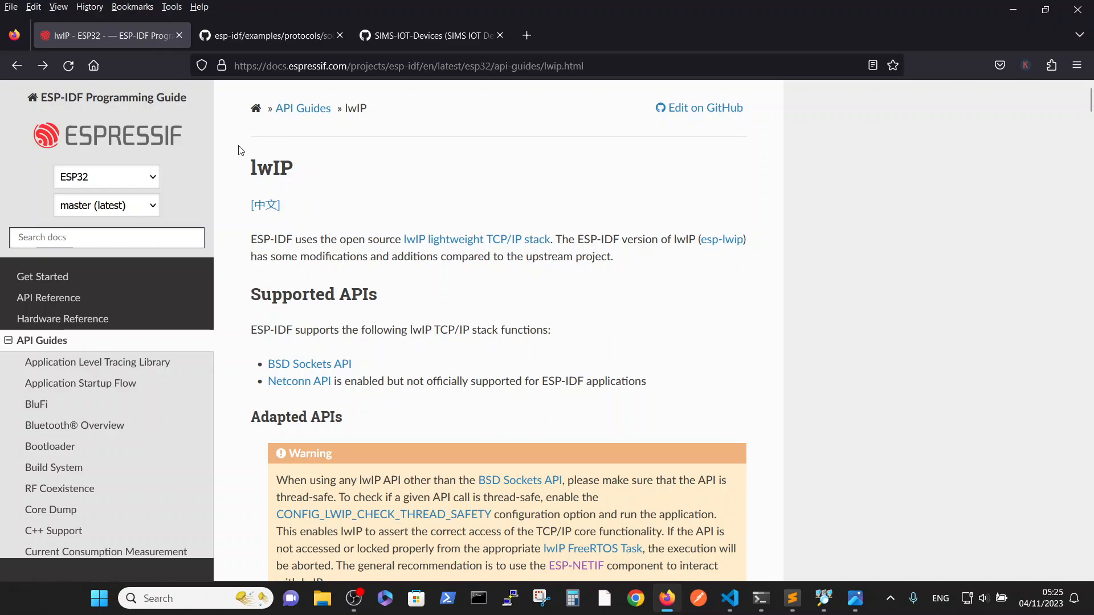
{"action": "mouse_move", "coordinate": [439, 203]}
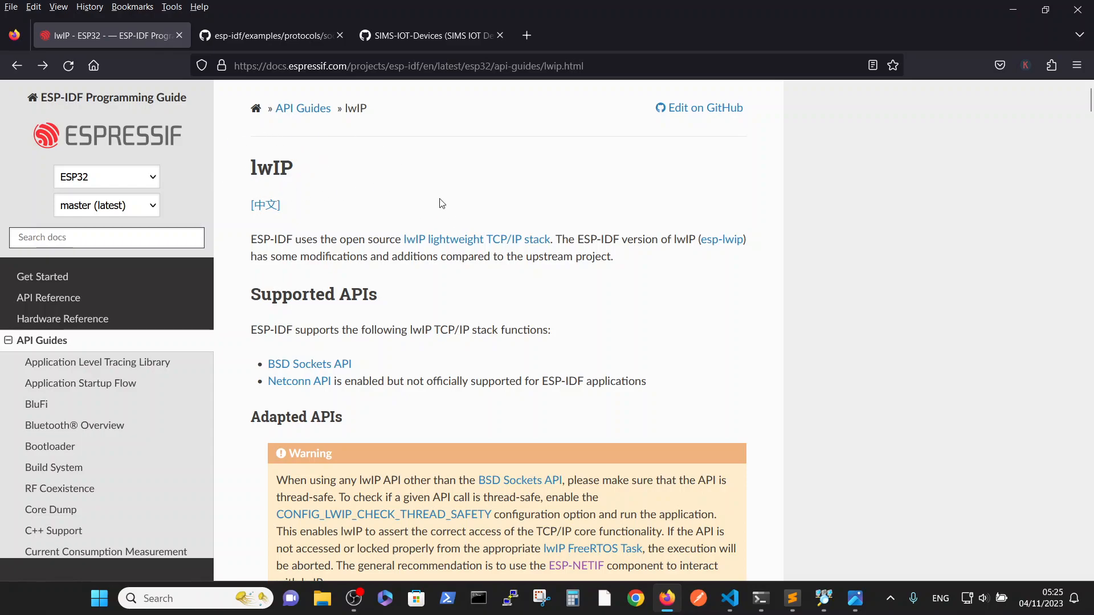
{"action": "scroll", "scroll_direction": "down", "scroll_amount": 3}
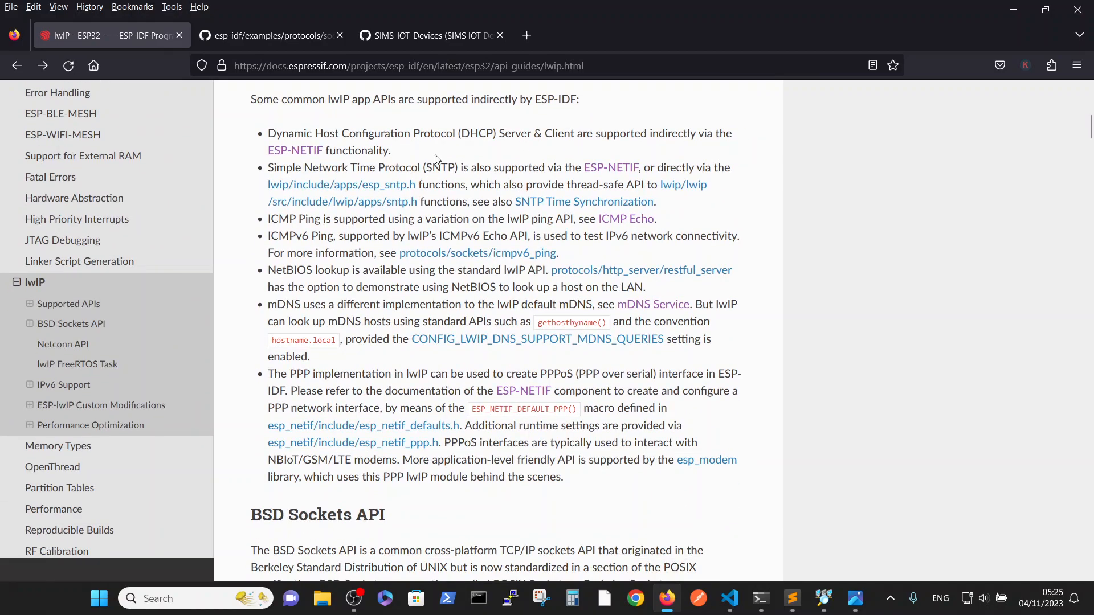
{"action": "scroll", "scroll_direction": "down", "scroll_amount": 3}
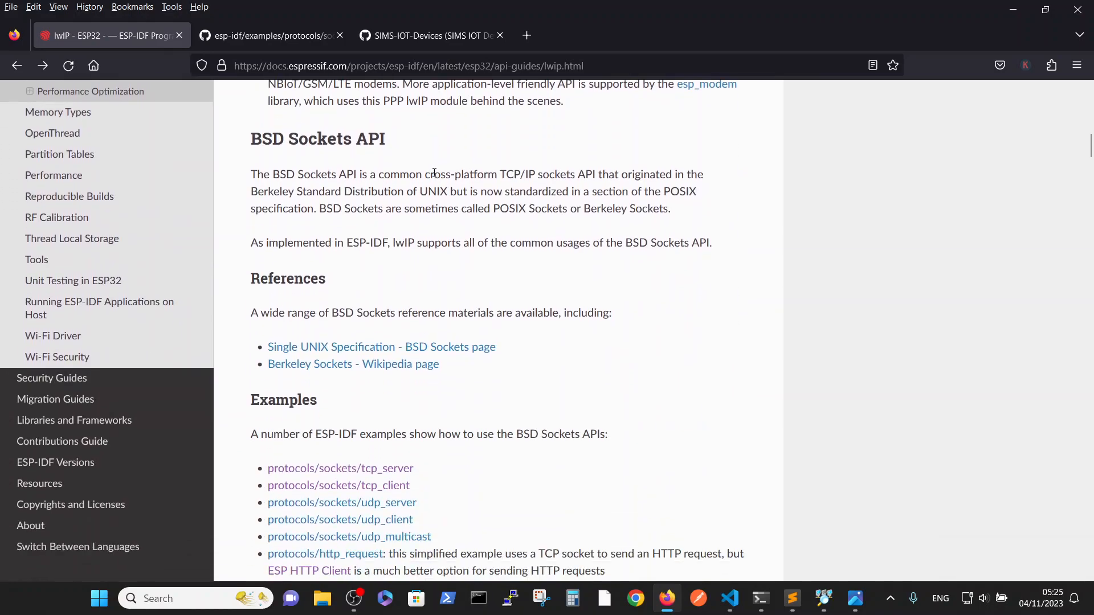
{"action": "scroll", "scroll_direction": "down", "scroll_amount": 3}
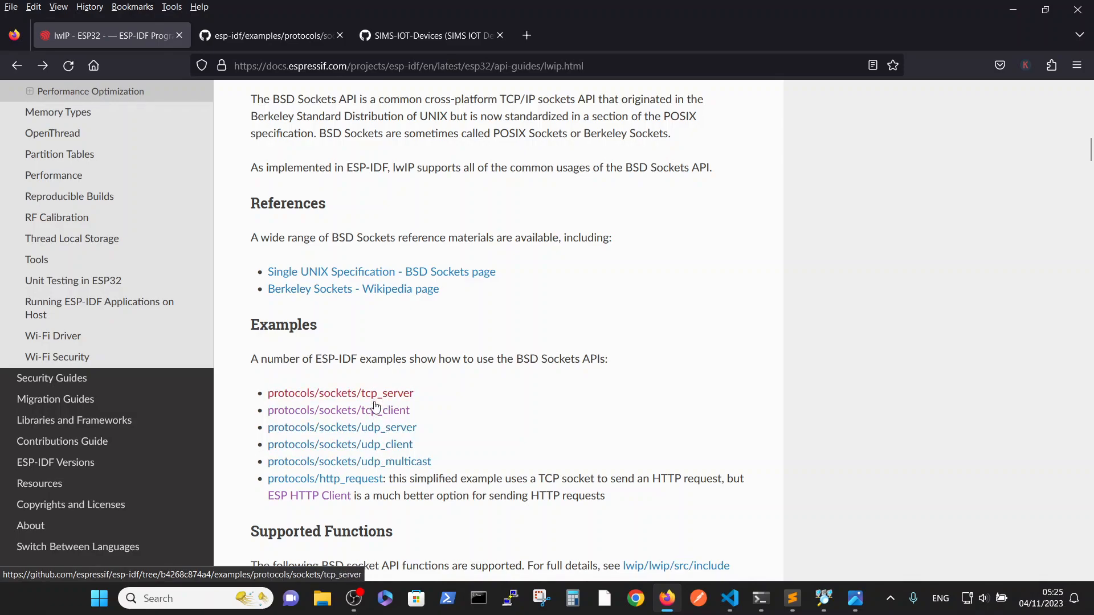
{"action": "mouse_move", "coordinate": [403, 458]}
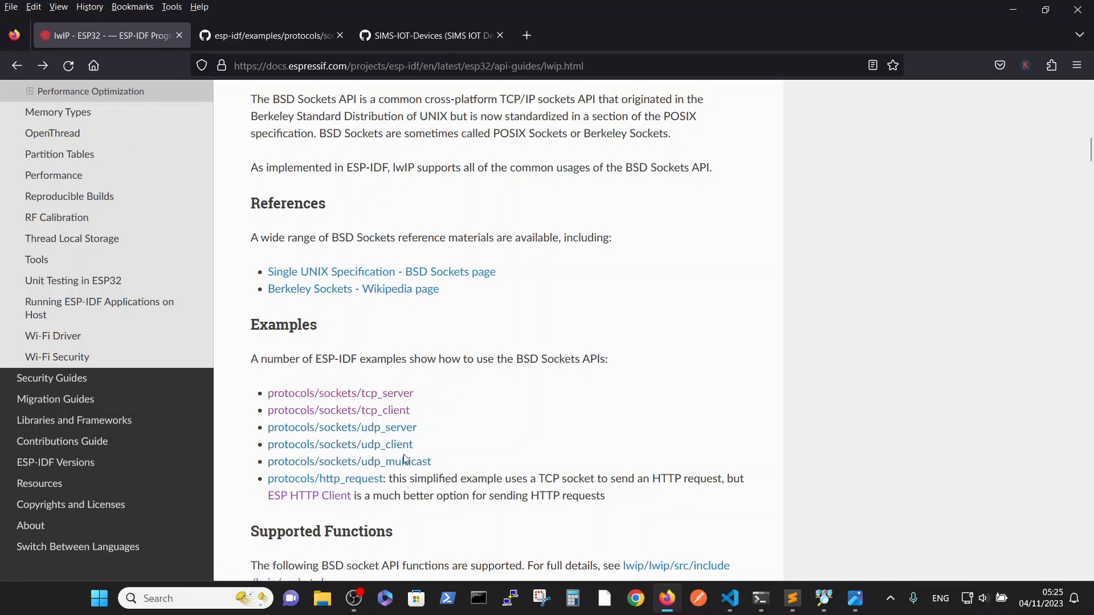
{"action": "scroll", "scroll_direction": "down", "scroll_amount": 3}
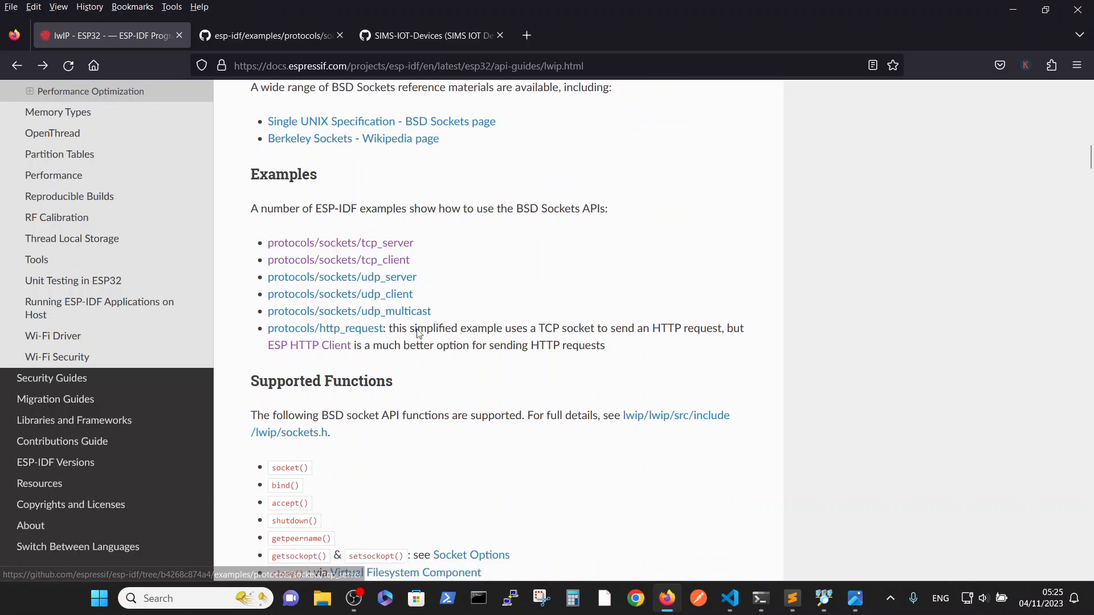
{"action": "scroll", "scroll_direction": "down", "scroll_amount": 3}
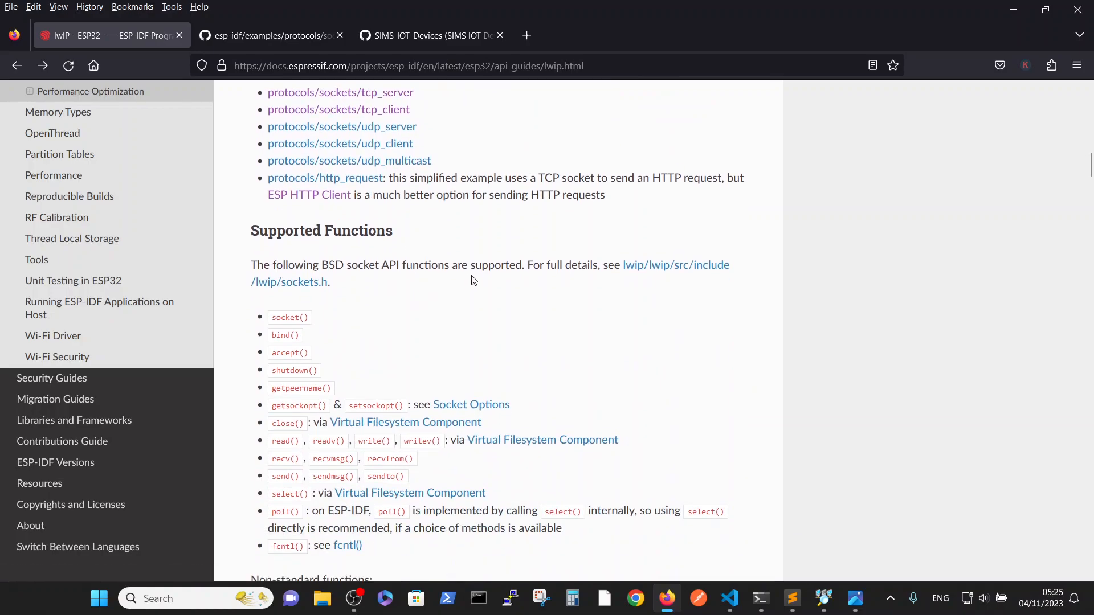
{"action": "scroll", "scroll_direction": "down", "scroll_amount": 3}
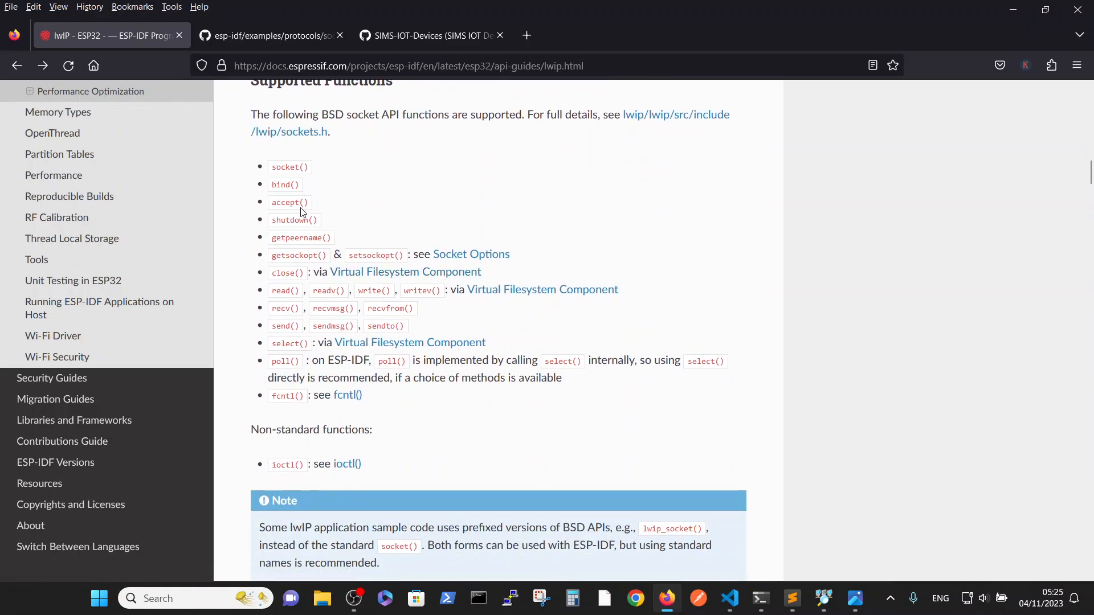
{"action": "mouse_move", "coordinate": [323, 203]}
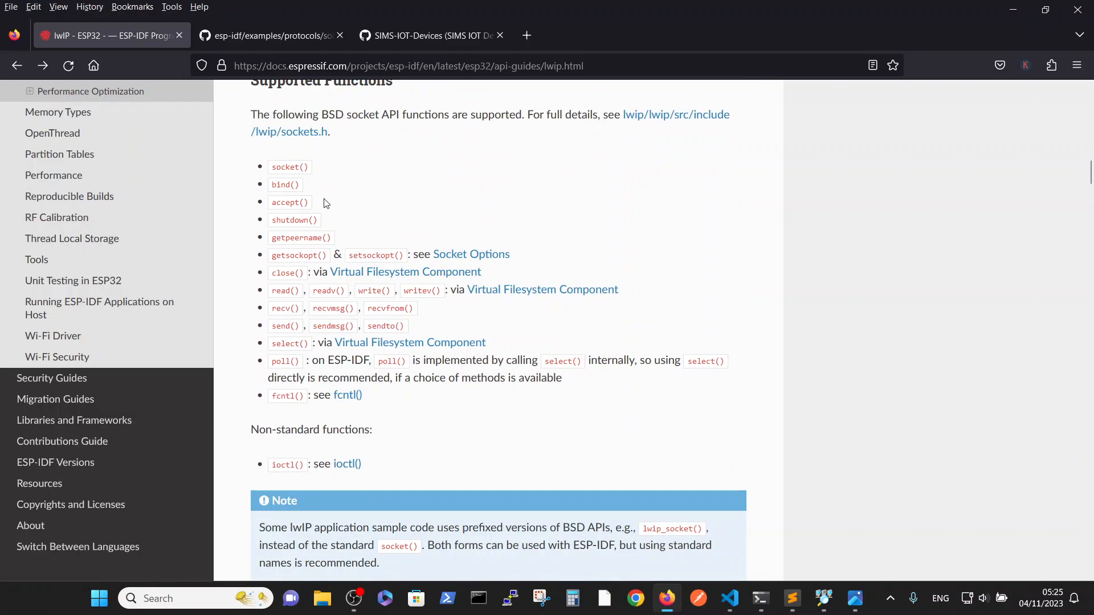
{"action": "mouse_move", "coordinate": [367, 332]}
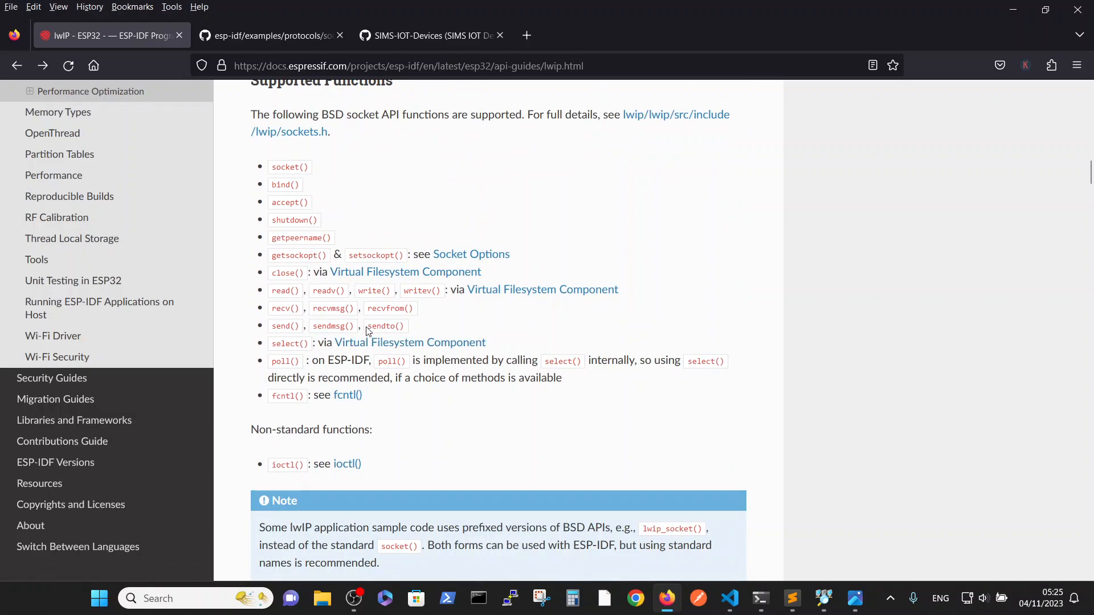
- Open the tcp_client example's source files
{"action": "scroll", "scroll_direction": "down", "scroll_amount": 3}
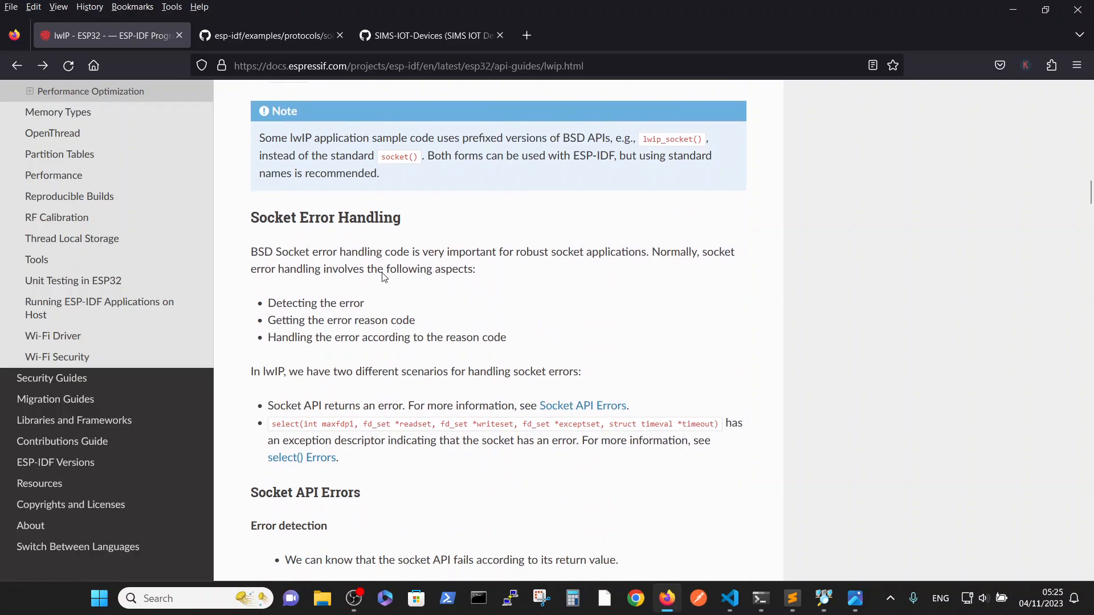
{"action": "scroll", "scroll_direction": "up", "scroll_amount": 3}
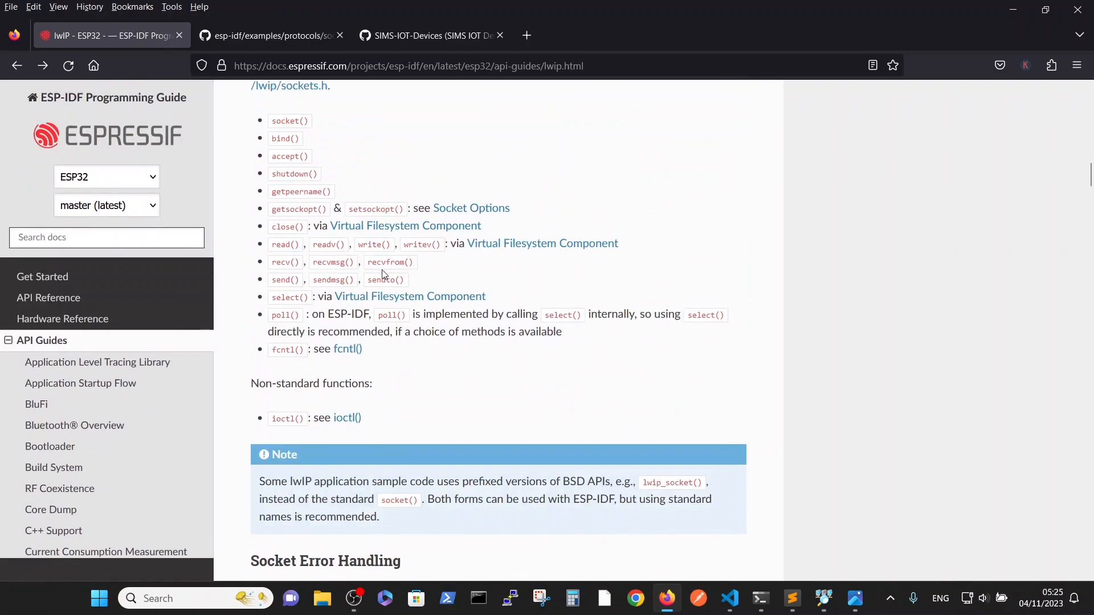
{"action": "scroll", "scroll_direction": "down", "scroll_amount": 3}
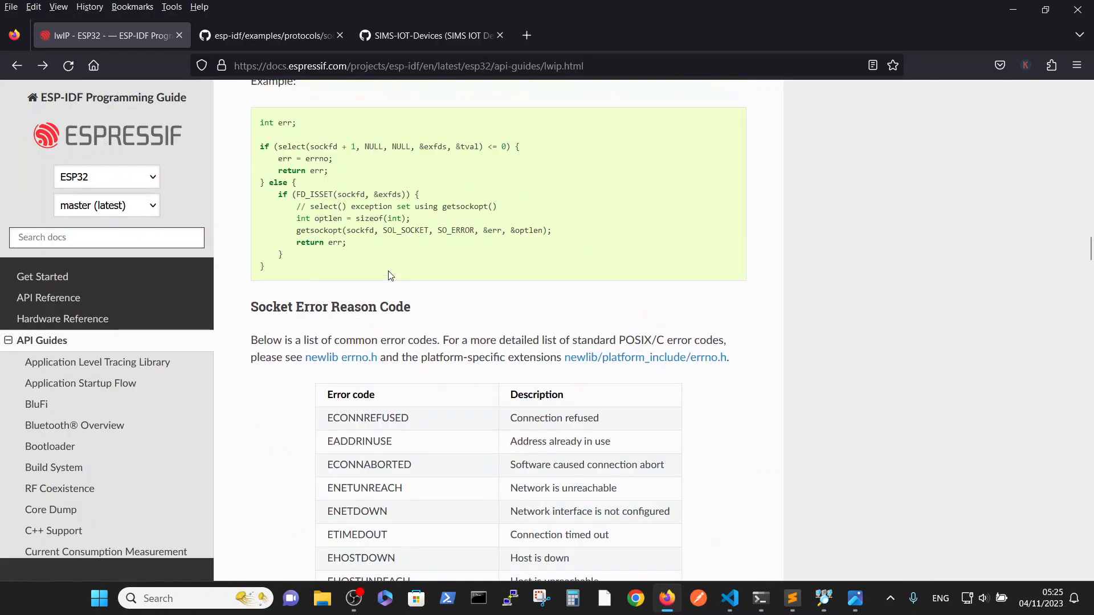
{"action": "scroll", "scroll_direction": "up", "scroll_amount": 3}
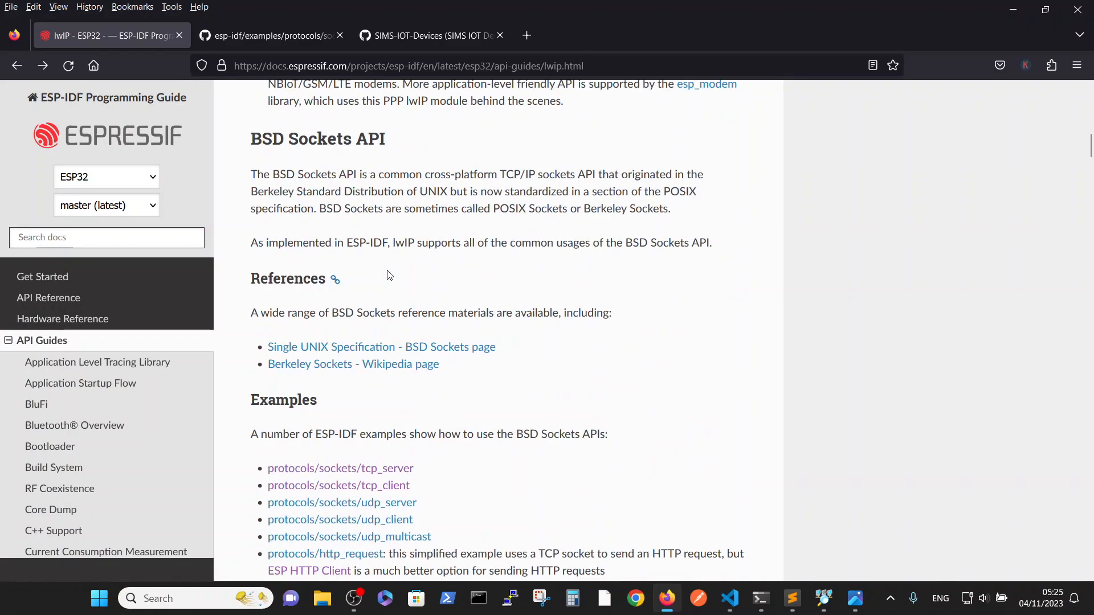
{"action": "mouse_move", "coordinate": [413, 501]}
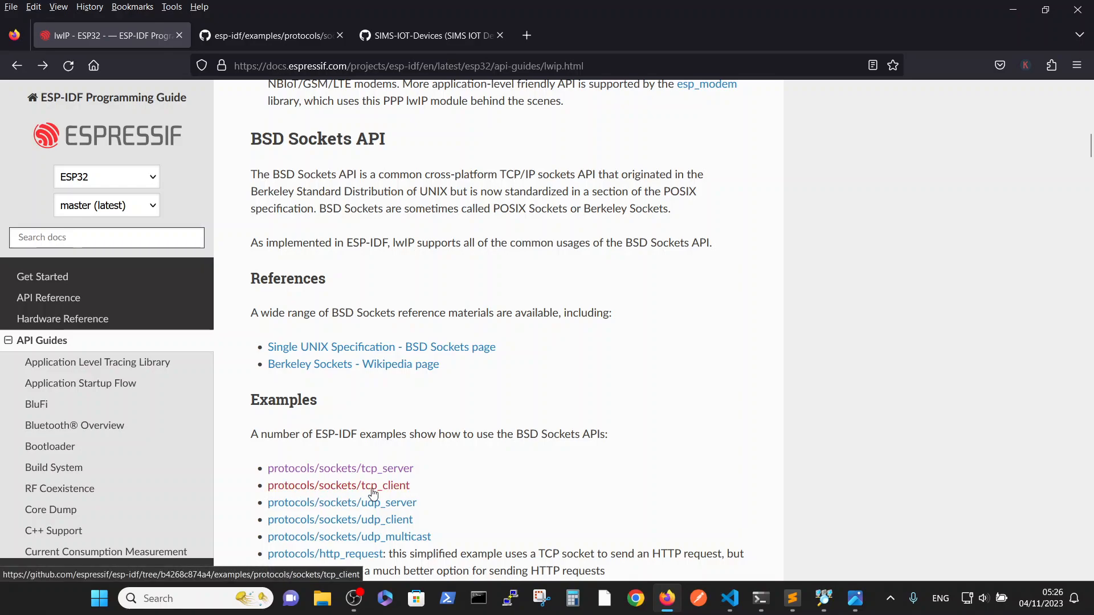
{"action": "mouse_move", "coordinate": [397, 494]}
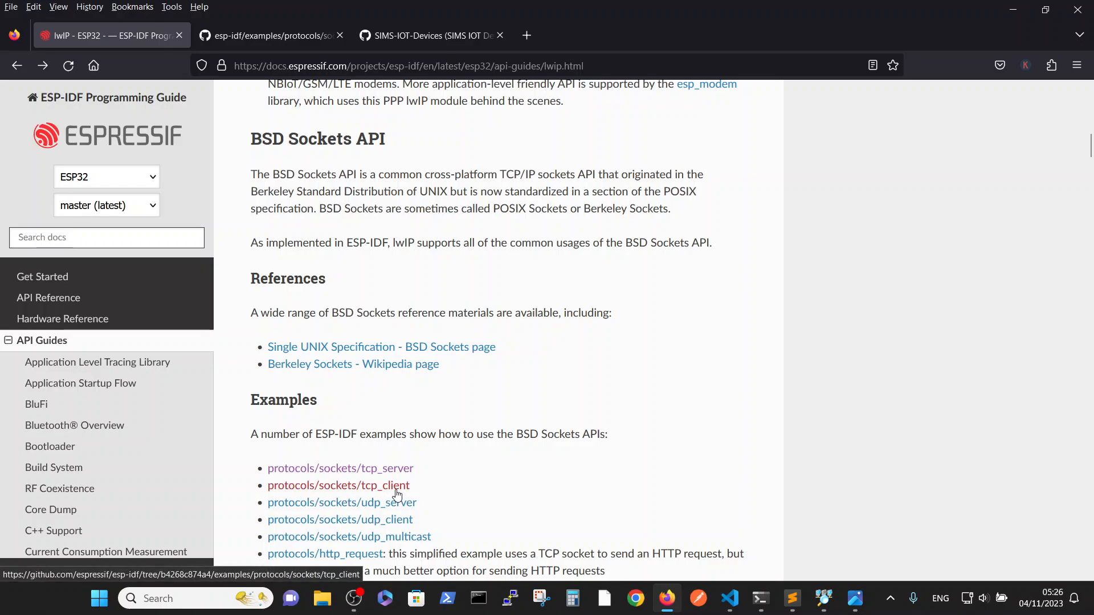
{"action": "left_click", "coordinate": [338, 485]}
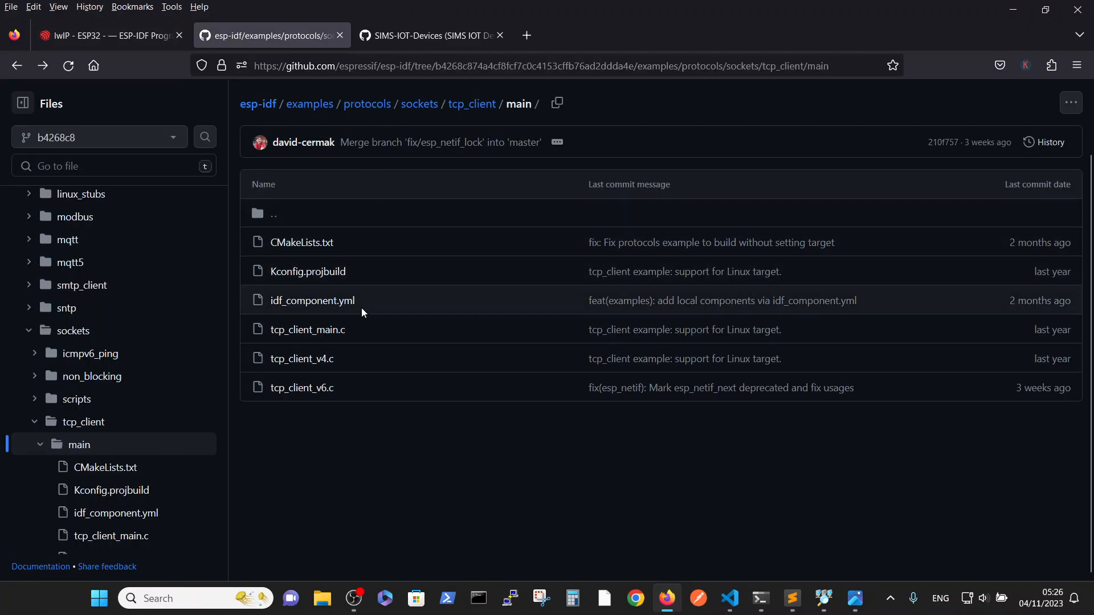
{"action": "mouse_move", "coordinate": [260, 119]}
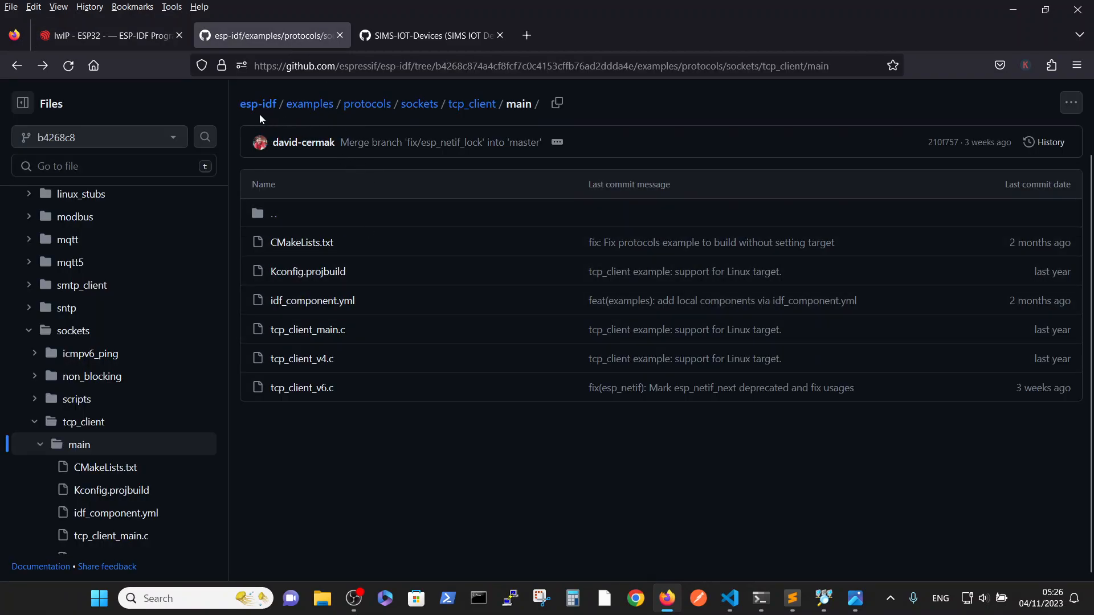
{"action": "mouse_move", "coordinate": [264, 127]}
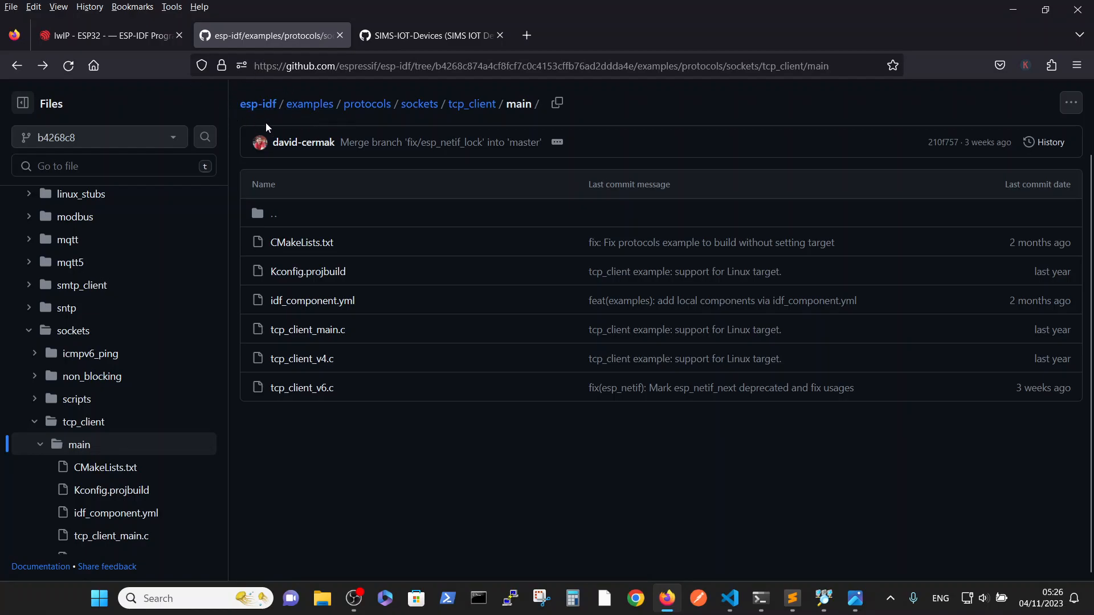
{"action": "mouse_move", "coordinate": [370, 416]}
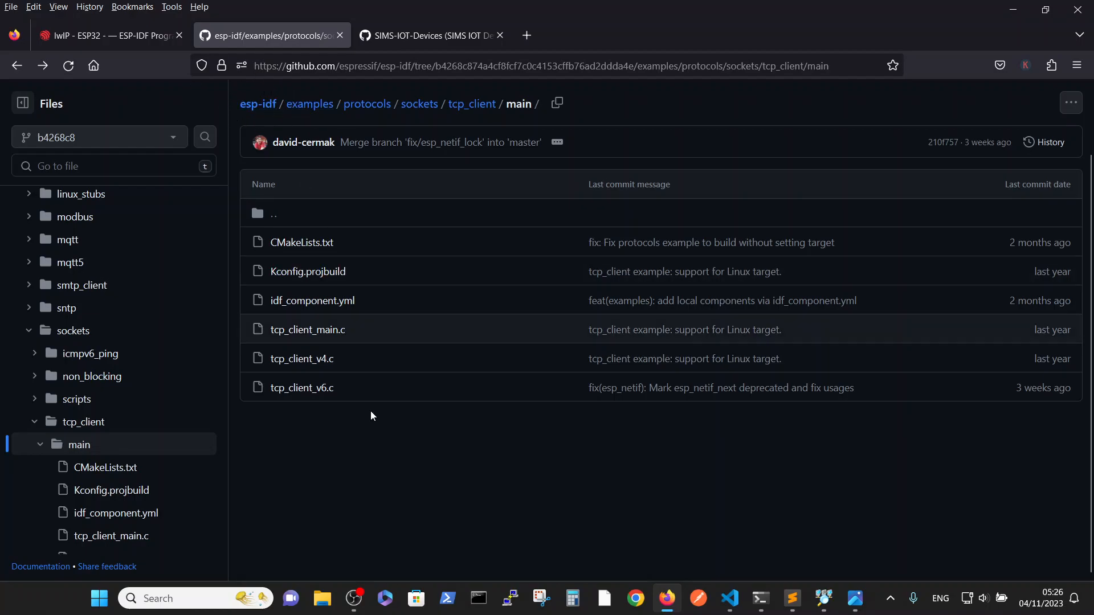
{"action": "mouse_move", "coordinate": [308, 329]}
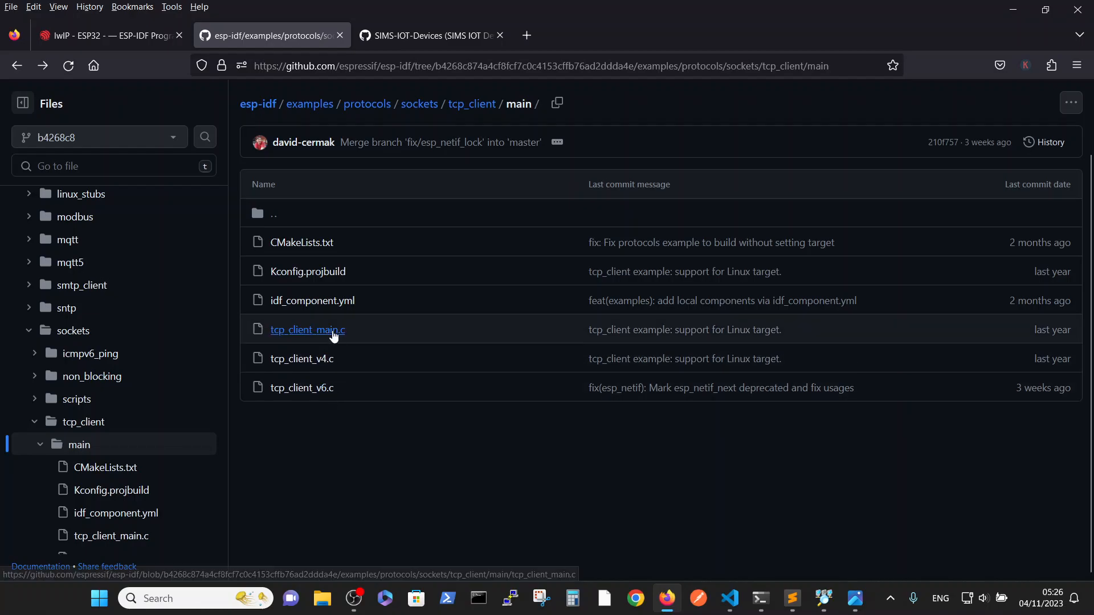
{"action": "mouse_move", "coordinate": [311, 347]}
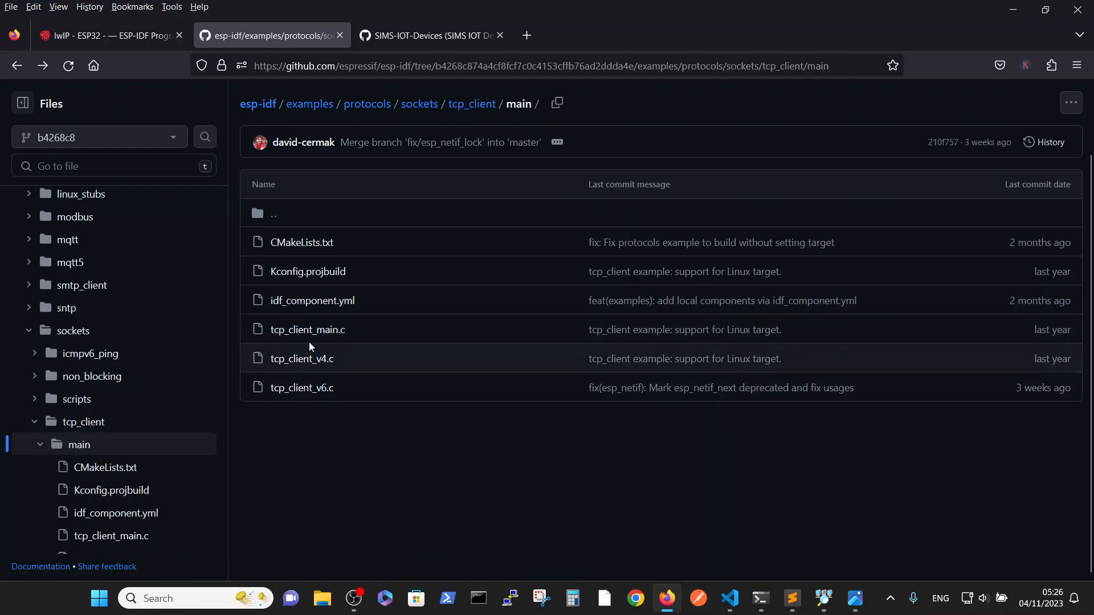
{"action": "mouse_move", "coordinate": [301, 358]}
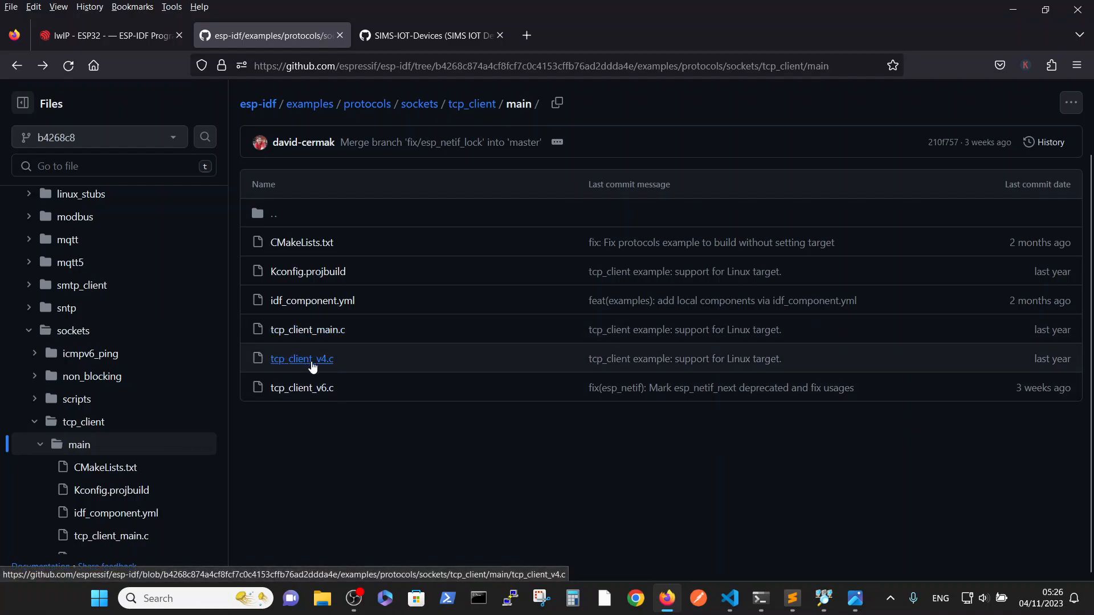
{"action": "mouse_move", "coordinate": [301, 388]}
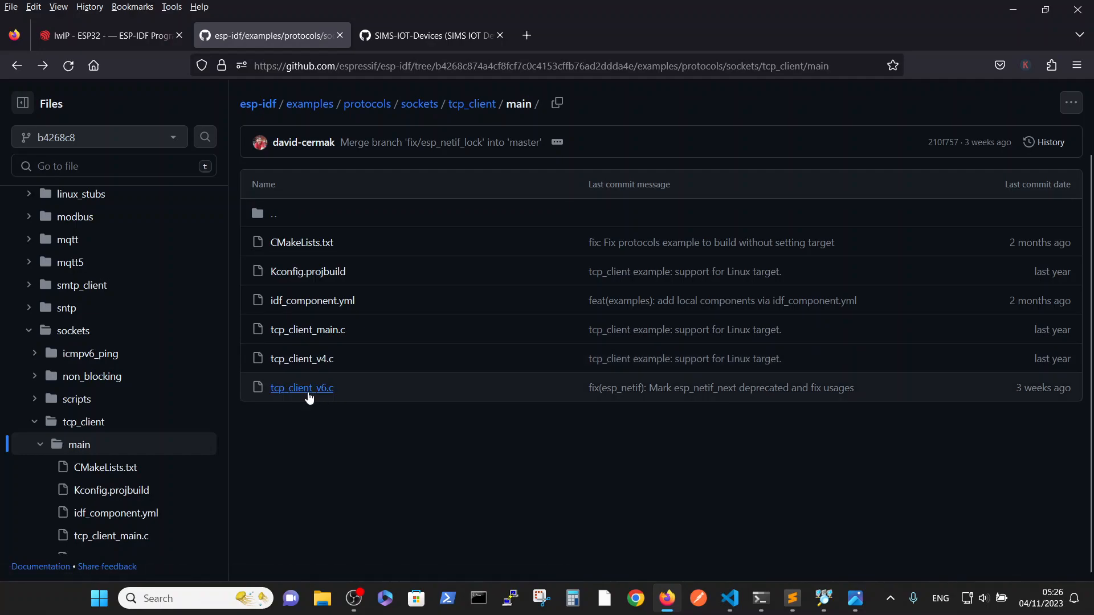
{"action": "mouse_move", "coordinate": [301, 388]}
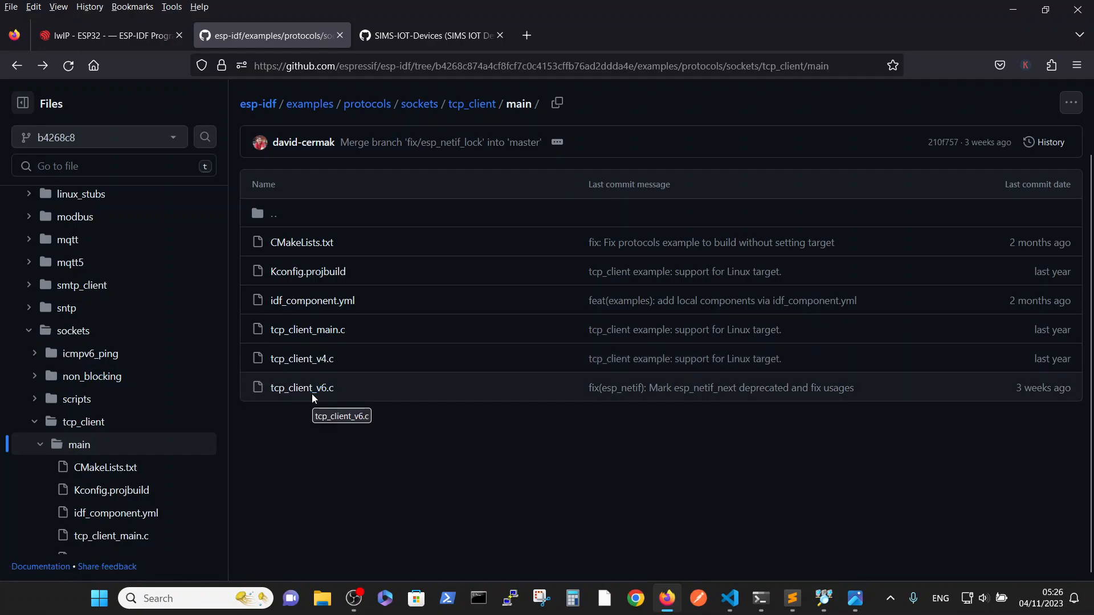
{"action": "mouse_move", "coordinate": [301, 358]}
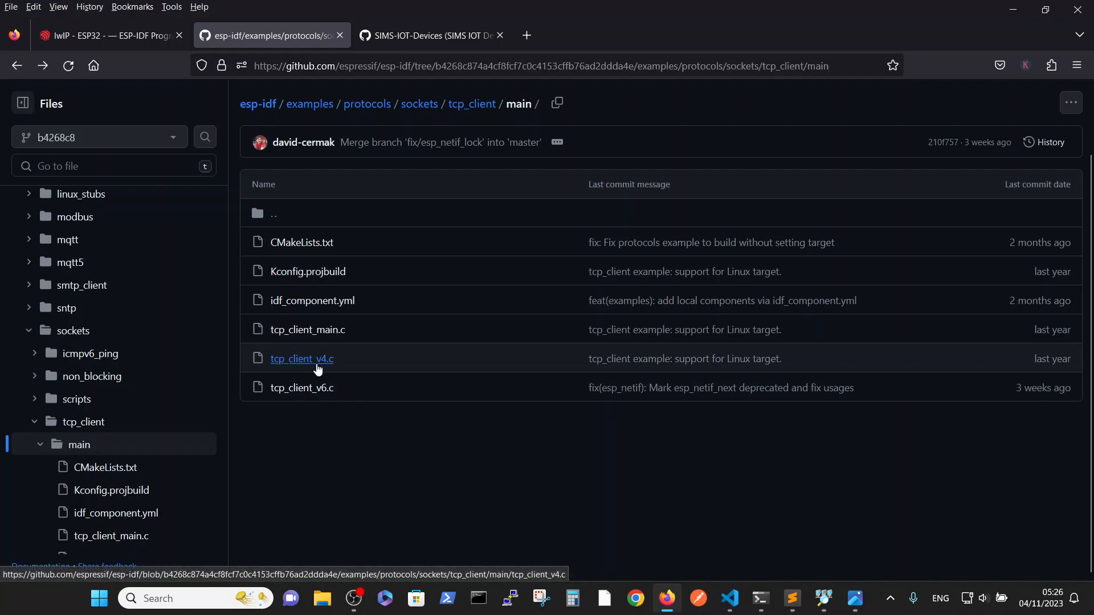
{"action": "mouse_move", "coordinate": [320, 374]}
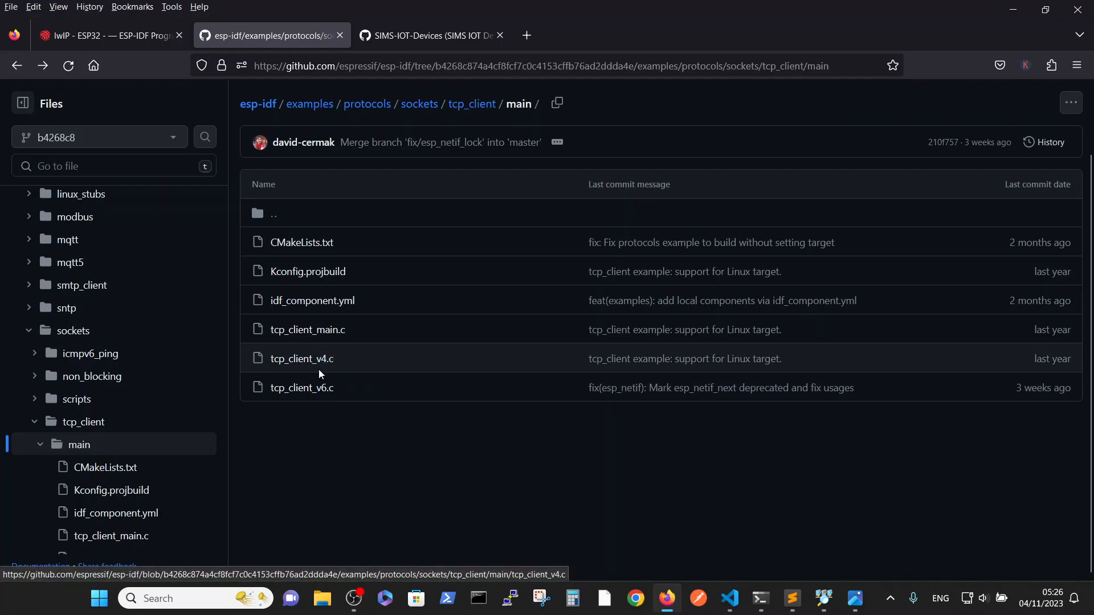
{"action": "mouse_move", "coordinate": [302, 358]}
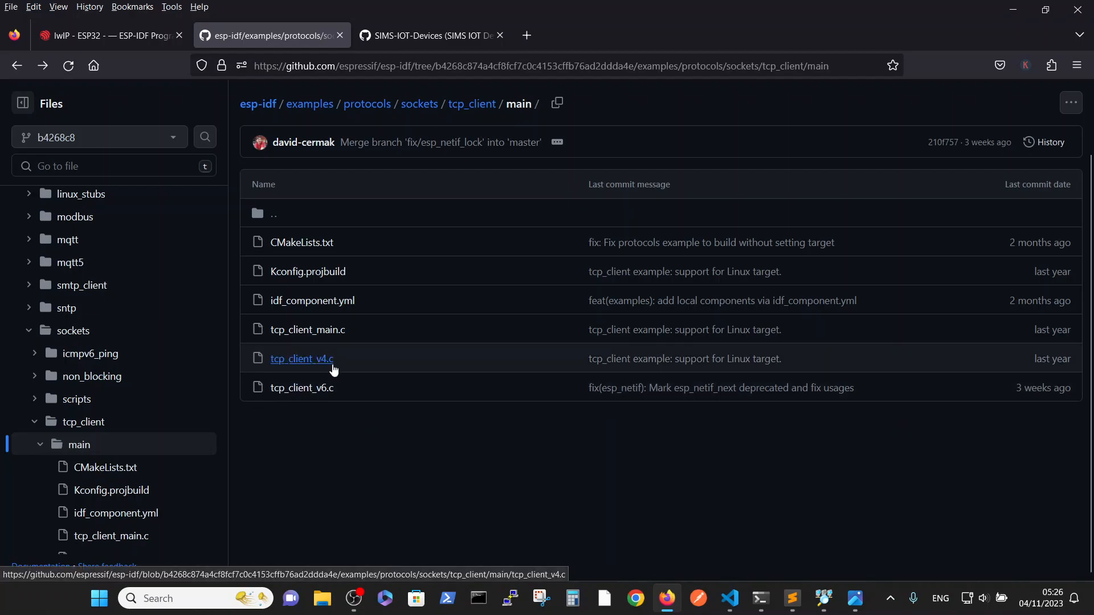
{"action": "mouse_move", "coordinate": [344, 388]}
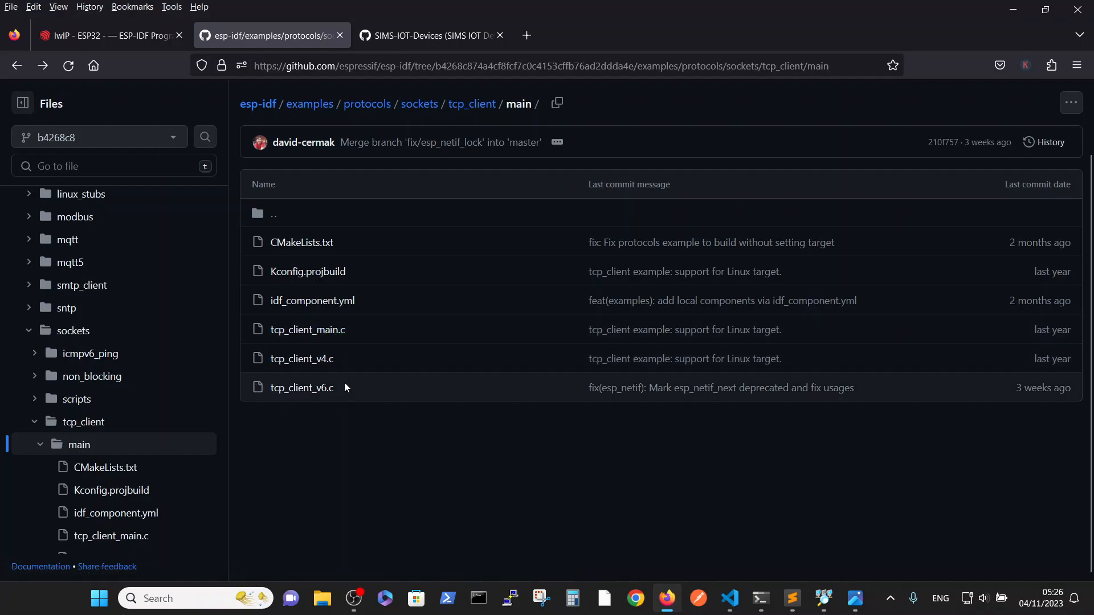
{"action": "mouse_move", "coordinate": [315, 318]}
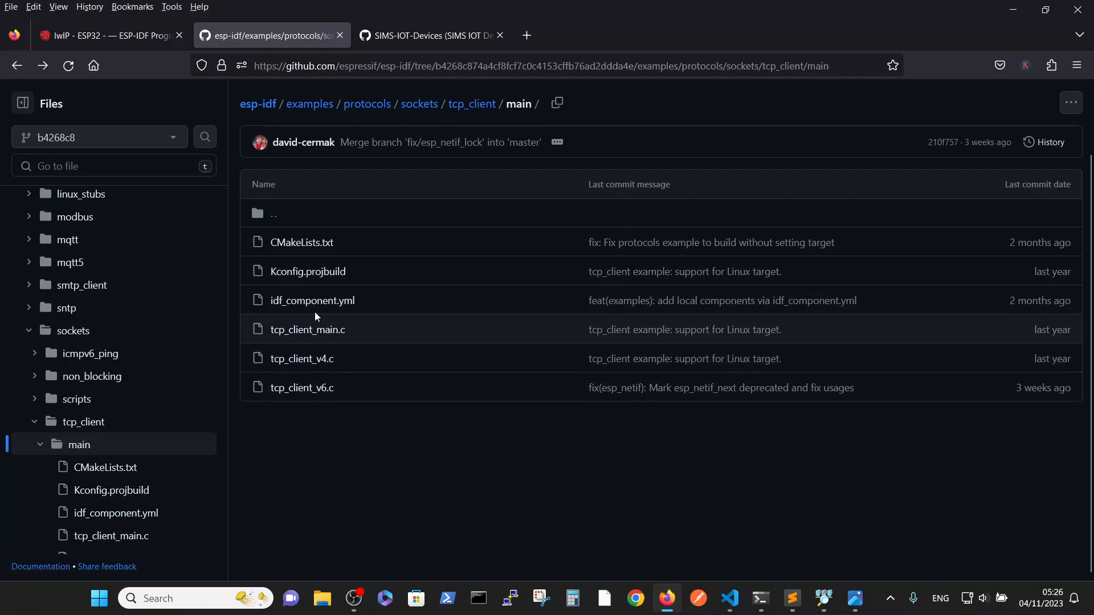
{"action": "mouse_move", "coordinate": [302, 388]}
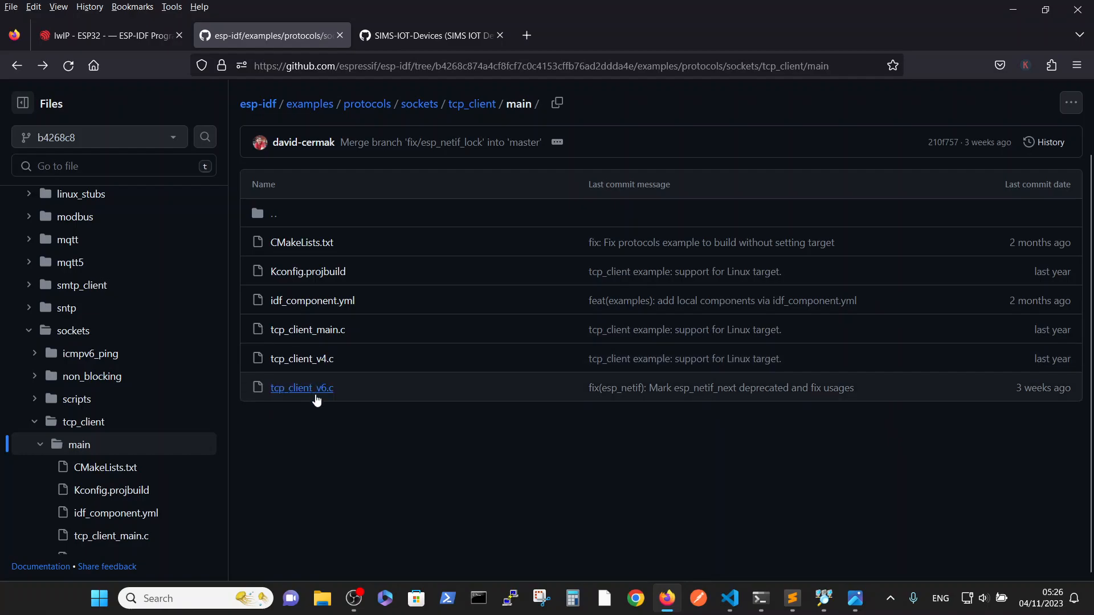
{"action": "mouse_move", "coordinate": [332, 423]}
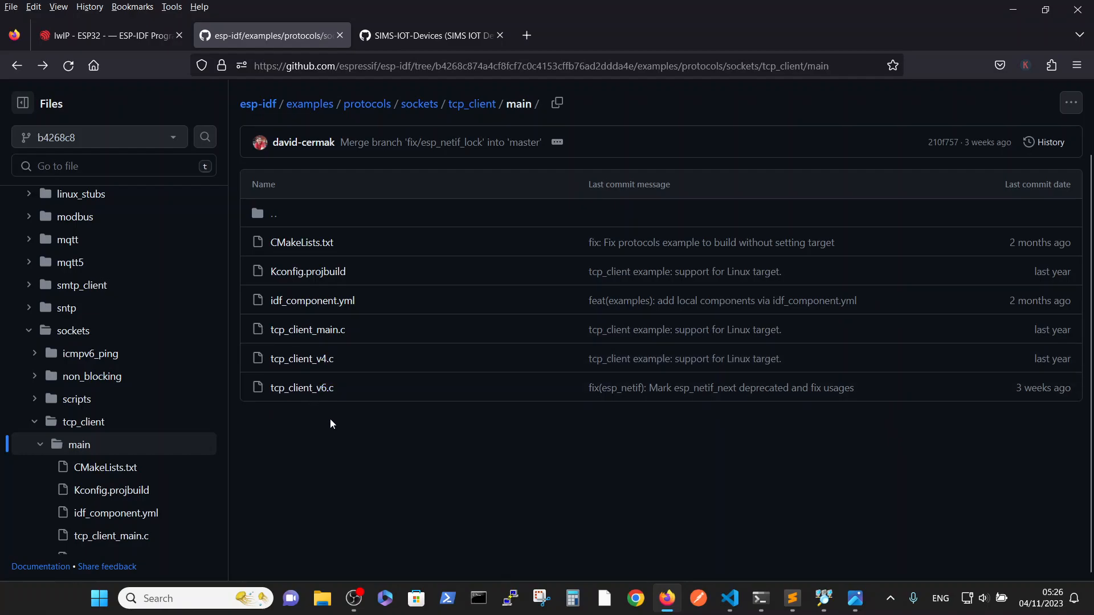
{"action": "mouse_move", "coordinate": [338, 429]}
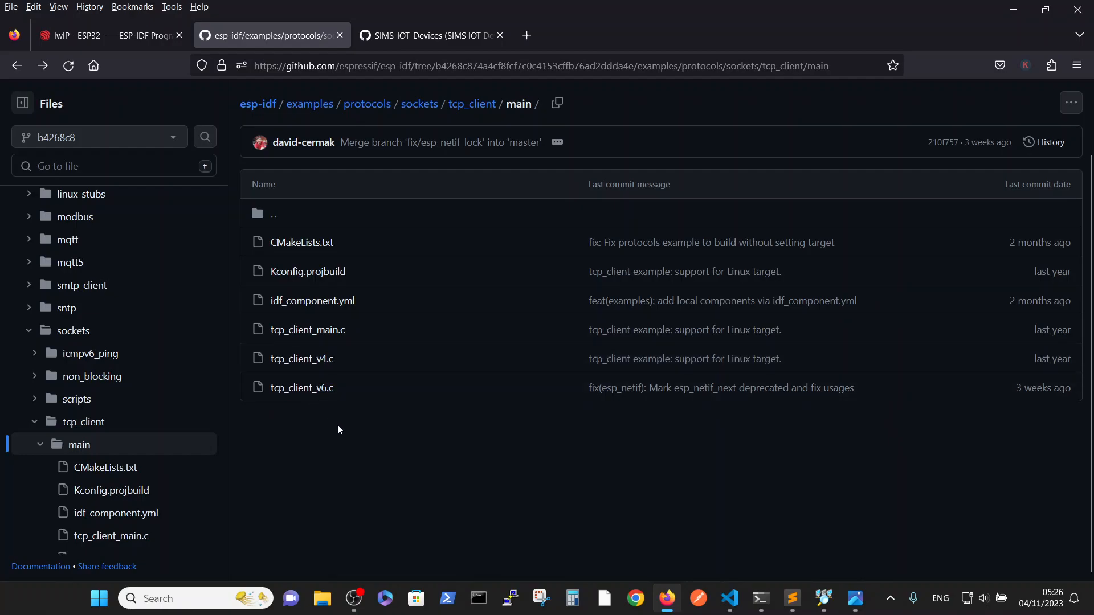
{"action": "mouse_move", "coordinate": [360, 427]}
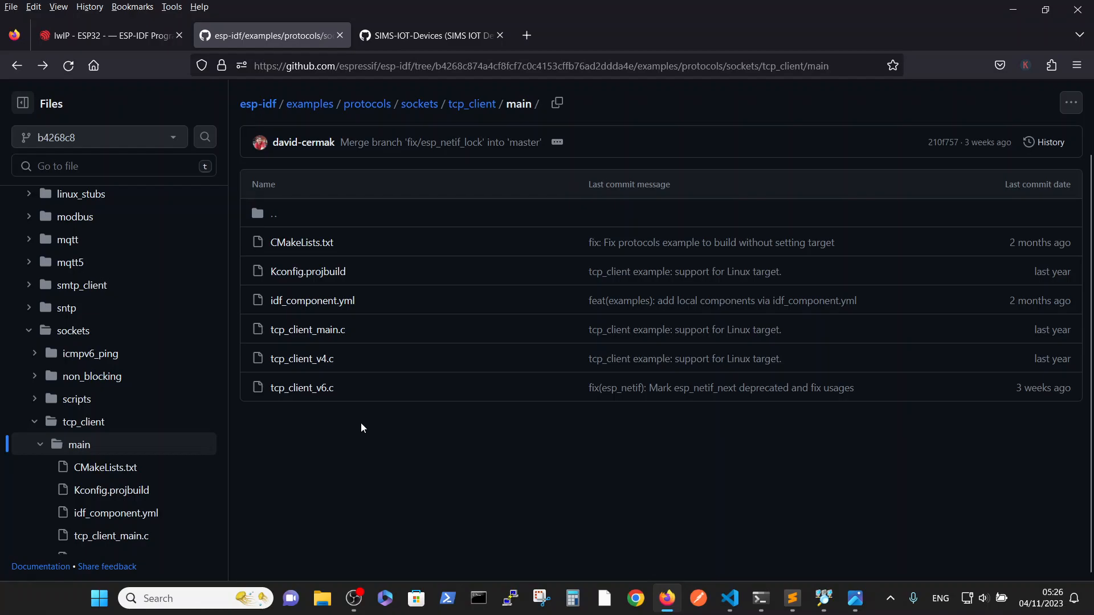
{"action": "mouse_move", "coordinate": [444, 13]}
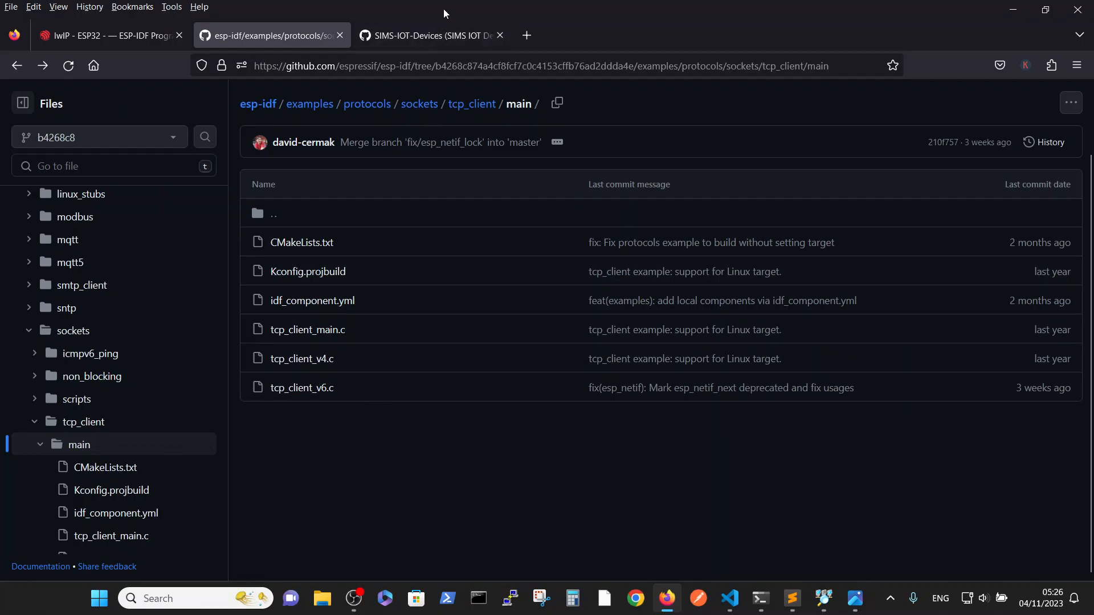
- Switch to the SIMS-IOT-Devices GitHub profile and list its repositories
{"action": "left_click", "coordinate": [426, 35]}
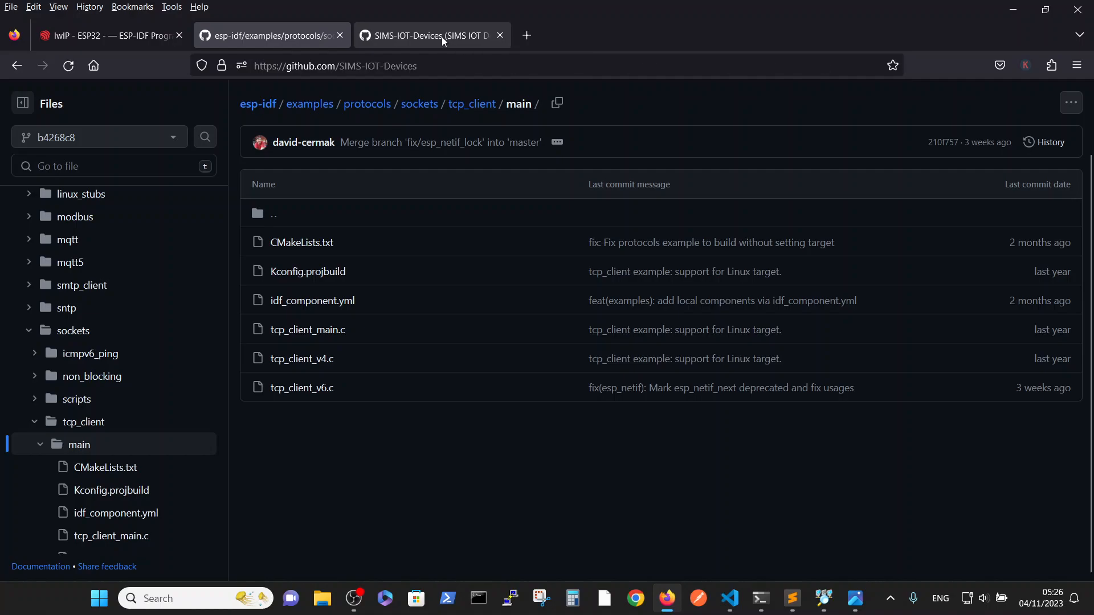
{"action": "left_click", "coordinate": [431, 35]}
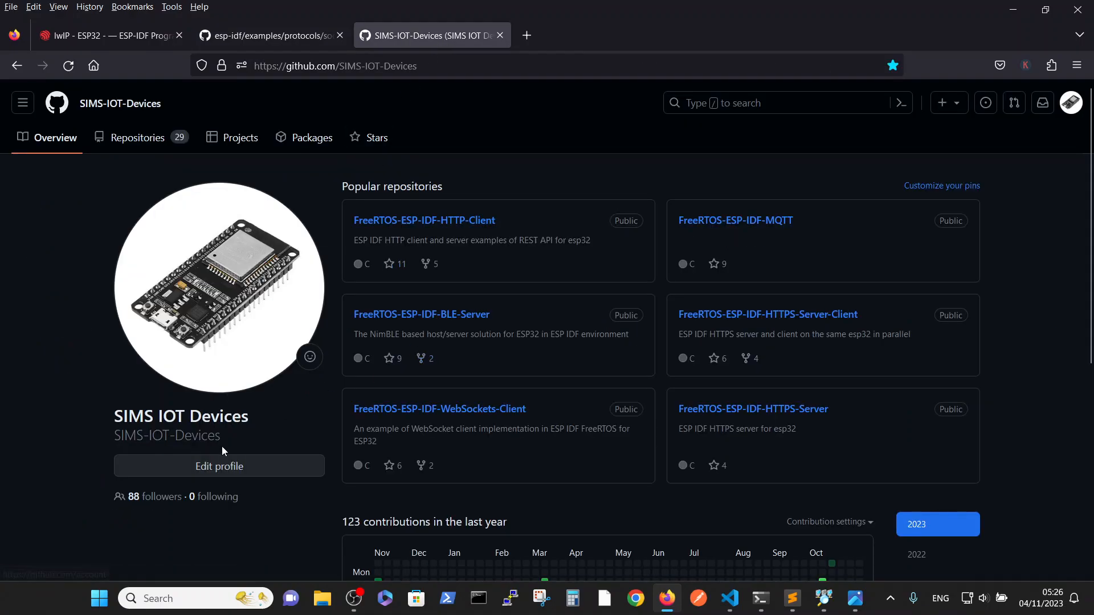
{"action": "mouse_move", "coordinate": [137, 137]}
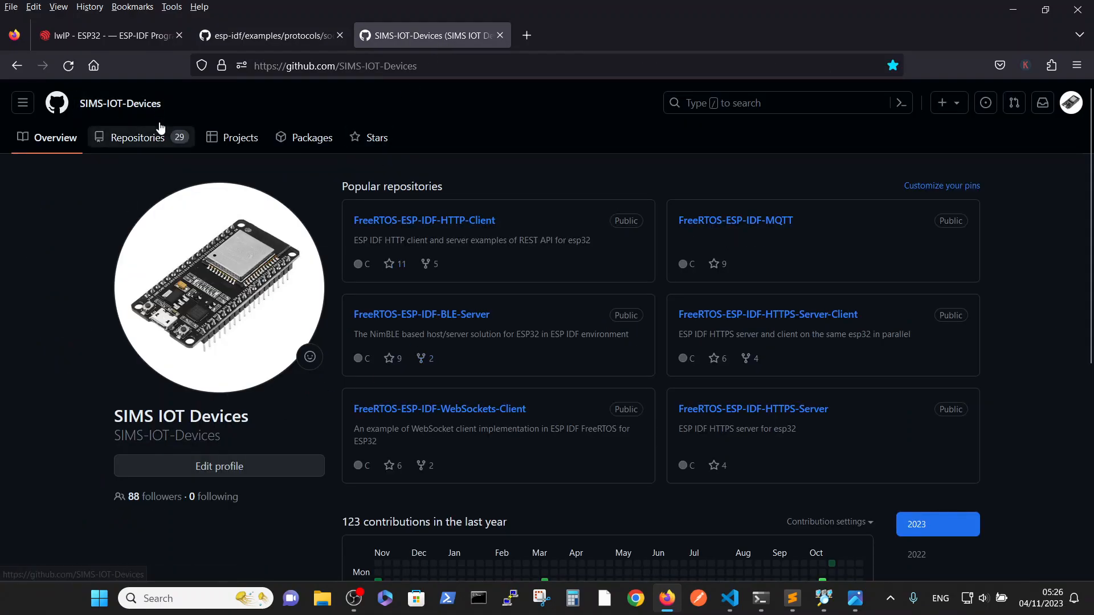
{"action": "mouse_move", "coordinate": [729, 330]}
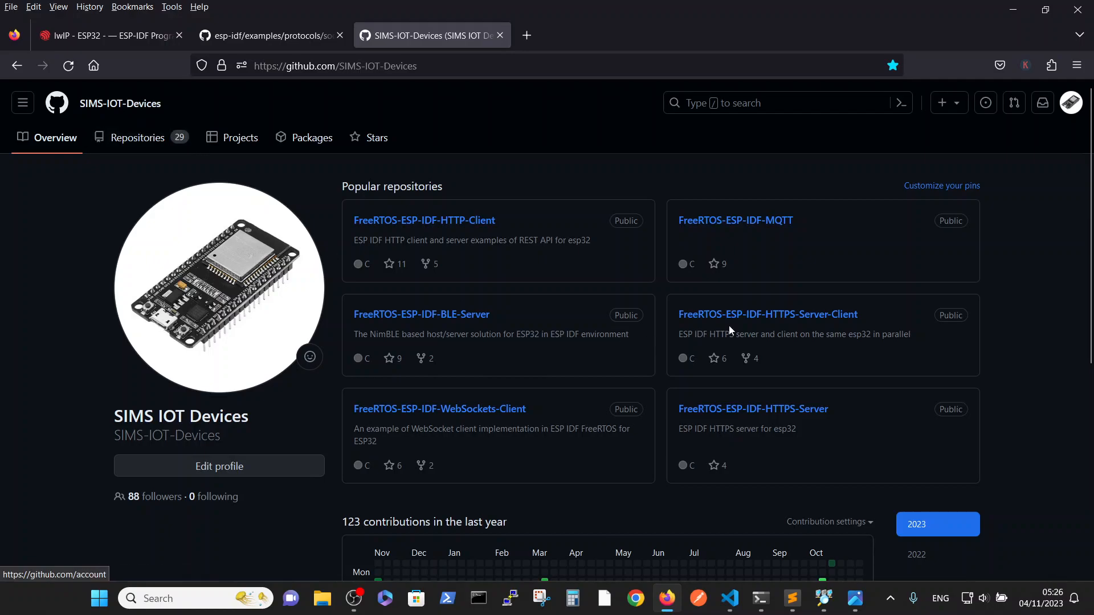
{"action": "mouse_move", "coordinate": [290, 369]}
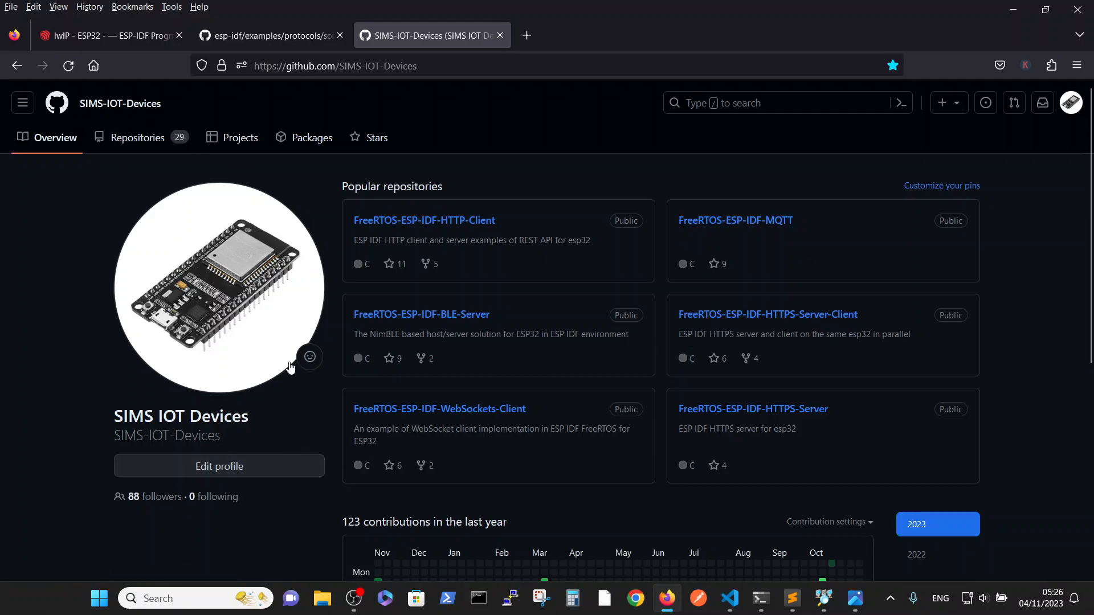
{"action": "mouse_move", "coordinate": [138, 137]}
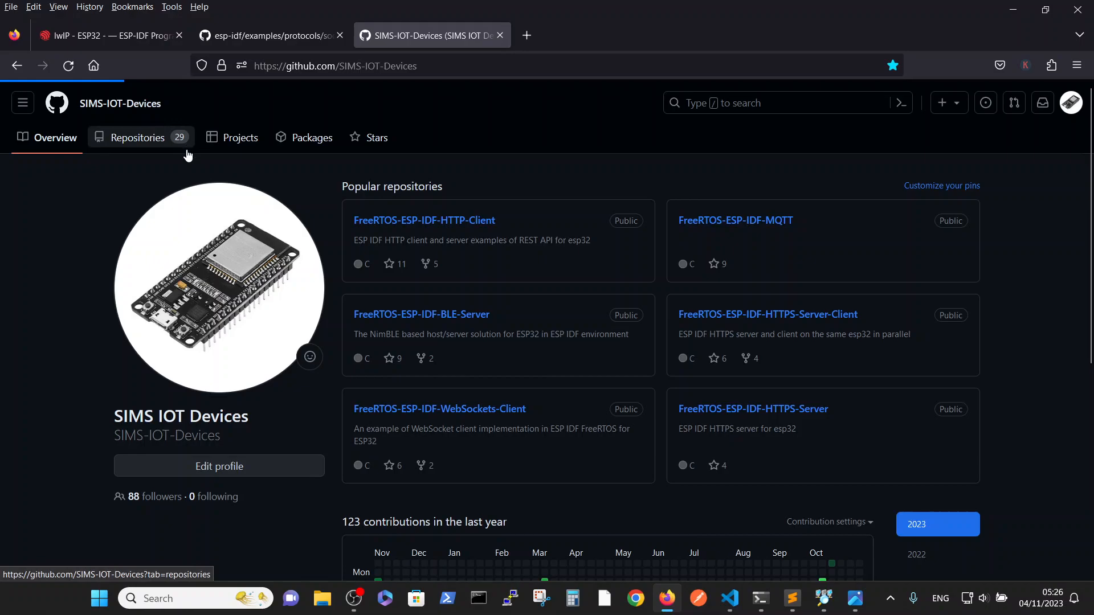
{"action": "left_click", "coordinate": [137, 138]}
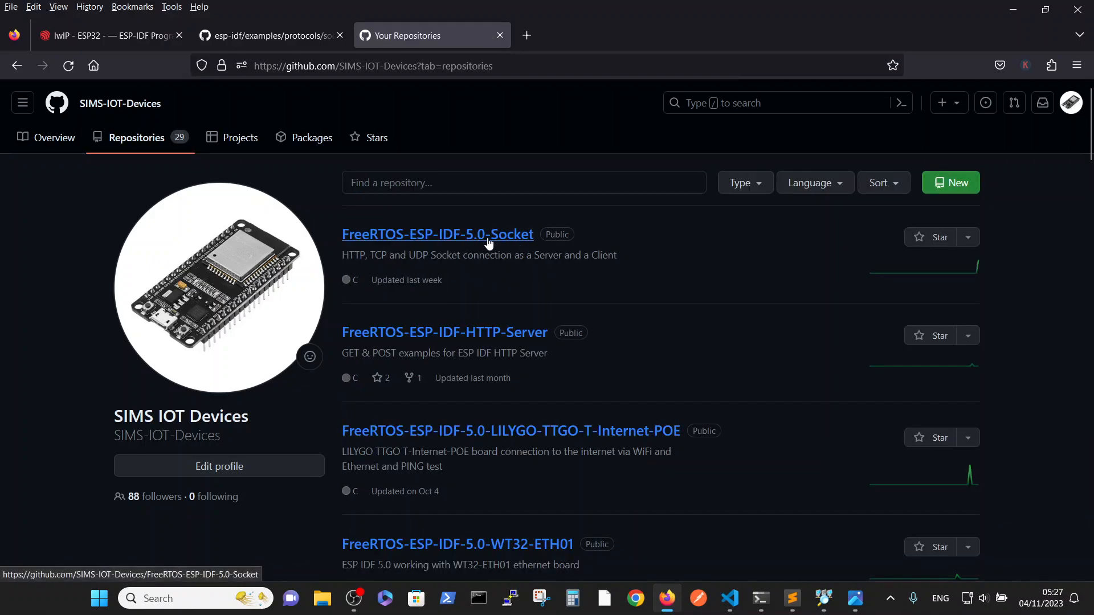
- Open the FreeRTOS-ESP-IDF-5.0-Socket repository and scroll down to its README
{"action": "left_click", "coordinate": [437, 233]}
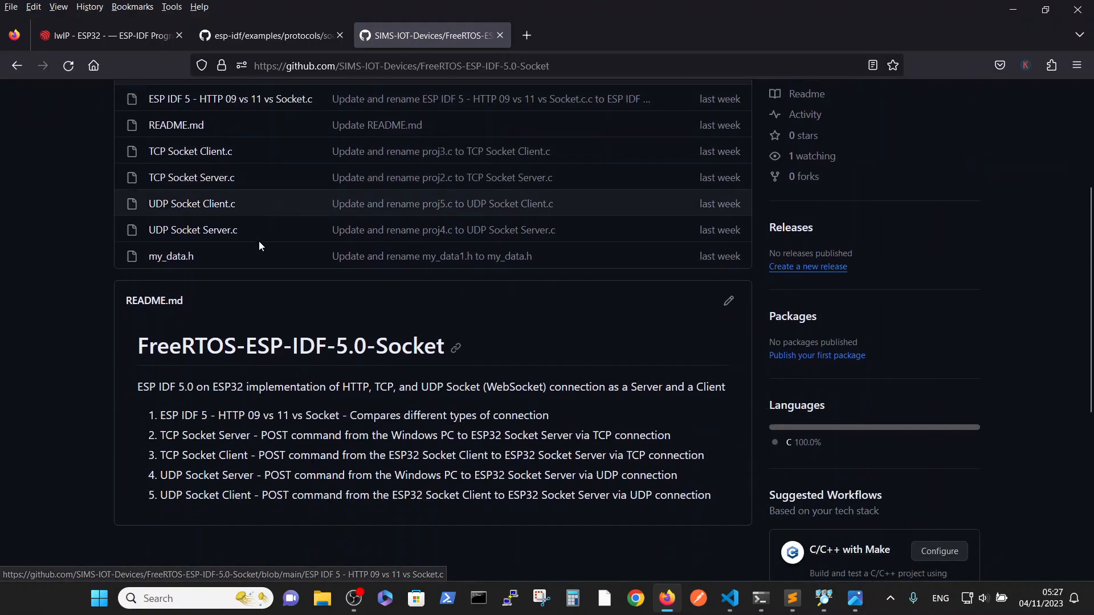
{"action": "scroll", "scroll_direction": "down", "scroll_amount": 3}
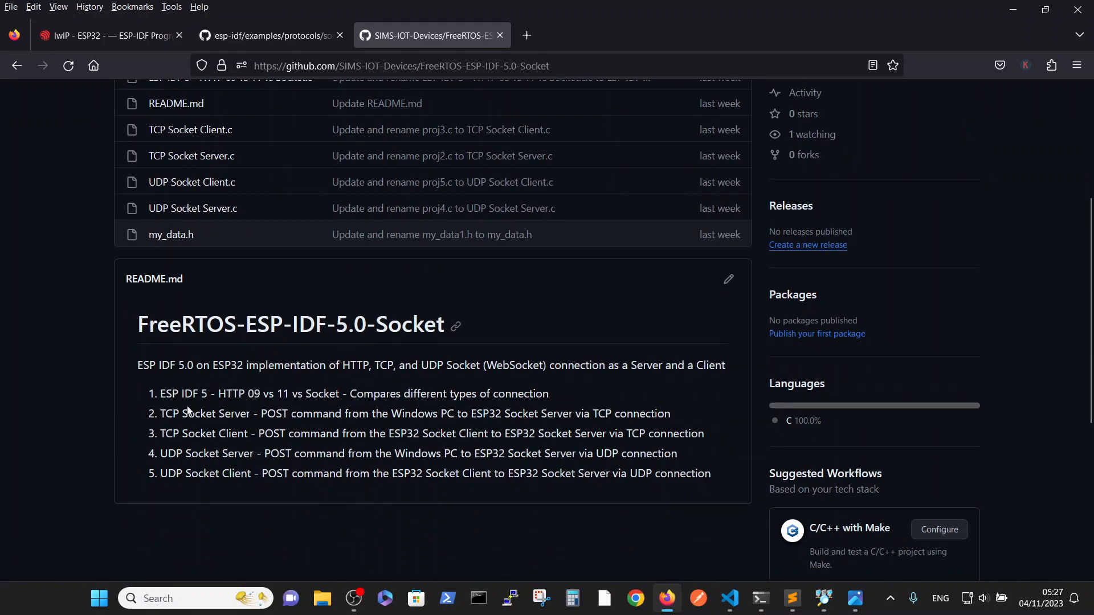
{"action": "mouse_move", "coordinate": [171, 417]}
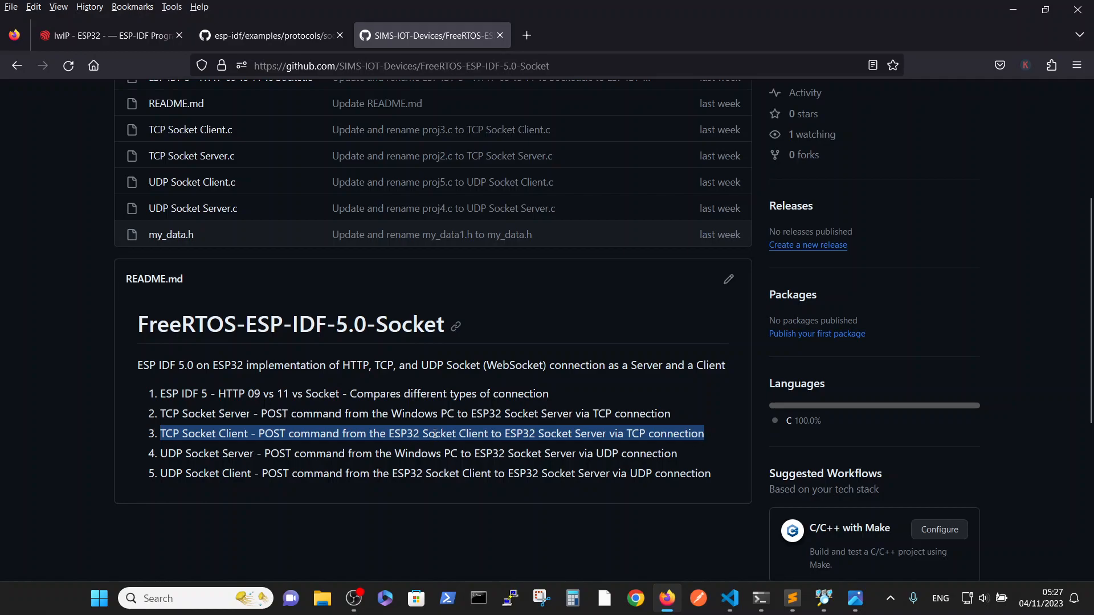
{"action": "scroll", "scroll_direction": "up", "scroll_amount": 3}
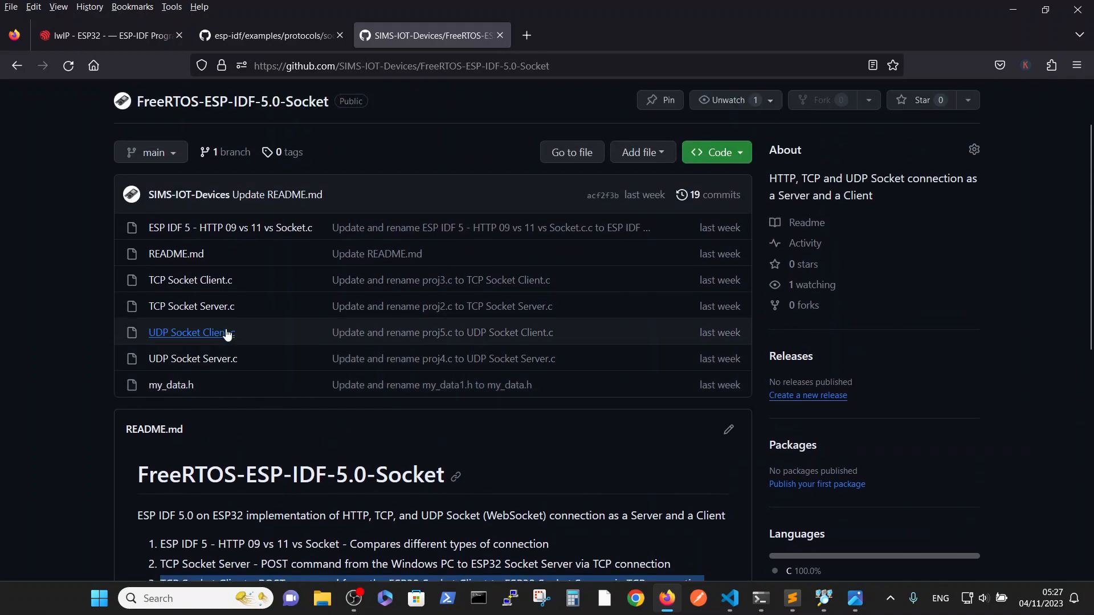
{"action": "mouse_move", "coordinate": [190, 280]}
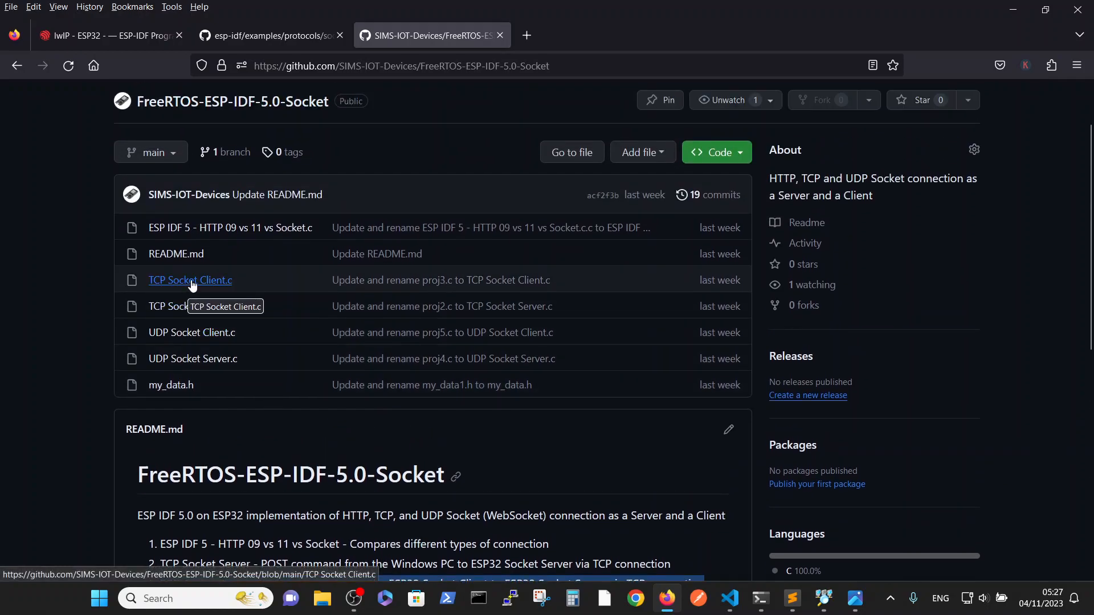
{"action": "left_click", "coordinate": [189, 280]}
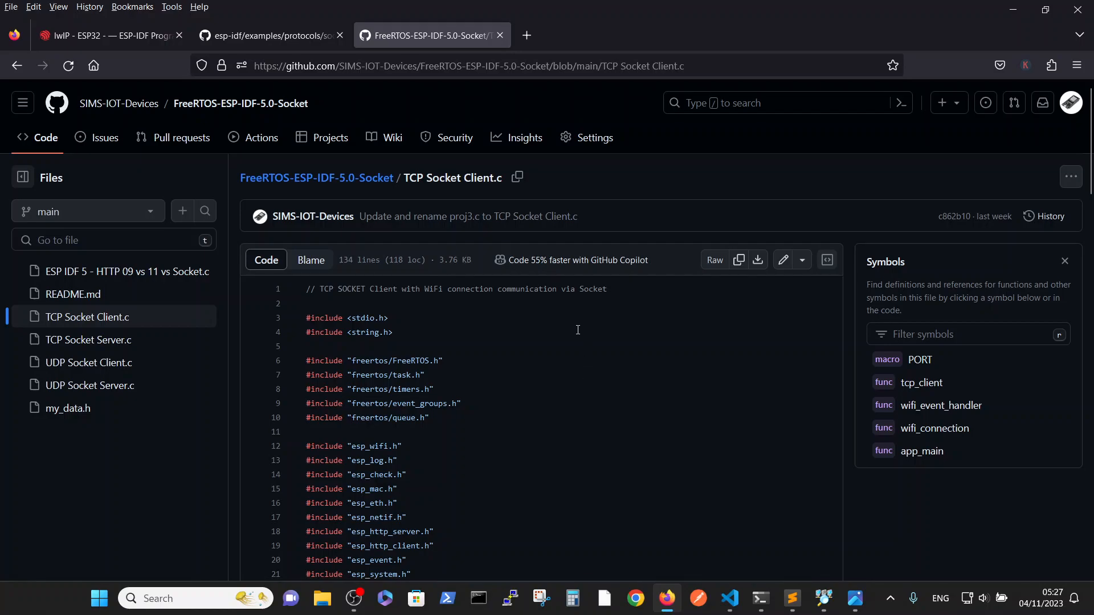
{"action": "scroll", "scroll_direction": "down", "scroll_amount": 3}
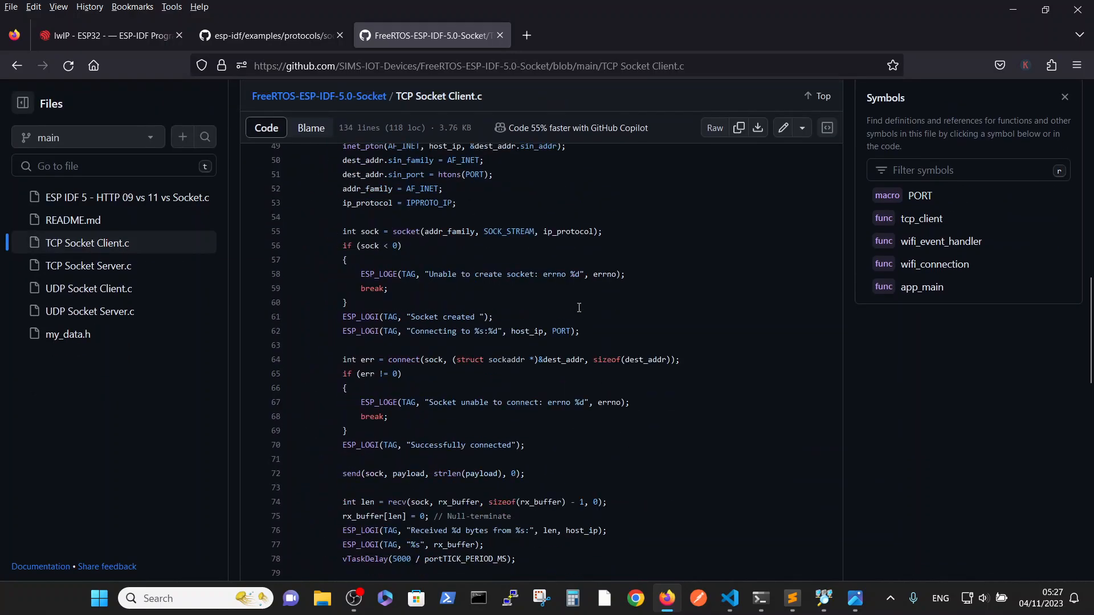
{"action": "scroll", "scroll_direction": "down", "scroll_amount": 3}
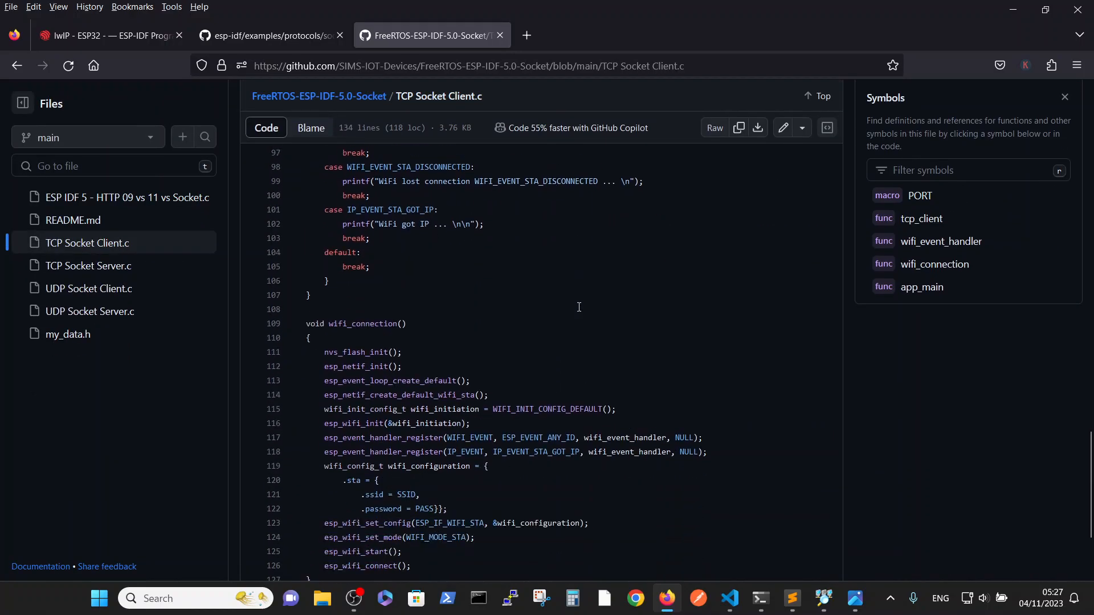
{"action": "scroll", "scroll_direction": "down", "scroll_amount": 3}
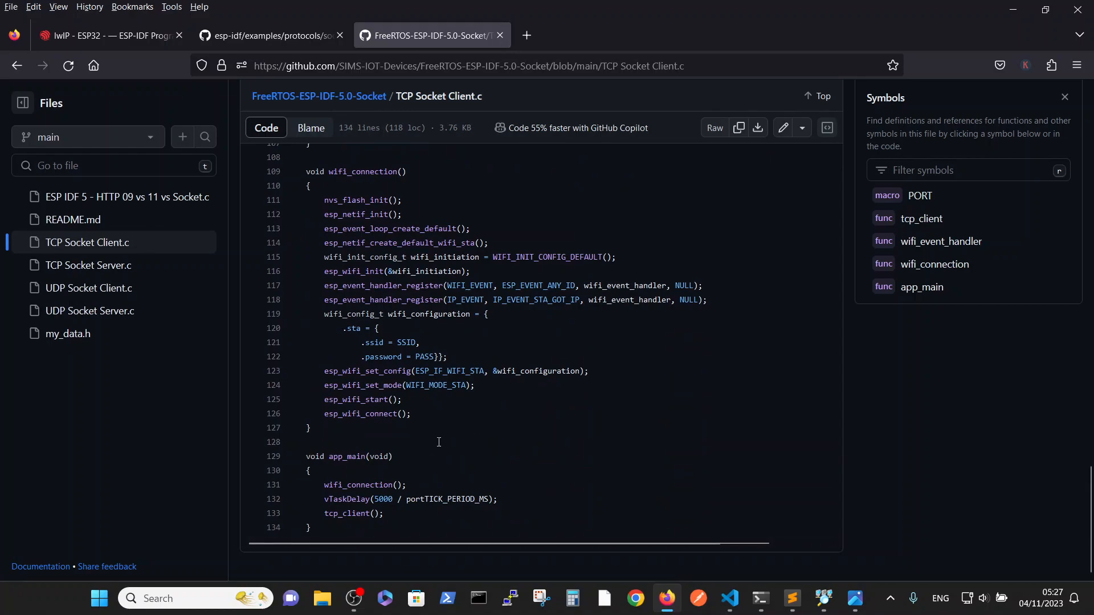
{"action": "mouse_move", "coordinate": [461, 438]}
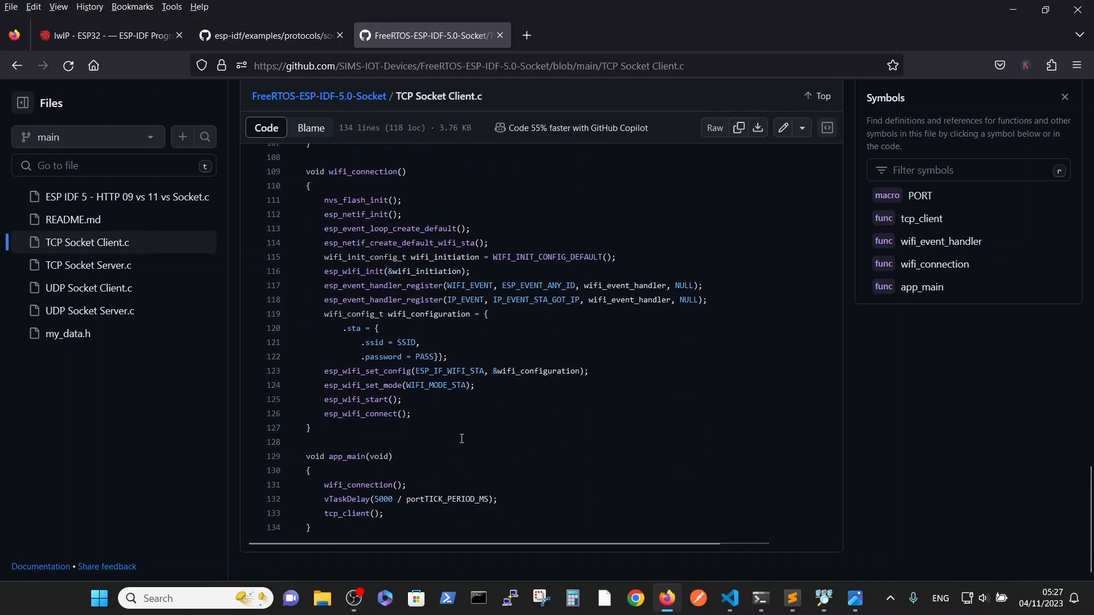
{"action": "scroll", "scroll_direction": "up", "scroll_amount": 3}
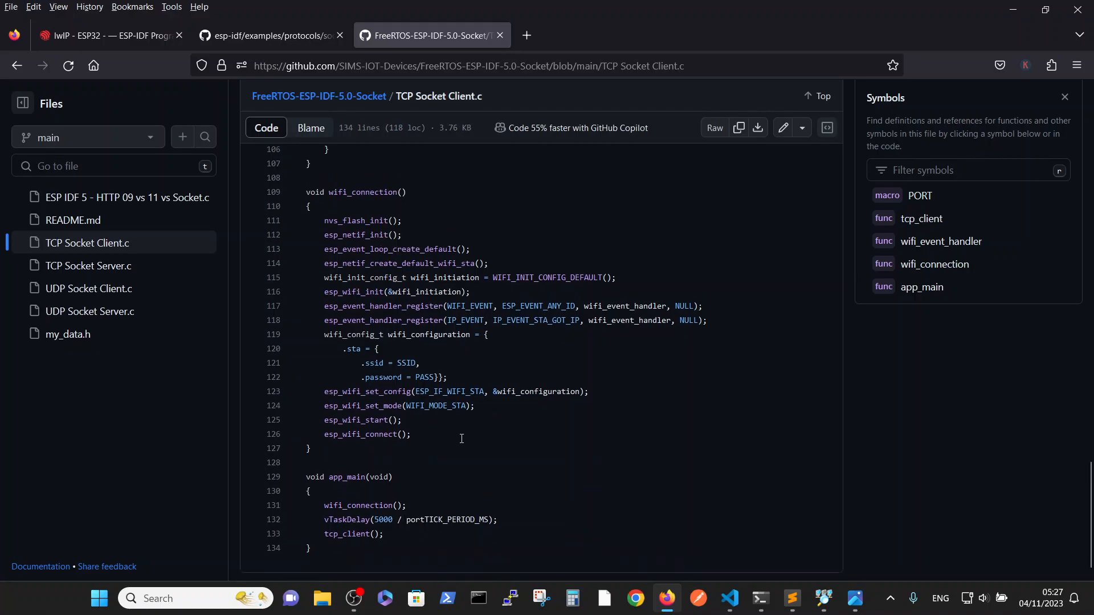
{"action": "scroll", "scroll_direction": "up", "scroll_amount": 3}
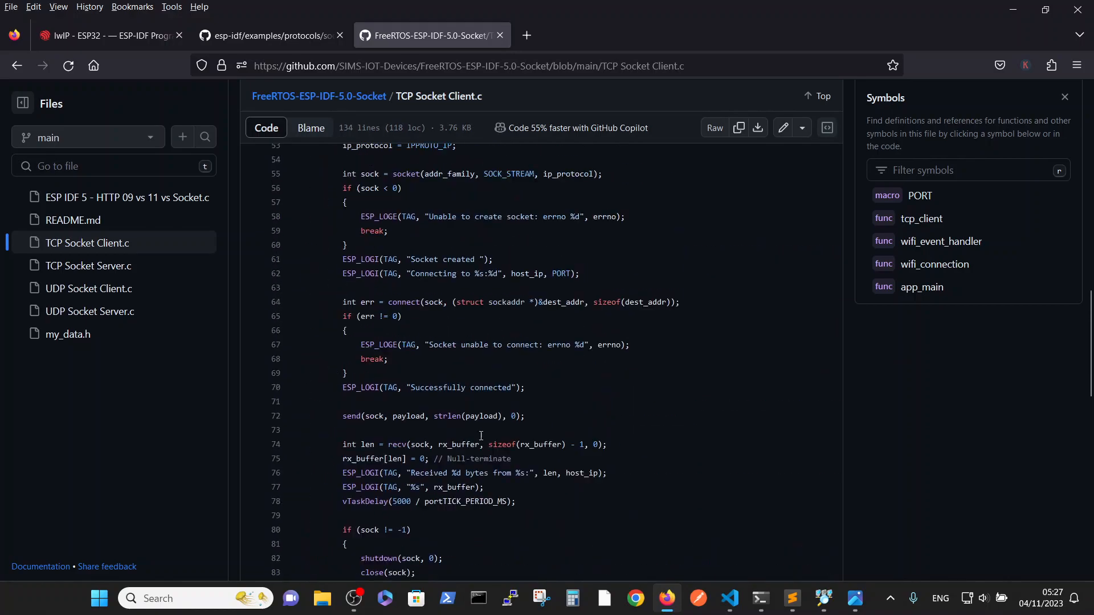
{"action": "scroll", "scroll_direction": "up", "scroll_amount": 3}
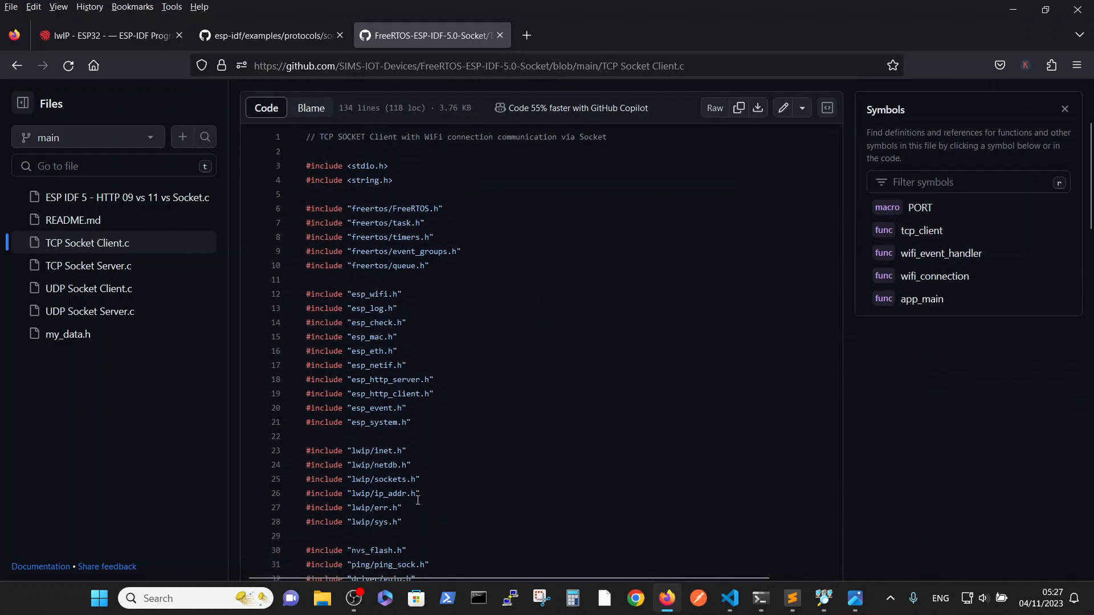
{"action": "mouse_move", "coordinate": [471, 462]}
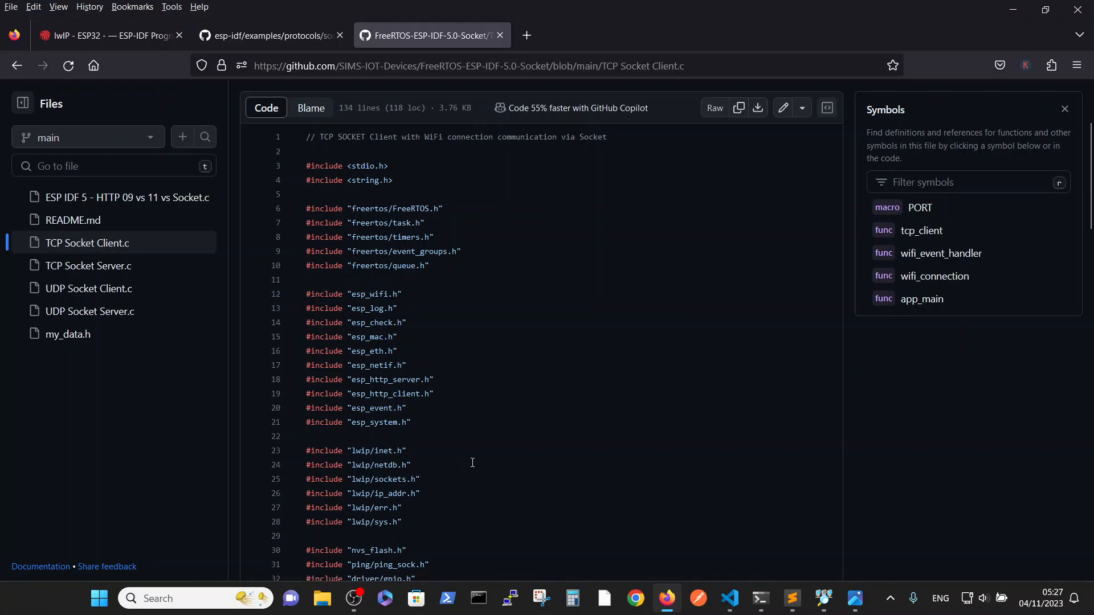
{"action": "mouse_move", "coordinate": [529, 339]}
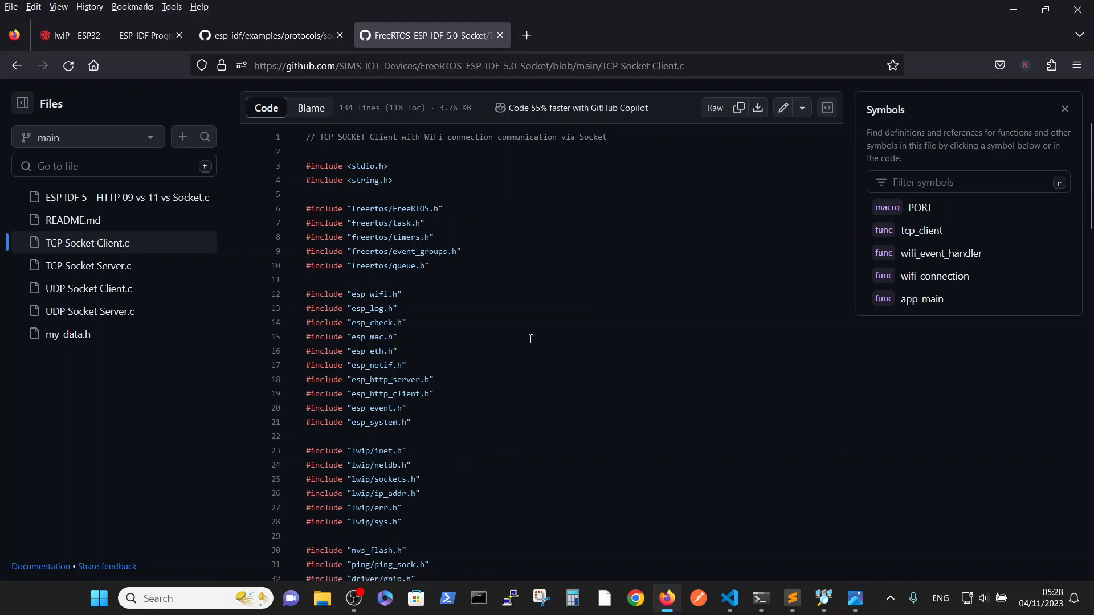
{"action": "mouse_move", "coordinate": [520, 445]}
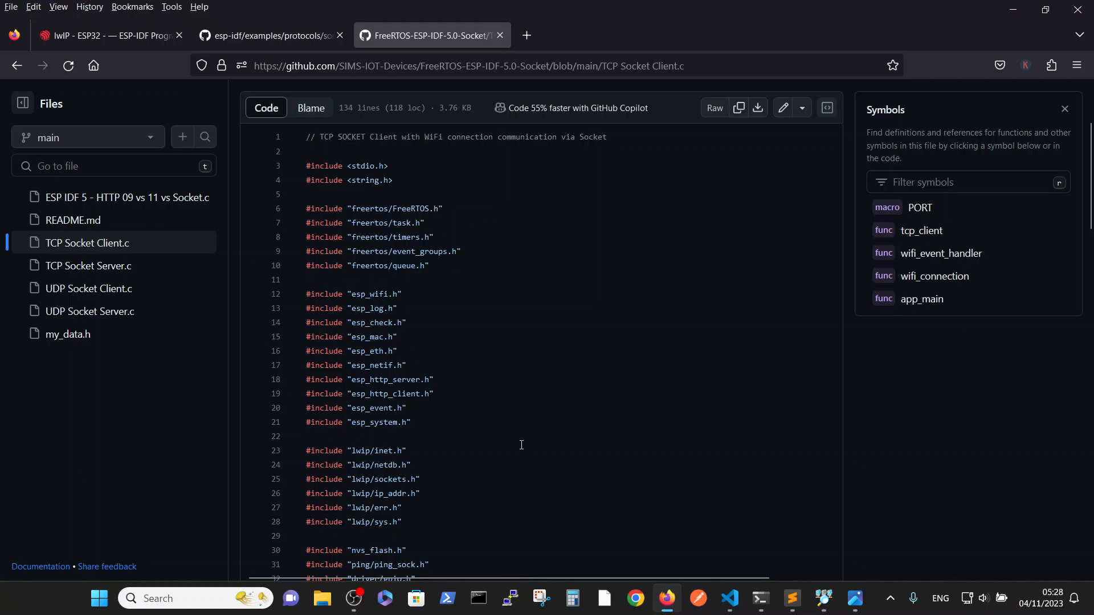
{"action": "scroll", "scroll_direction": "down", "scroll_amount": 3}
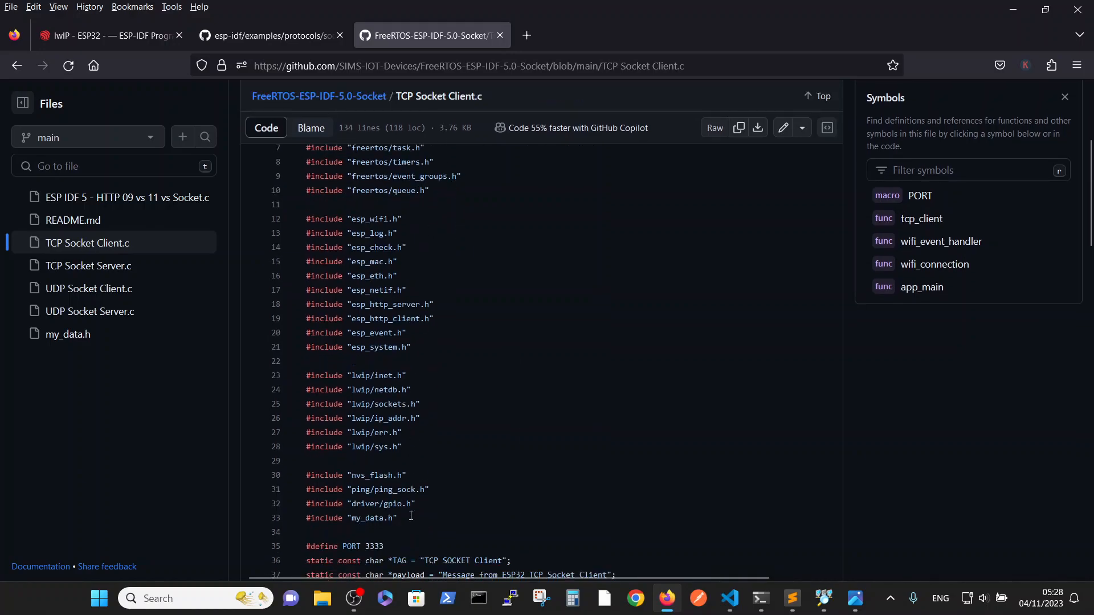
{"action": "scroll", "scroll_direction": "down", "scroll_amount": 3}
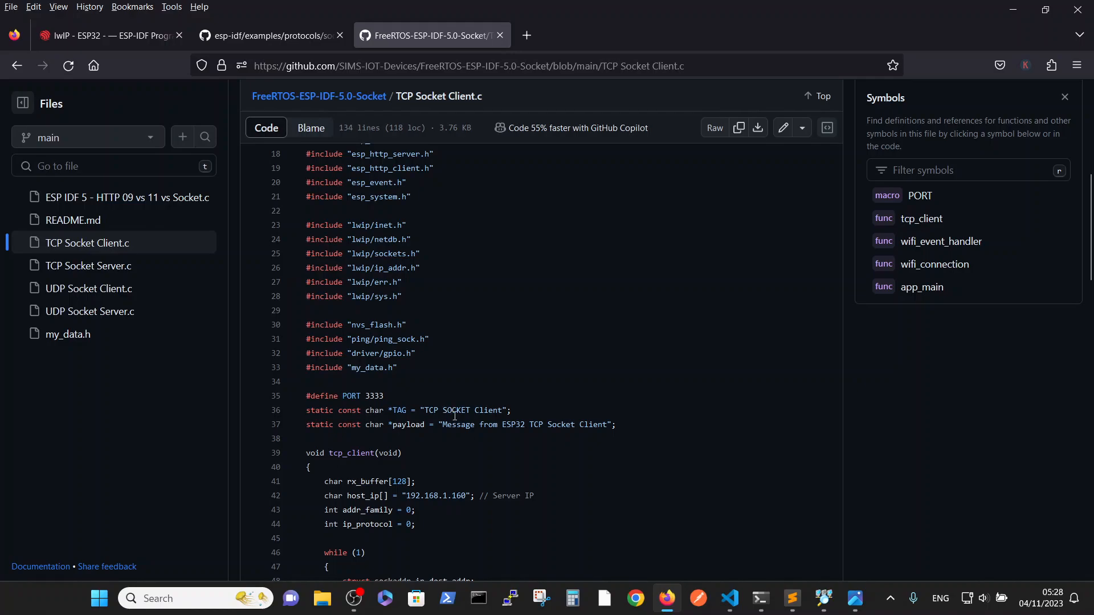
{"action": "mouse_move", "coordinate": [457, 468]}
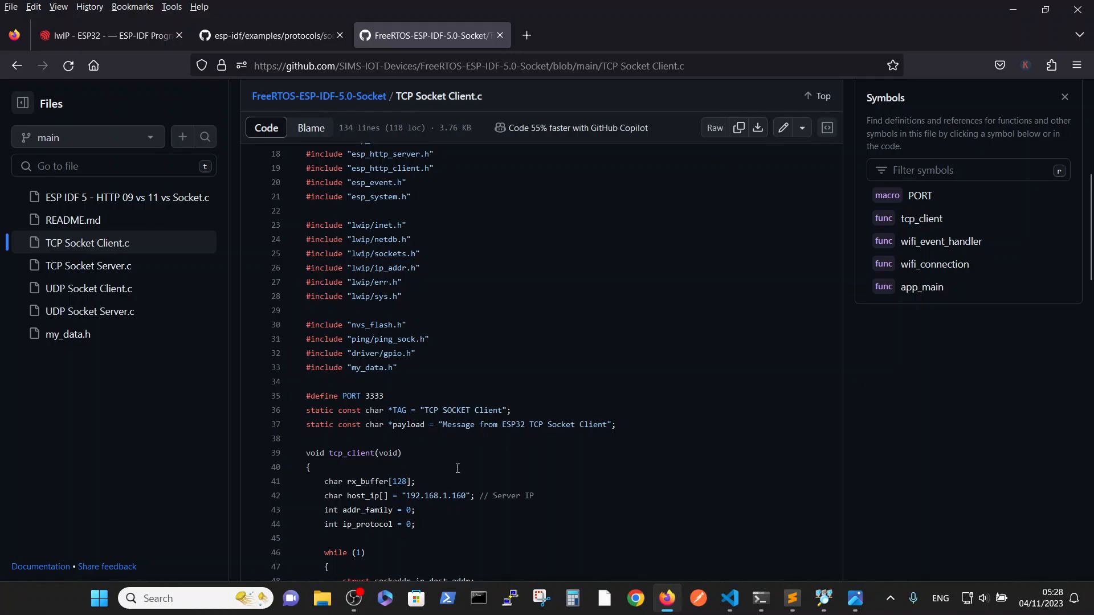
{"action": "scroll", "scroll_direction": "down", "scroll_amount": 3}
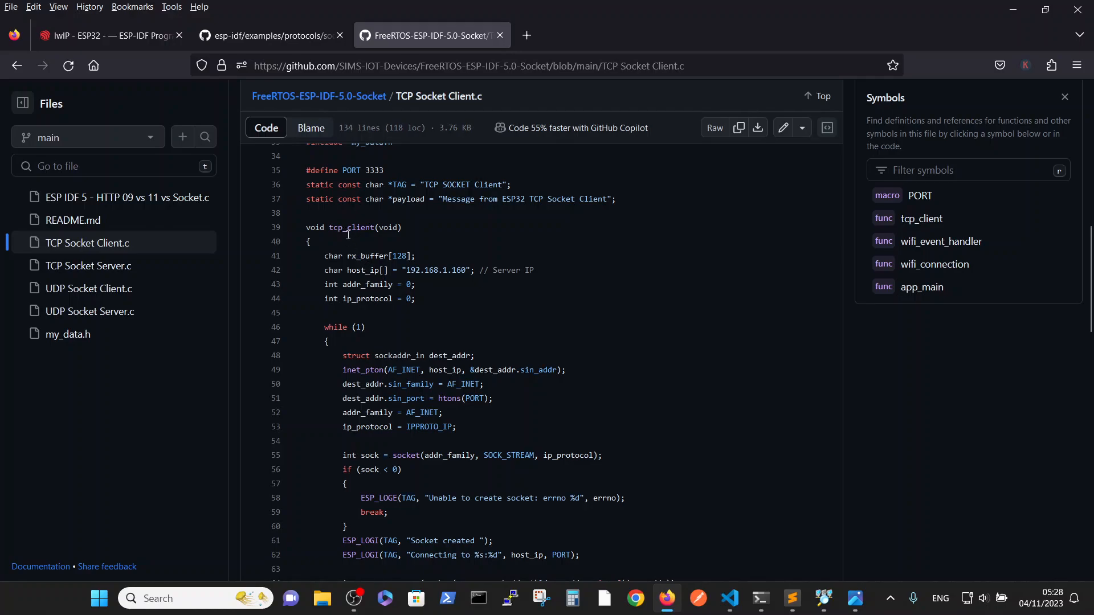
{"action": "mouse_move", "coordinate": [377, 242]}
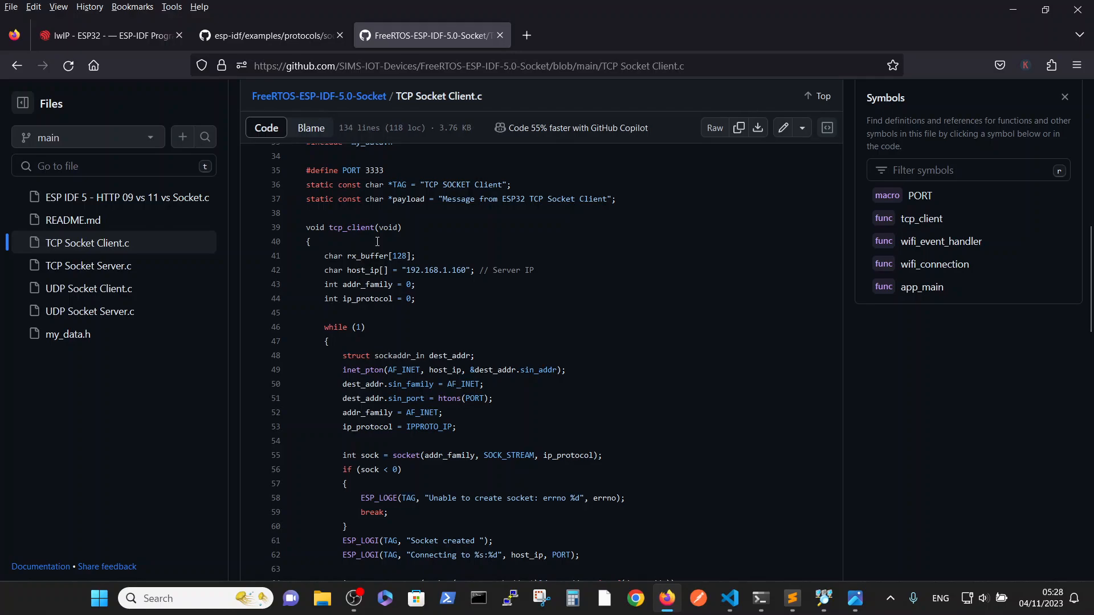
{"action": "mouse_move", "coordinate": [411, 270]}
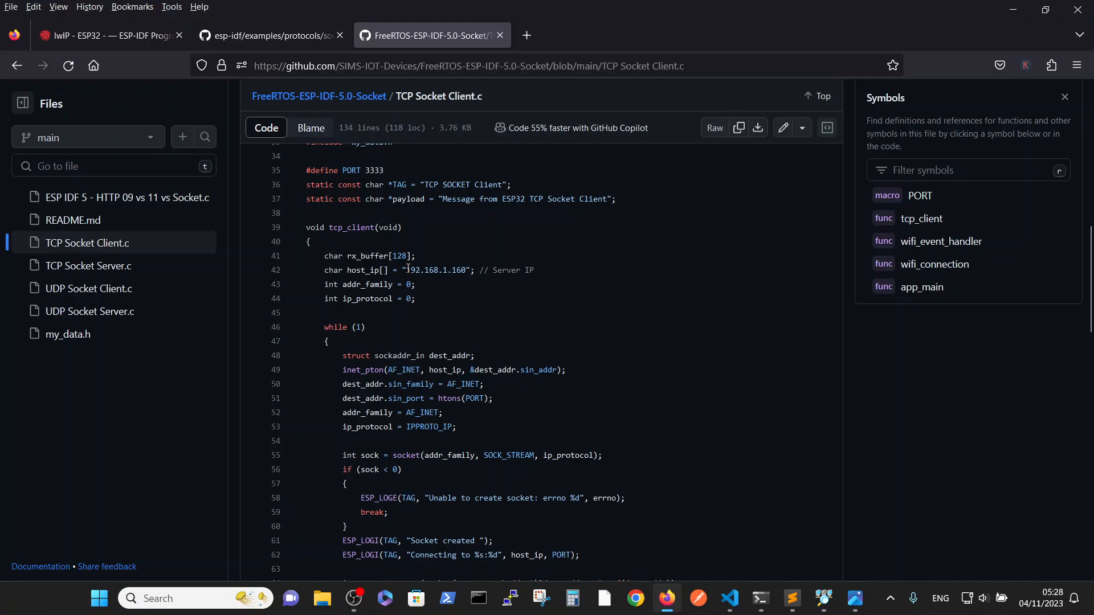
{"action": "scroll", "scroll_direction": "down", "scroll_amount": 3}
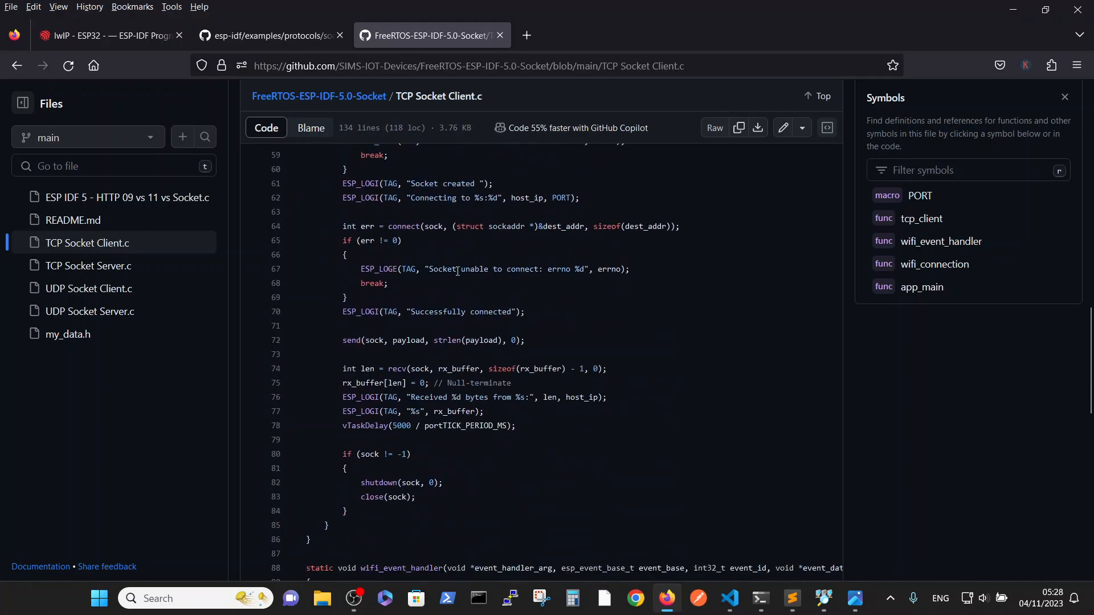
{"action": "scroll", "scroll_direction": "down", "scroll_amount": 3}
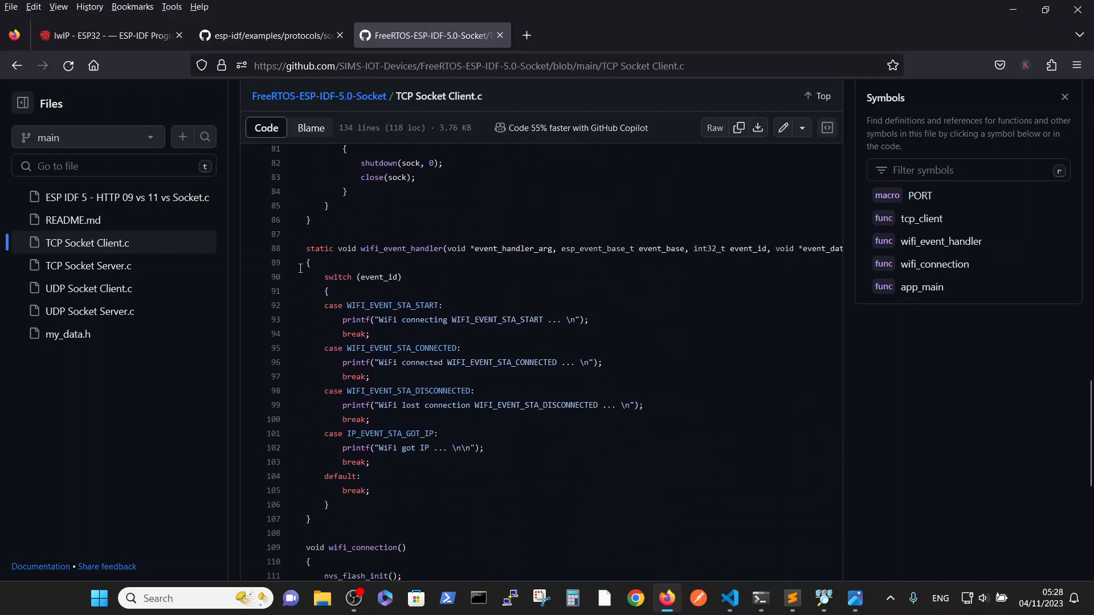
{"action": "scroll", "scroll_direction": "down", "scroll_amount": 3}
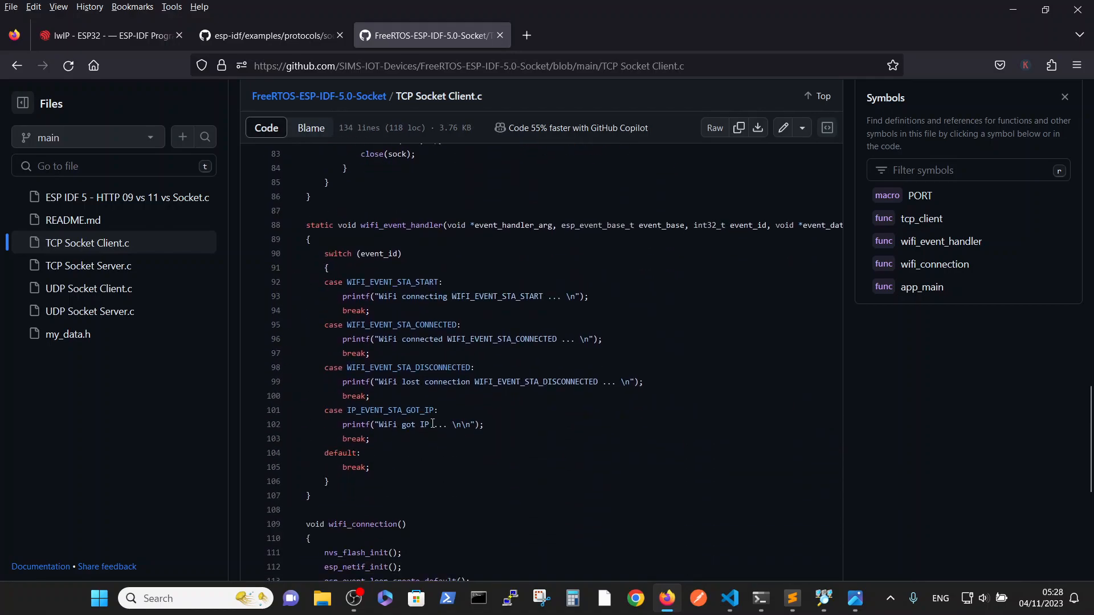
{"action": "scroll", "scroll_direction": "down", "scroll_amount": 3}
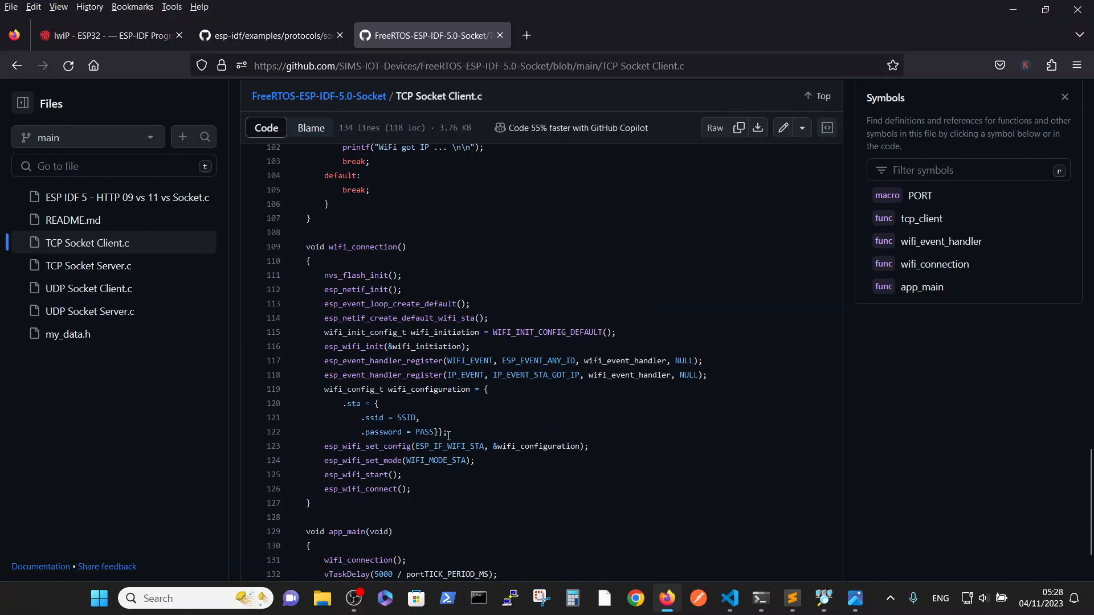
{"action": "mouse_move", "coordinate": [458, 412]}
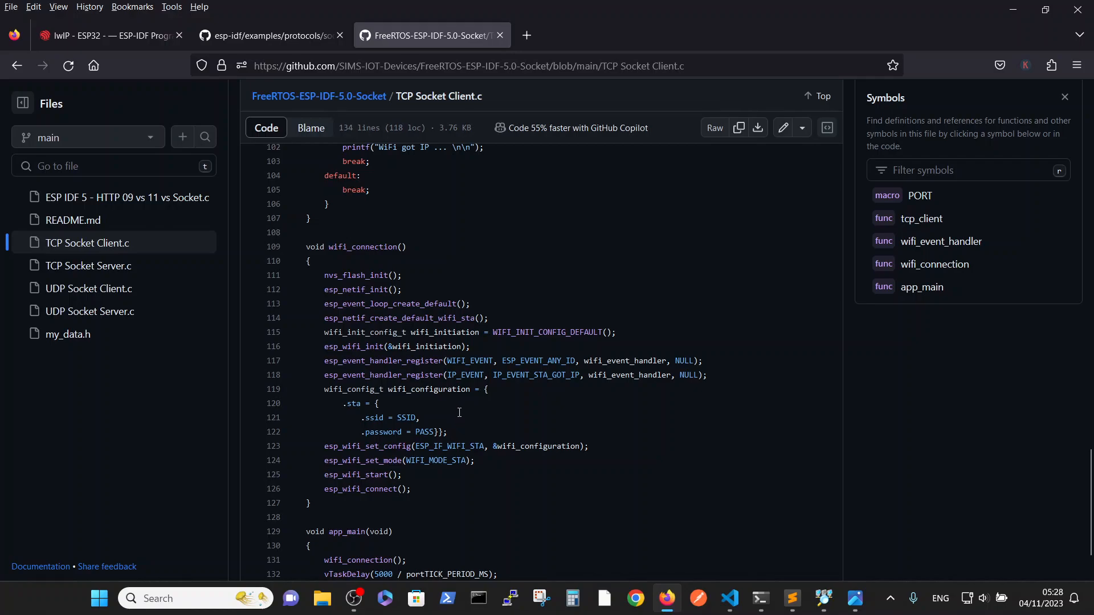
{"action": "mouse_move", "coordinate": [543, 441]}
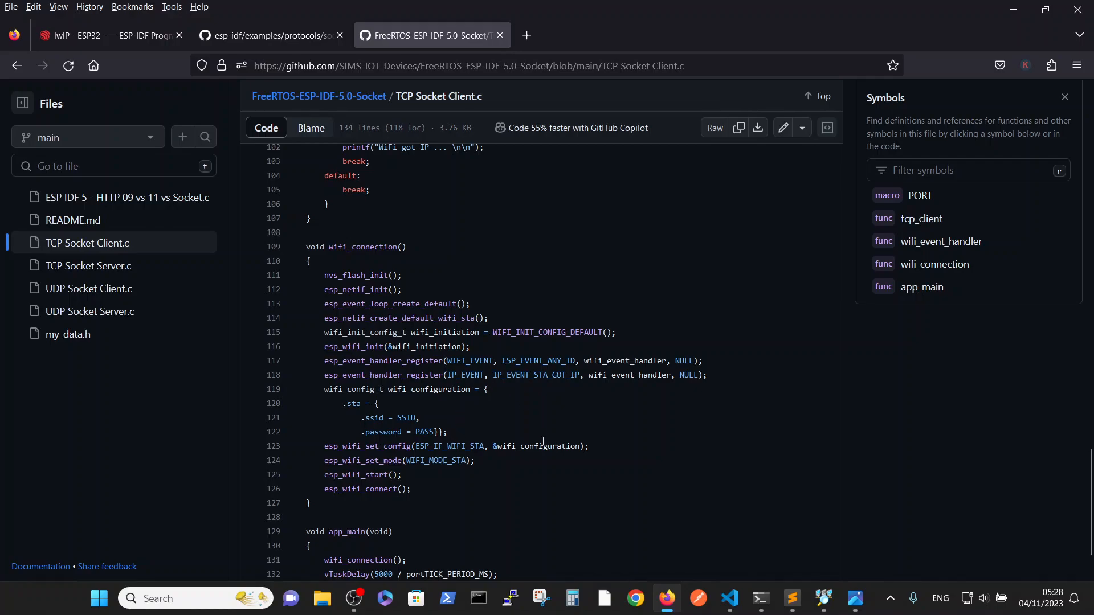
{"action": "scroll", "scroll_direction": "down", "scroll_amount": 3}
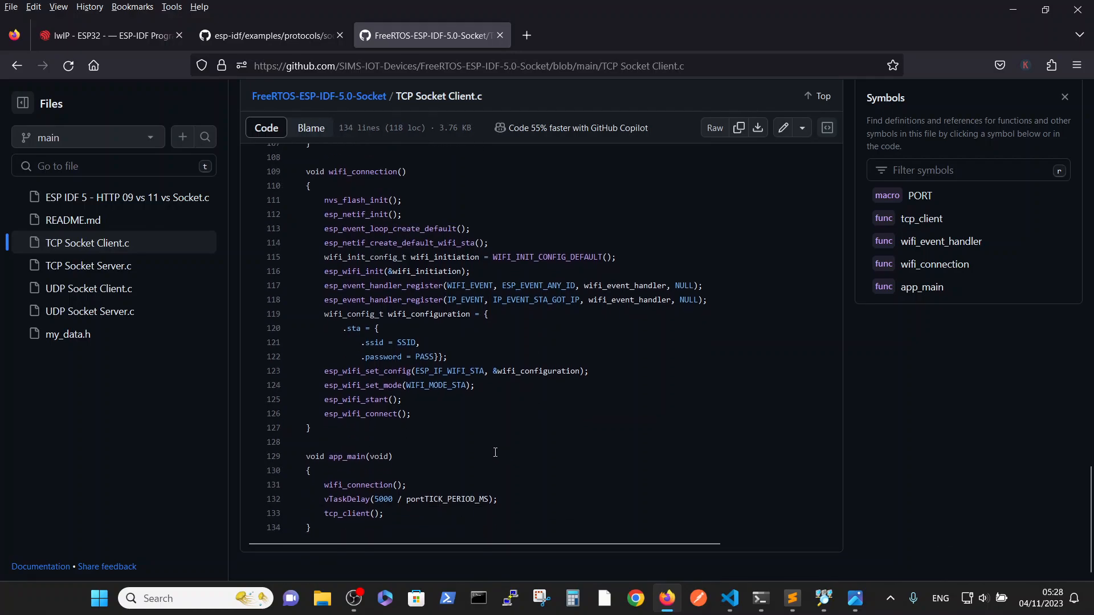
{"action": "mouse_move", "coordinate": [347, 484]}
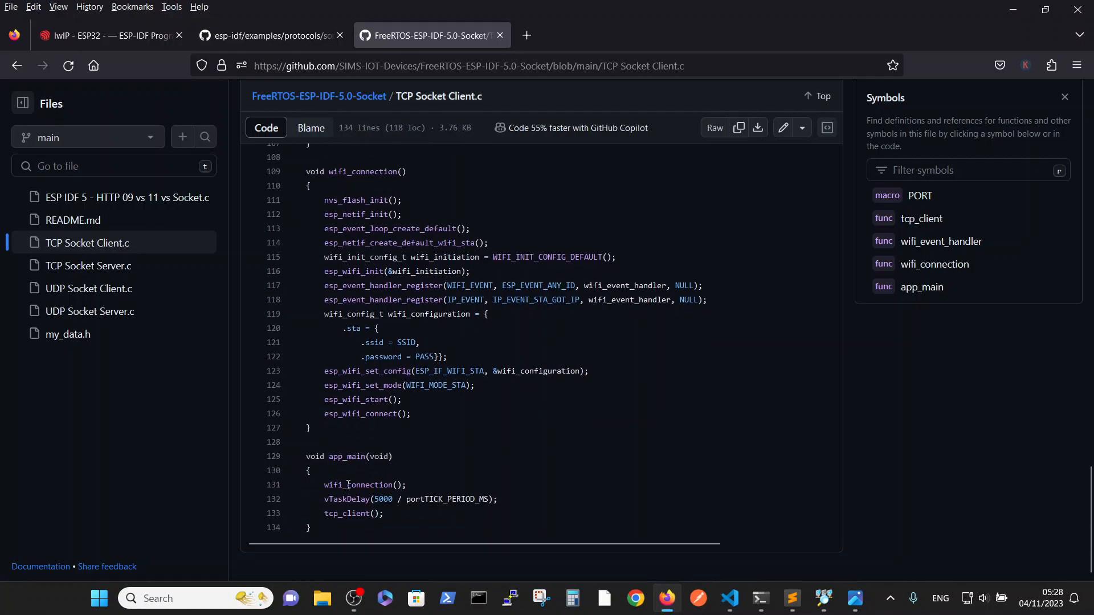
{"action": "mouse_move", "coordinate": [344, 499]}
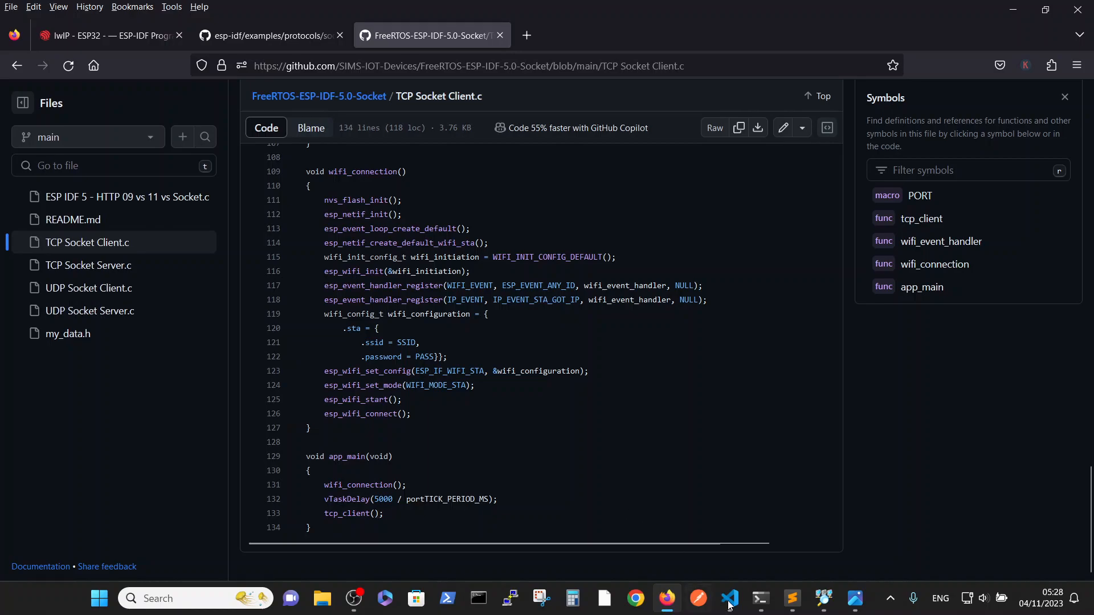
{"action": "mouse_move", "coordinate": [729, 599]}
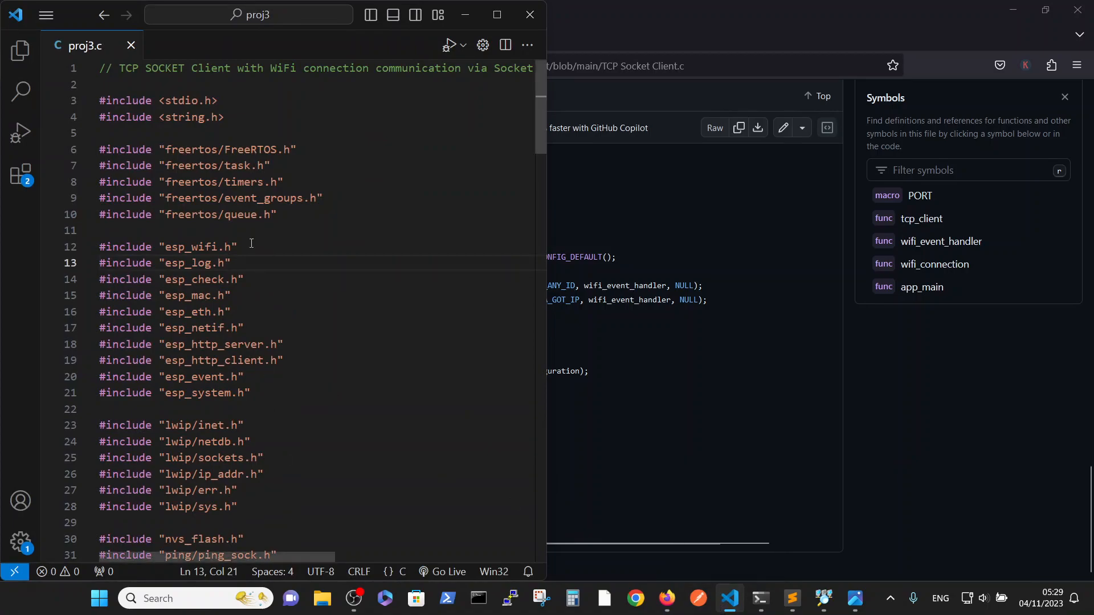
{"action": "mouse_move", "coordinate": [280, 233]}
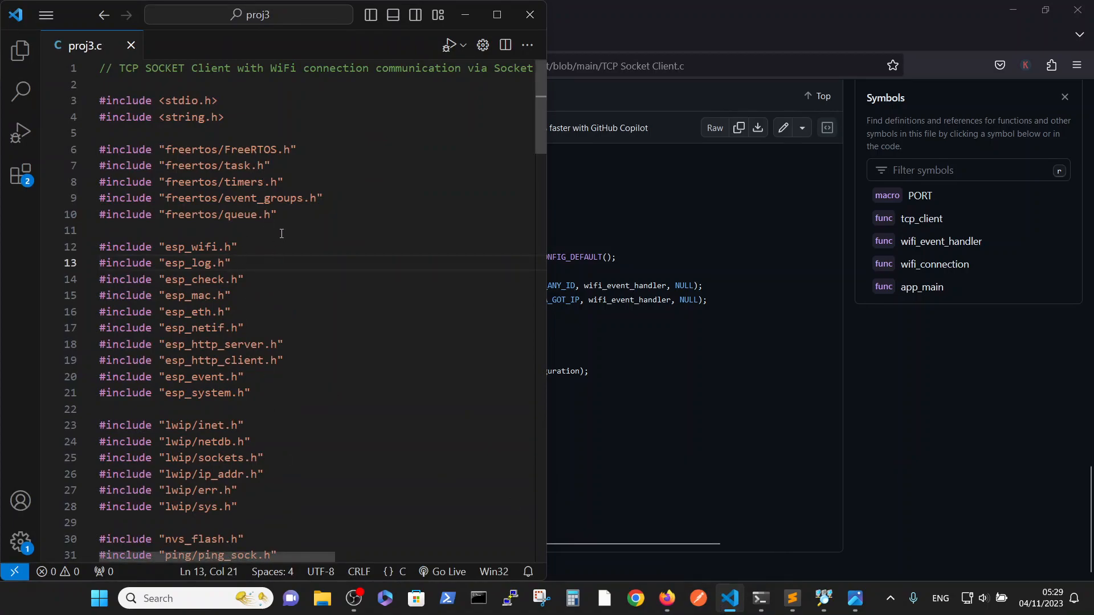
{"action": "mouse_move", "coordinate": [438, 143]}
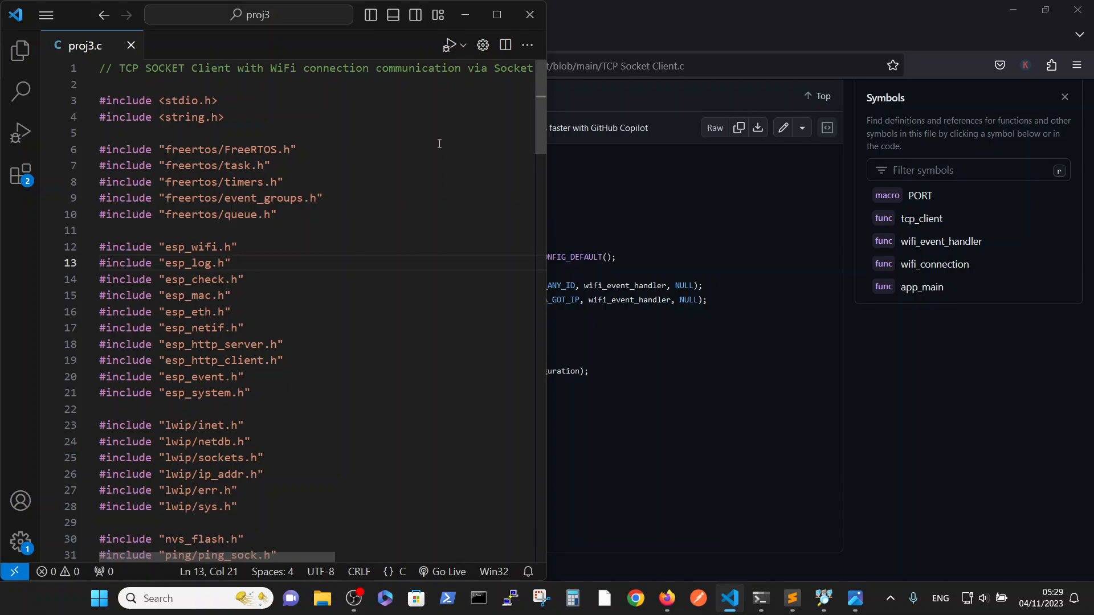
- Scroll through proj3.c's includes, PORT and payload definitions in VS Code
{"action": "scroll", "scroll_direction": "down", "scroll_amount": 3}
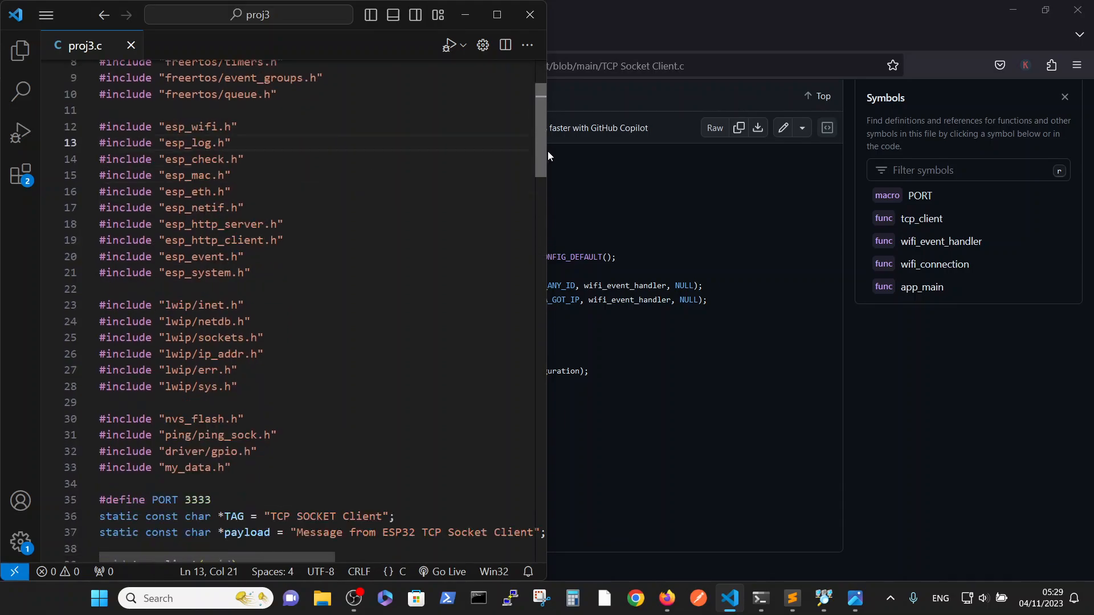
{"action": "scroll", "scroll_direction": "down", "scroll_amount": 3}
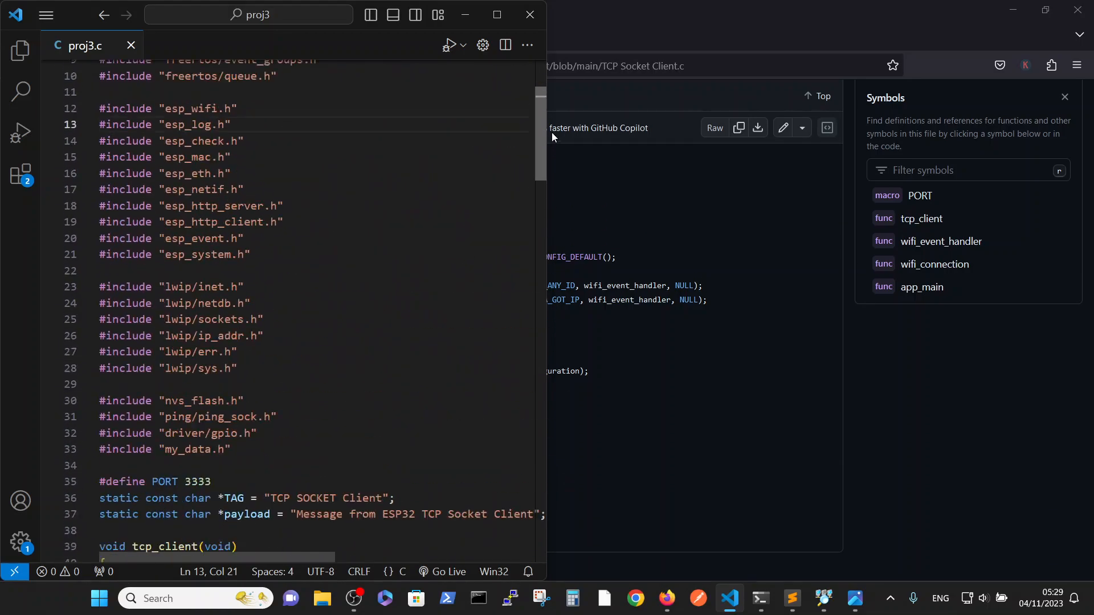
{"action": "scroll", "scroll_direction": "up", "scroll_amount": 3}
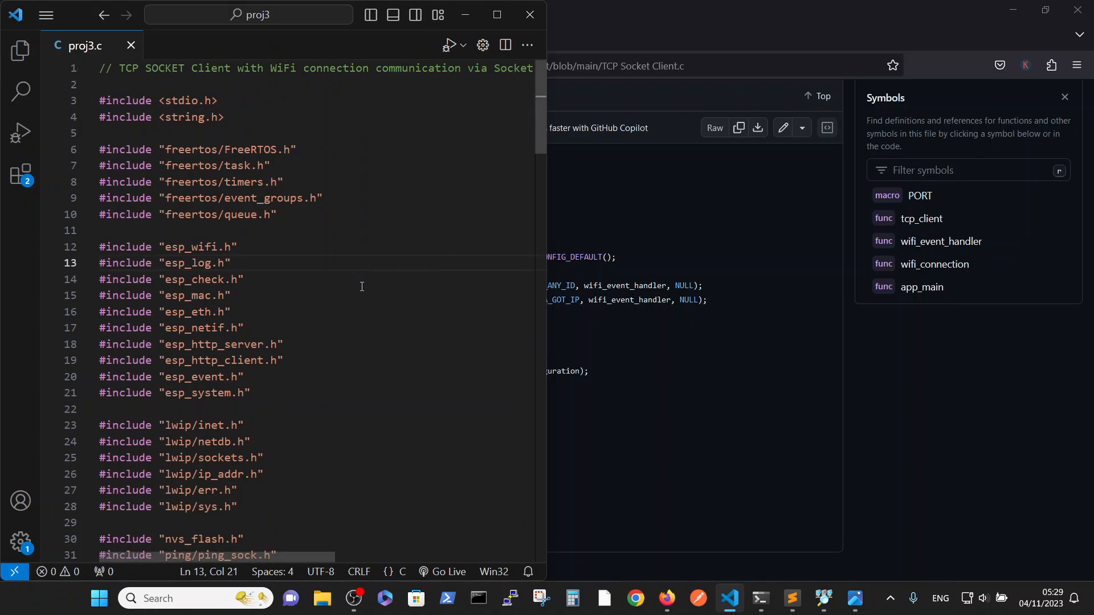
{"action": "mouse_move", "coordinate": [794, 598]}
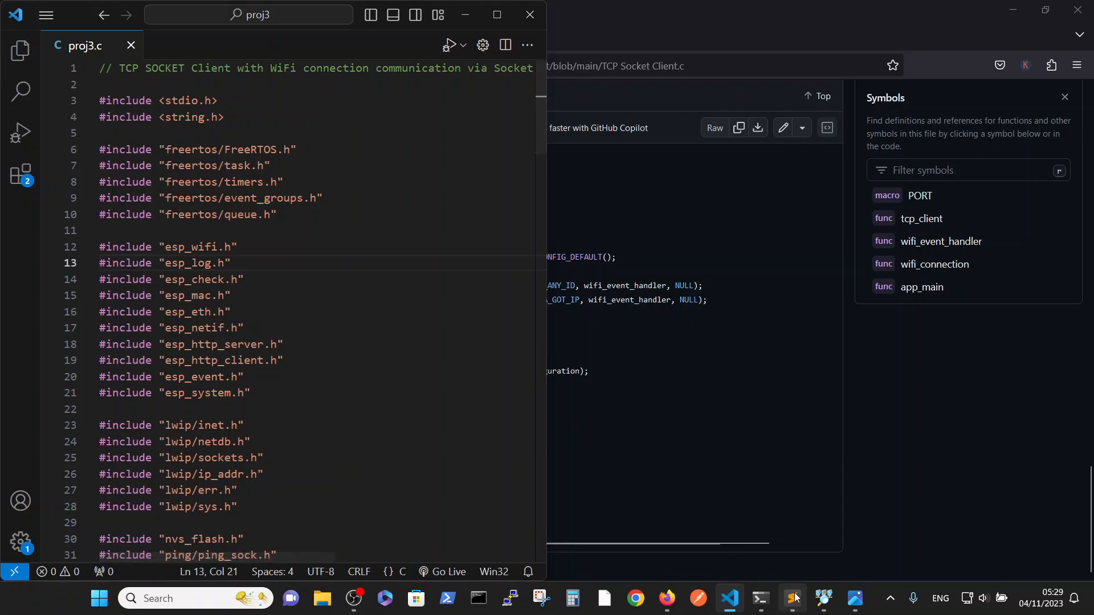
- Bring up the server source proj2.c in Sublime Text
{"action": "left_click", "coordinate": [792, 599]}
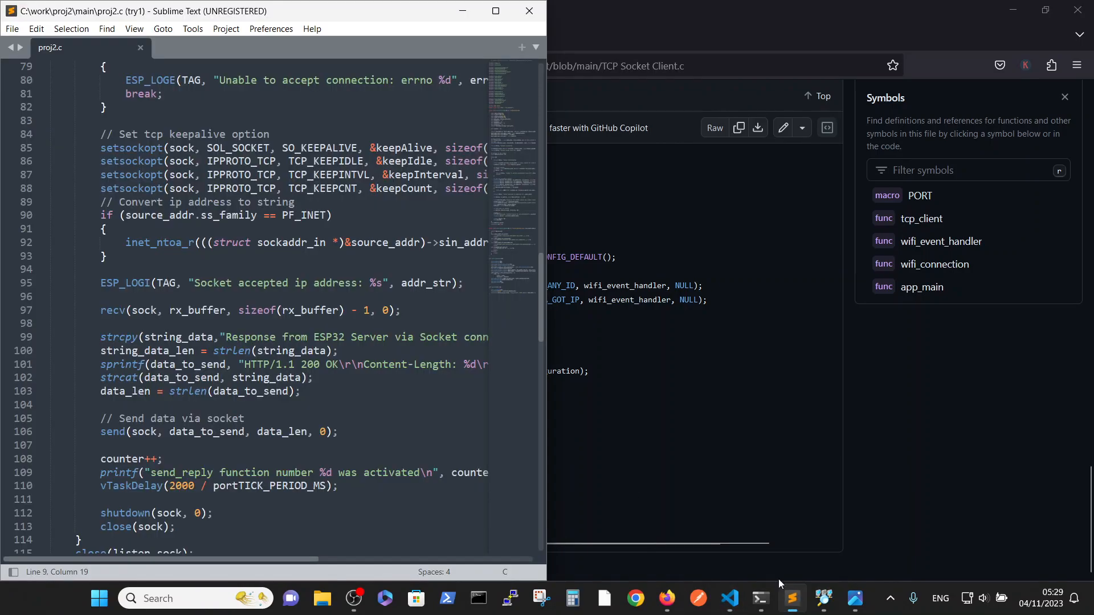
{"action": "mouse_move", "coordinate": [165, 273]}
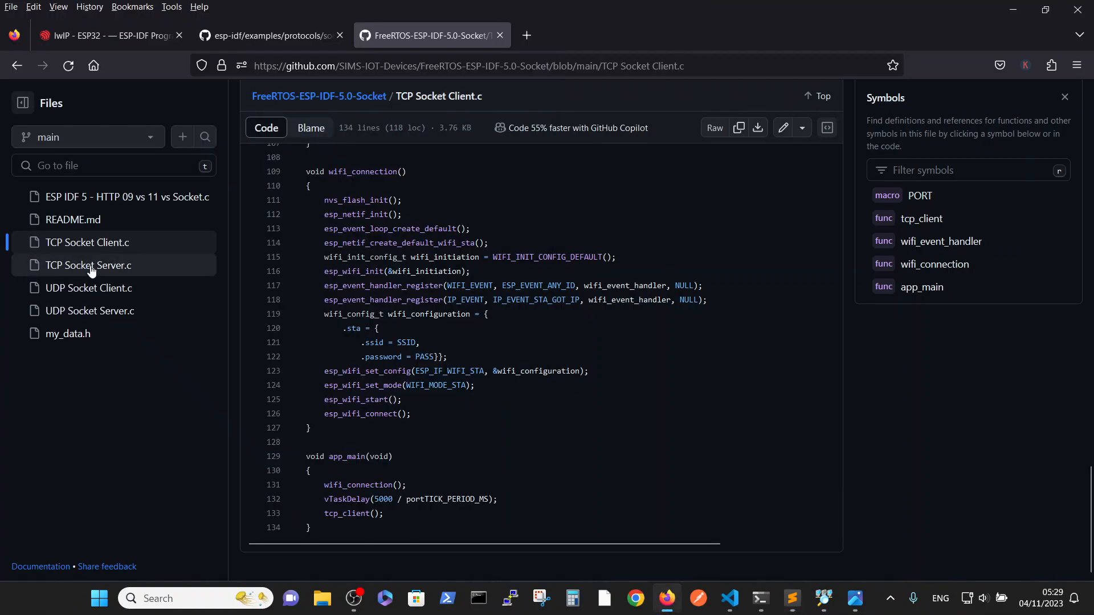
{"action": "mouse_move", "coordinate": [115, 269]}
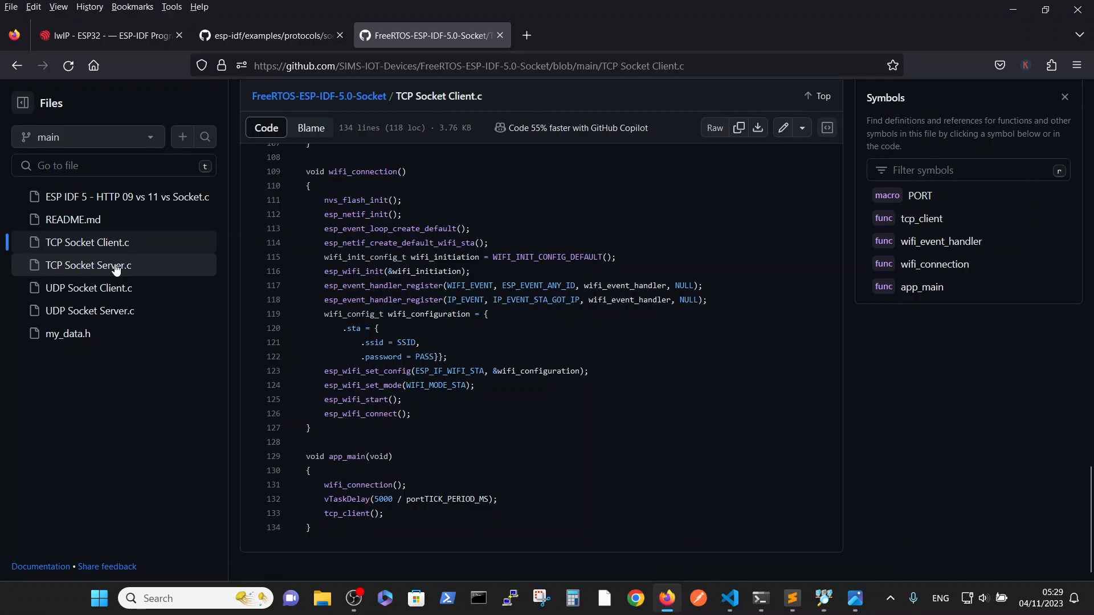
- Bring the ESP-IDF 5.0 CMD window at C:\work\proj2 forward beside proj2.c
{"action": "left_click", "coordinate": [792, 598]}
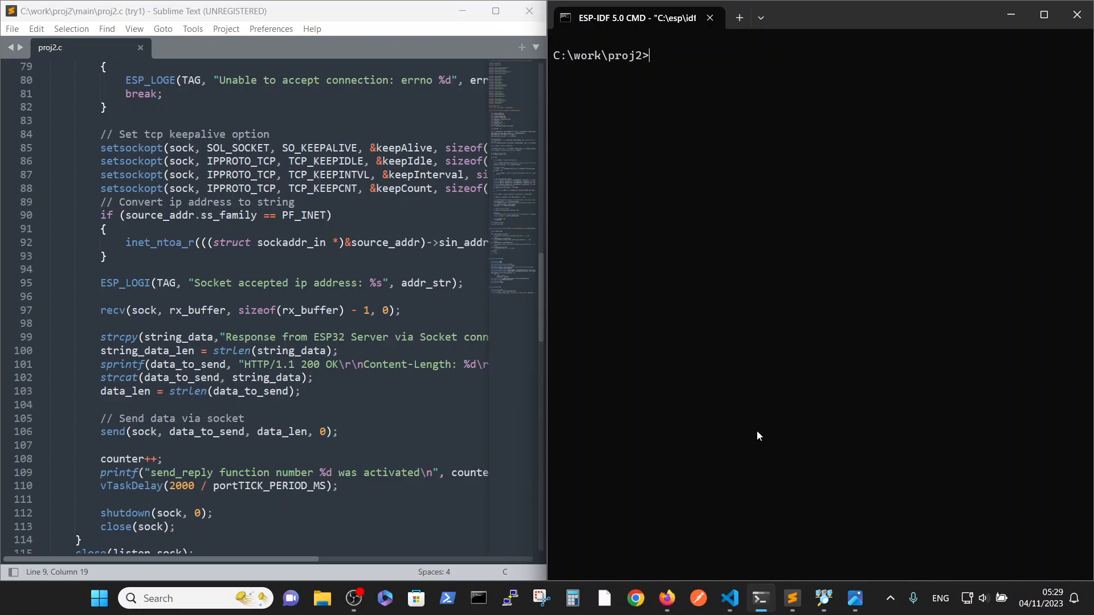
{"action": "mouse_move", "coordinate": [743, 428]}
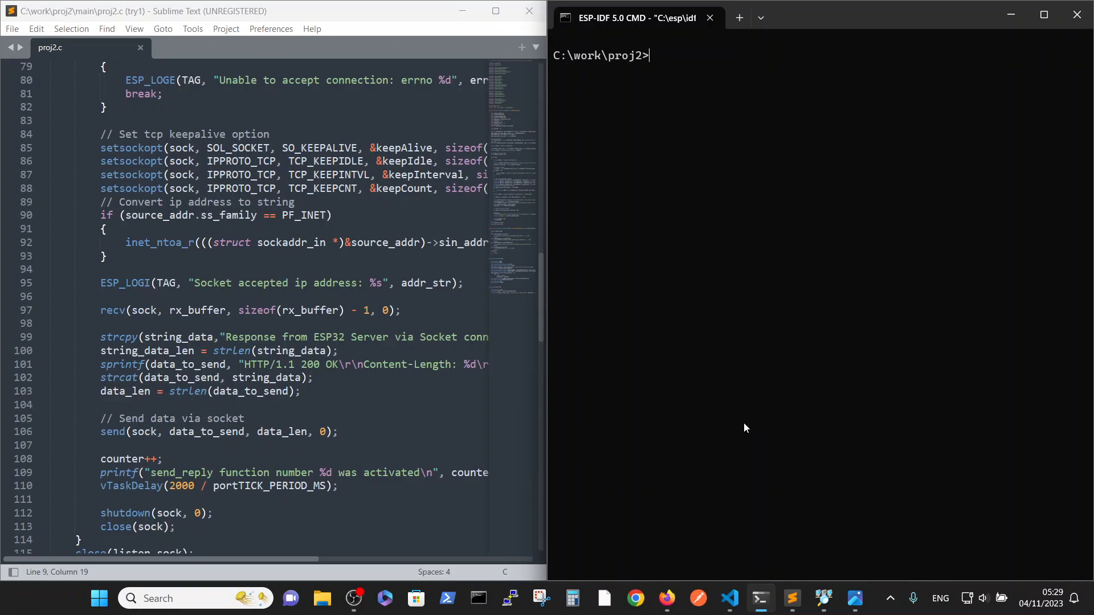
{"action": "mouse_move", "coordinate": [413, 439]}
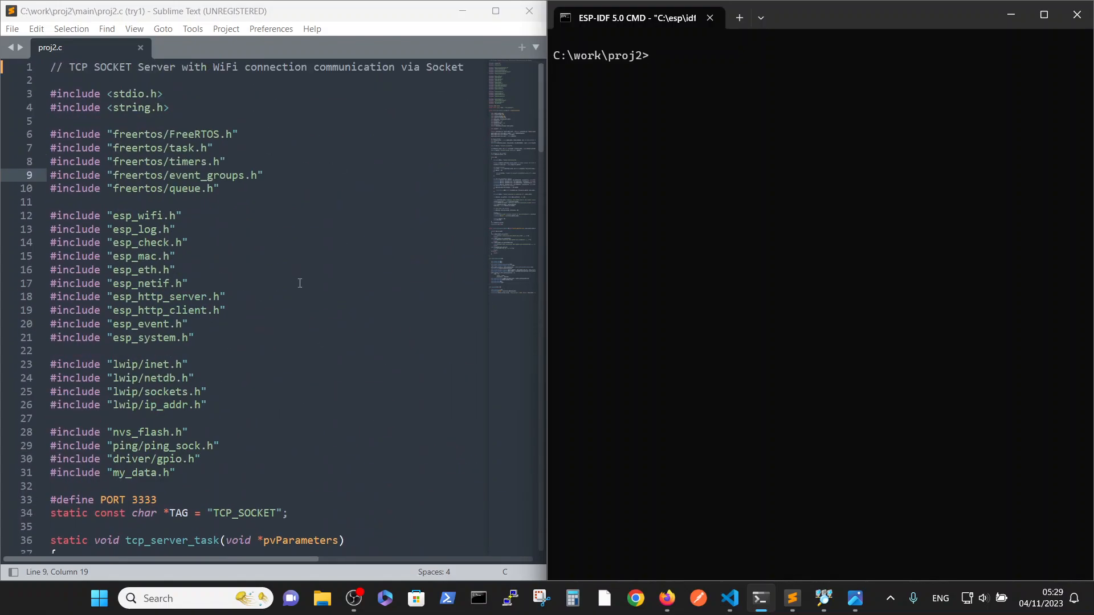
{"action": "mouse_move", "coordinate": [663, 96]}
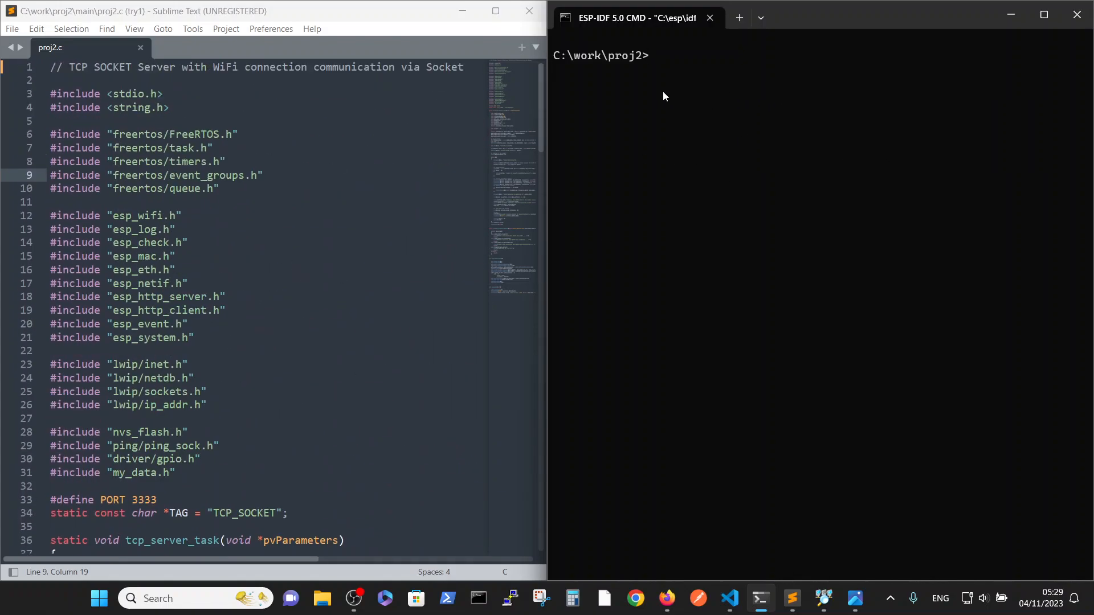
- Clear the terminal and run idf.py build flash monitor for the proj2 server
{"action": "type", "text": "cls"}
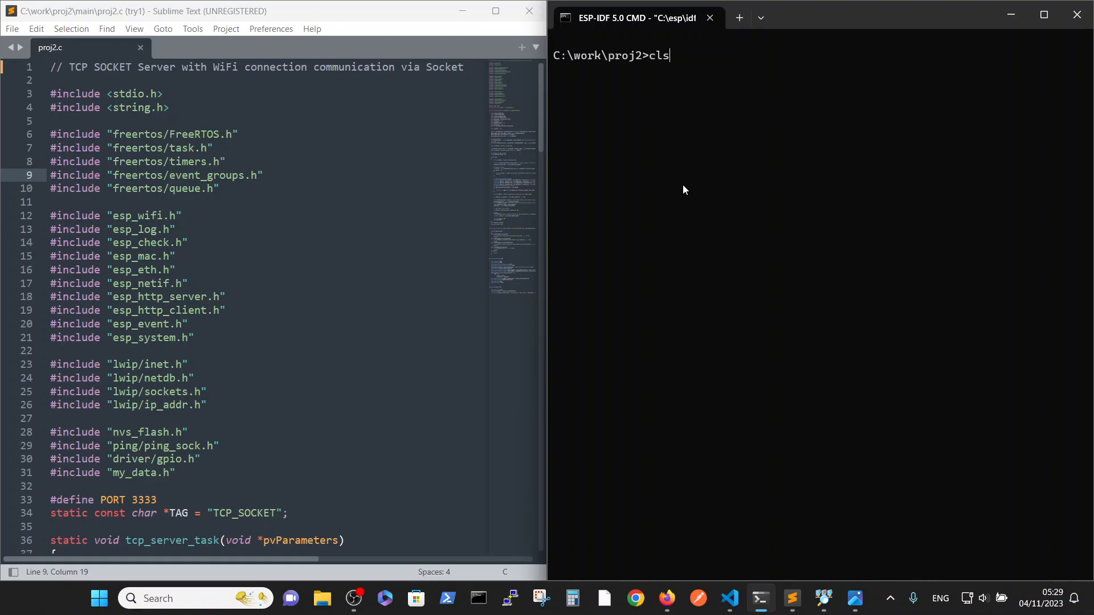
{"action": "type", "text": "idf.py build flash monitor"}
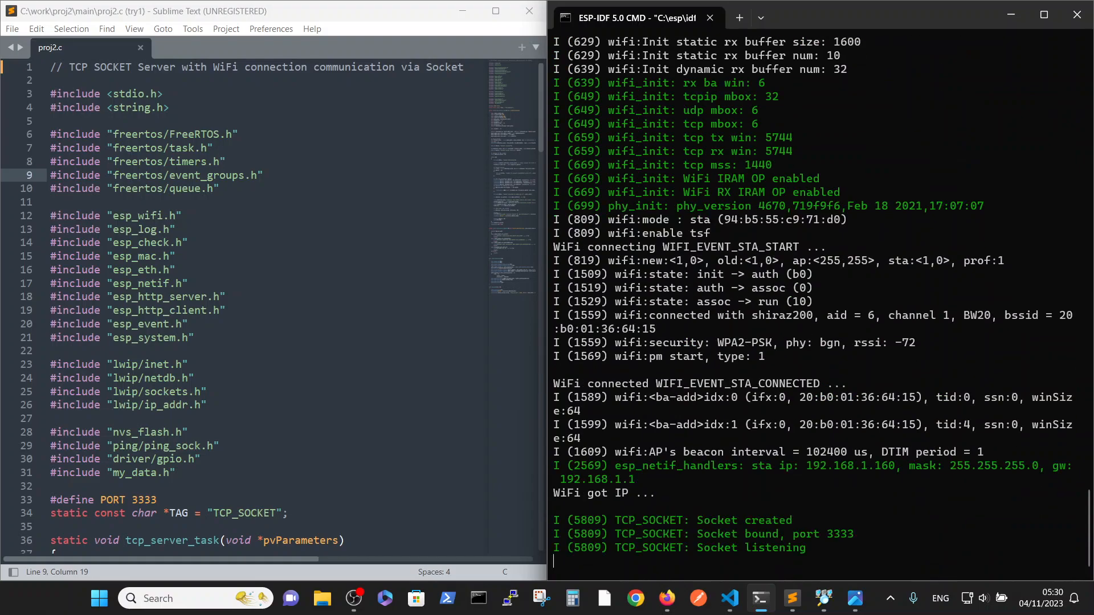
{"action": "mouse_move", "coordinate": [811, 468]}
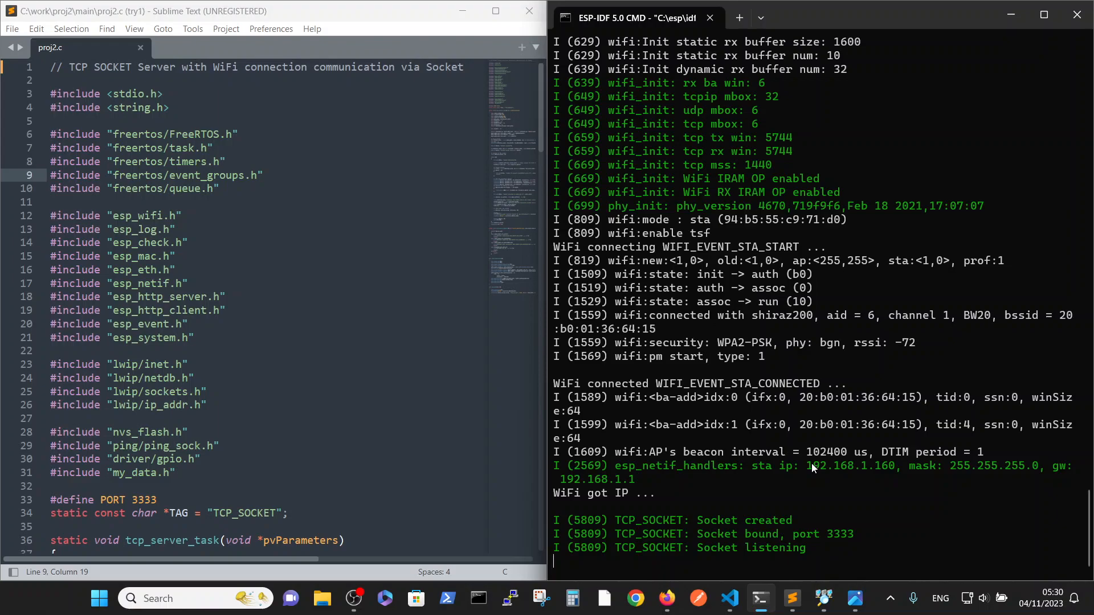
{"action": "double_click", "coordinate": [849, 466]}
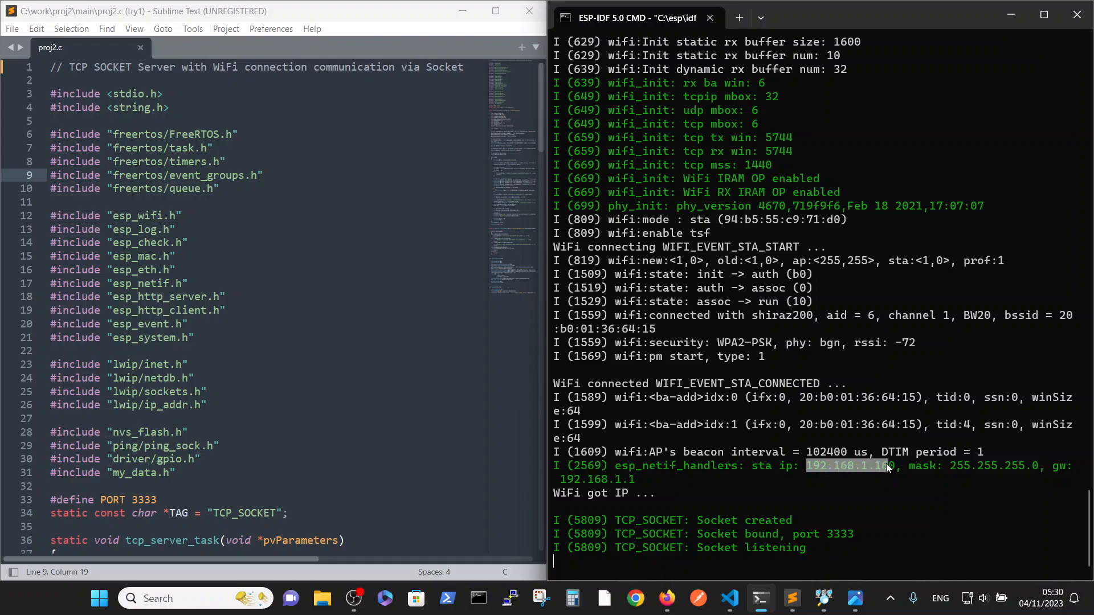
{"action": "mouse_move", "coordinate": [888, 514]}
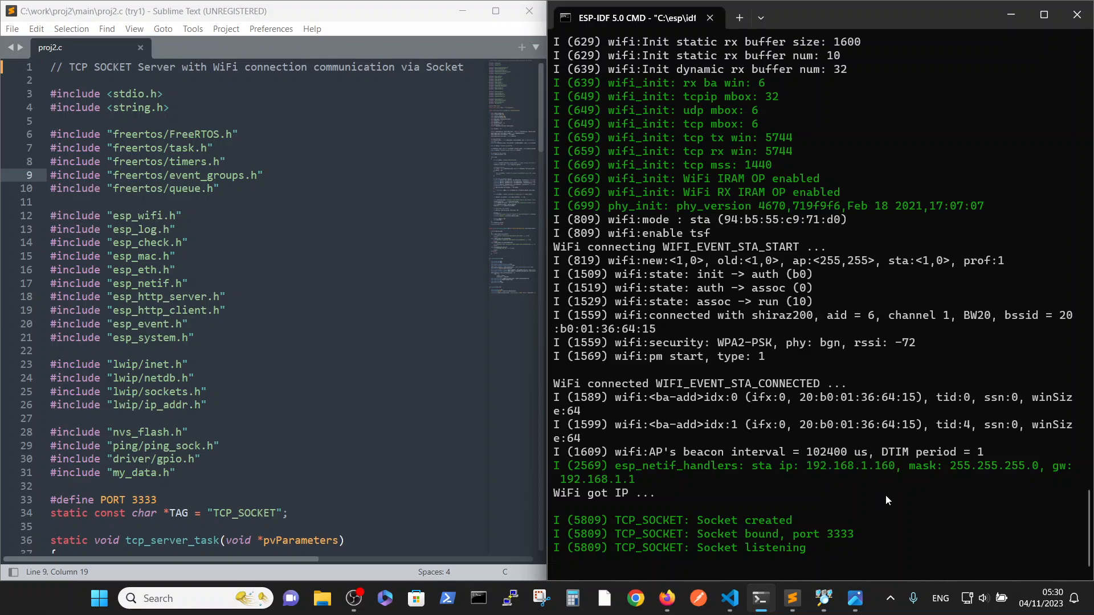
{"action": "mouse_move", "coordinate": [857, 575]}
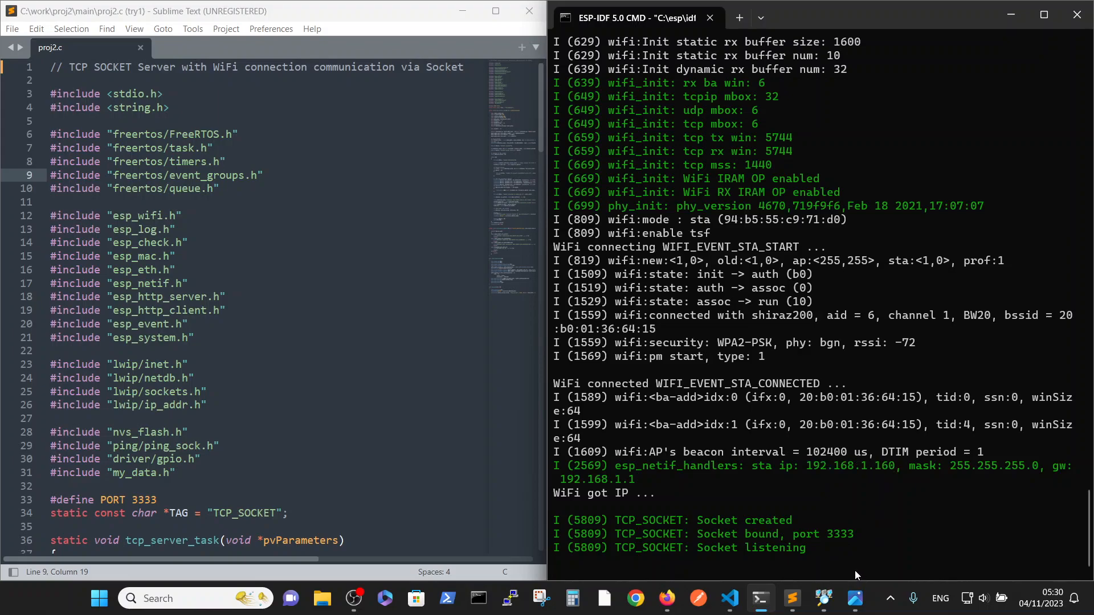
- Scan 192.168.1.160 in Advanced IP Scanner to find espressif-2.lan
{"action": "left_click", "coordinate": [823, 598]}
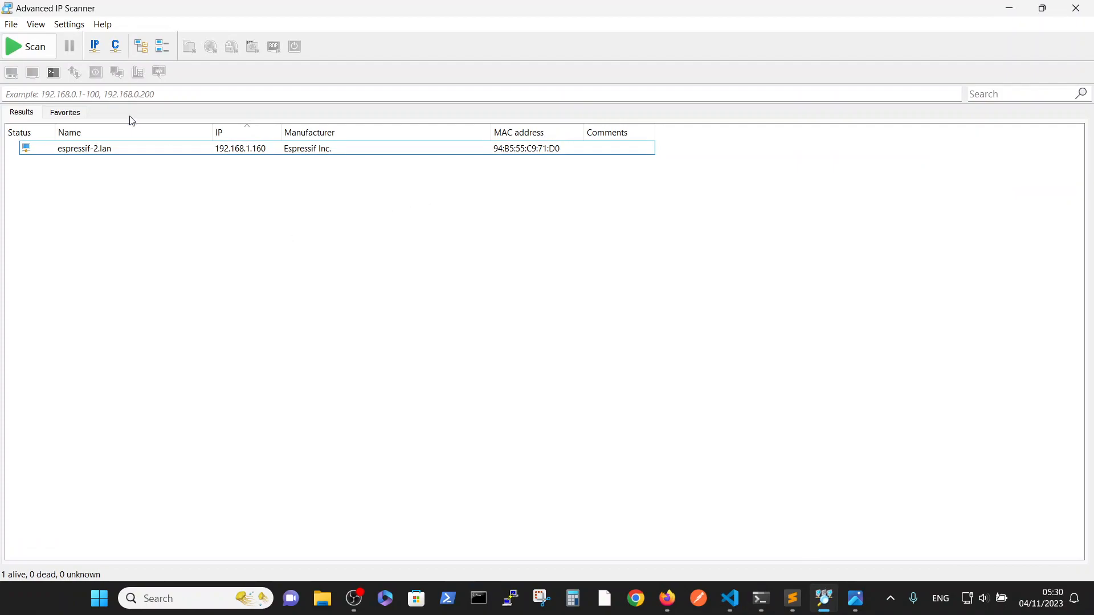
{"action": "mouse_move", "coordinate": [101, 89]}
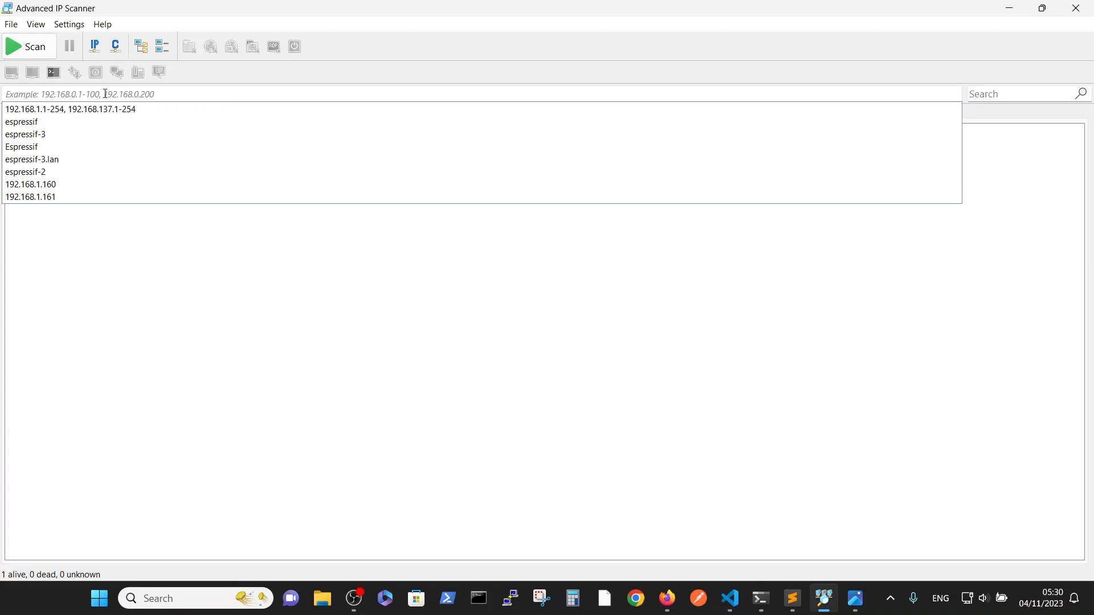
{"action": "left_click", "coordinate": [31, 183]}
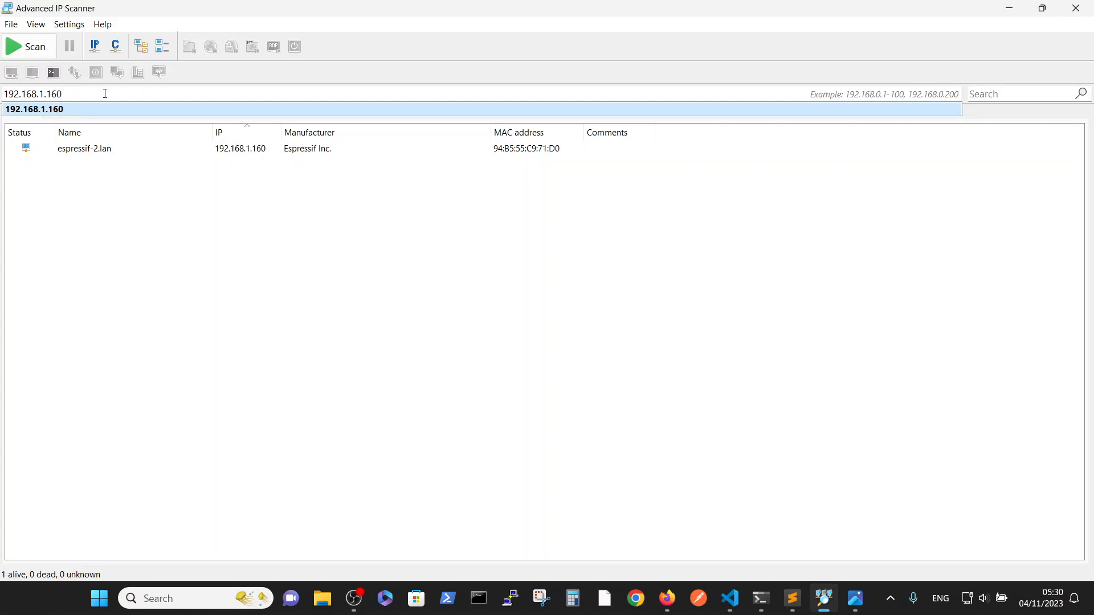
{"action": "left_click", "coordinate": [28, 47]}
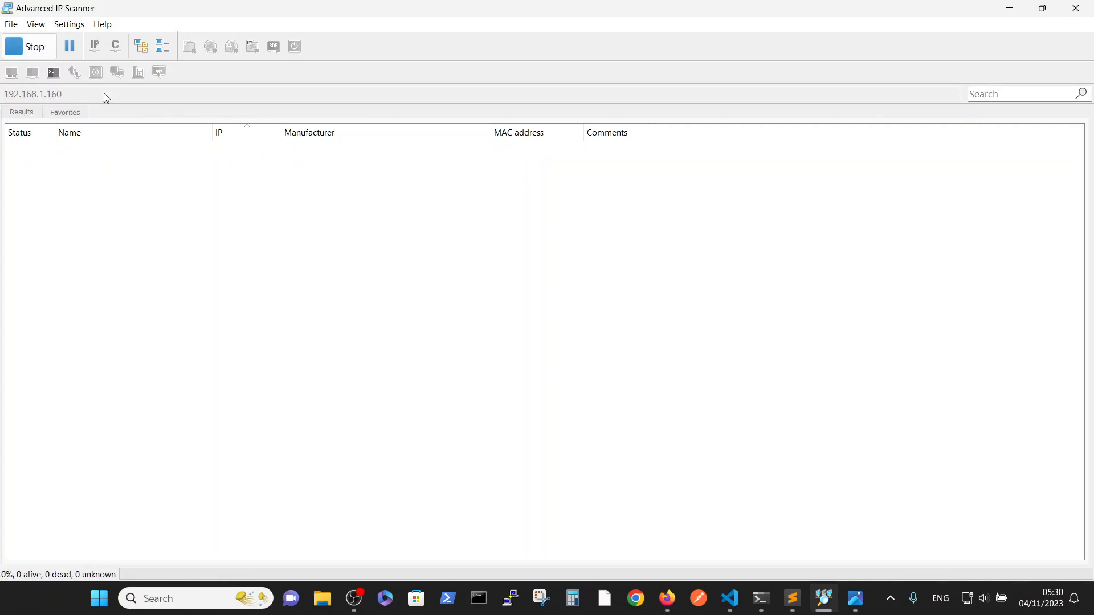
{"action": "mouse_move", "coordinate": [288, 392]}
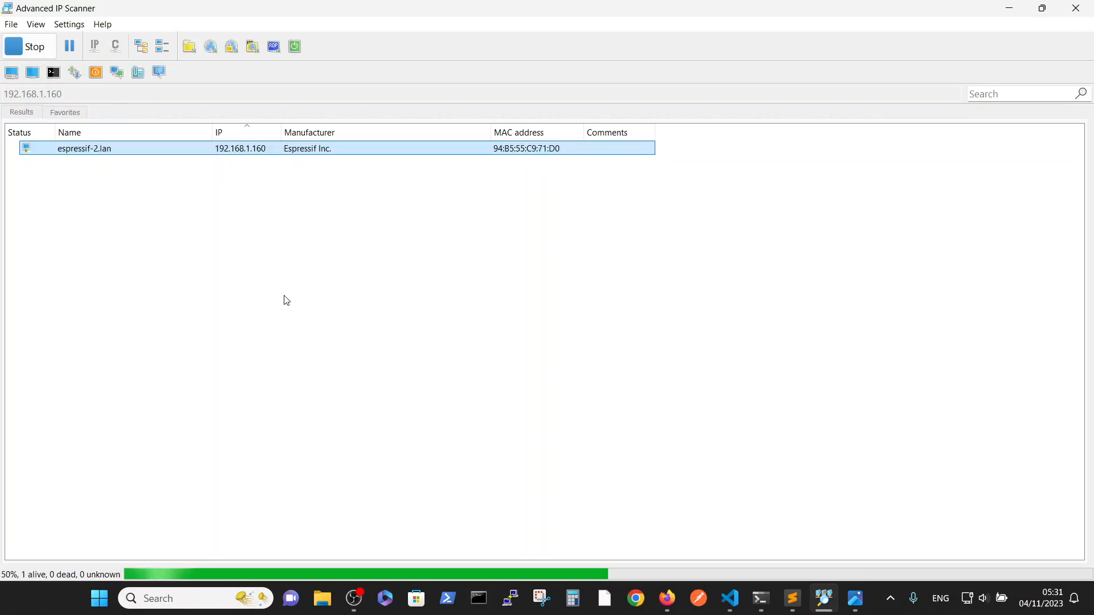
{"action": "mouse_move", "coordinate": [102, 174]}
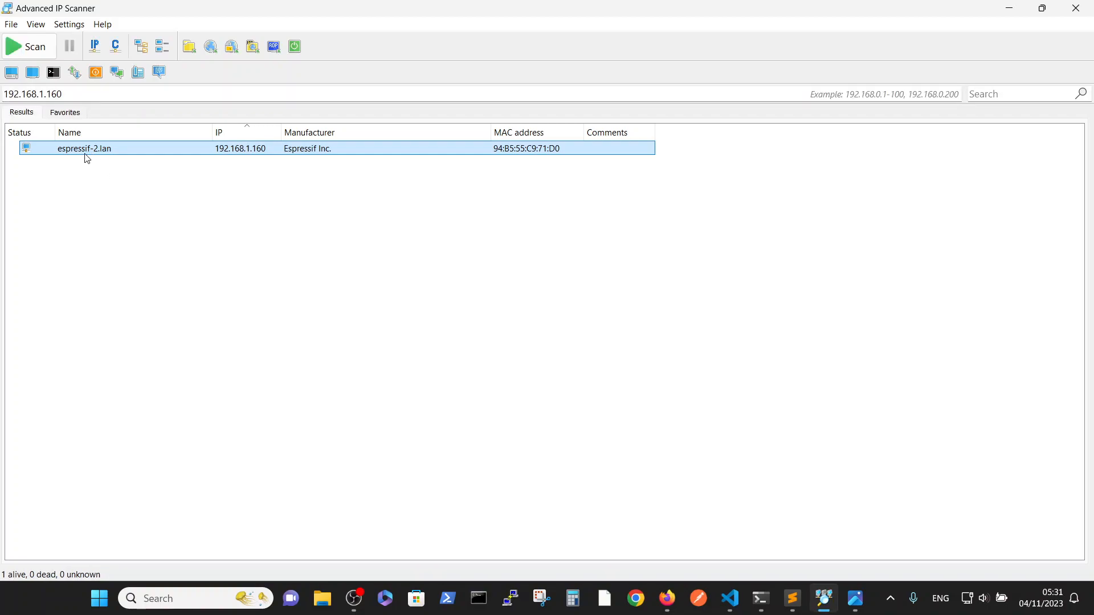
{"action": "mouse_move", "coordinate": [101, 157]}
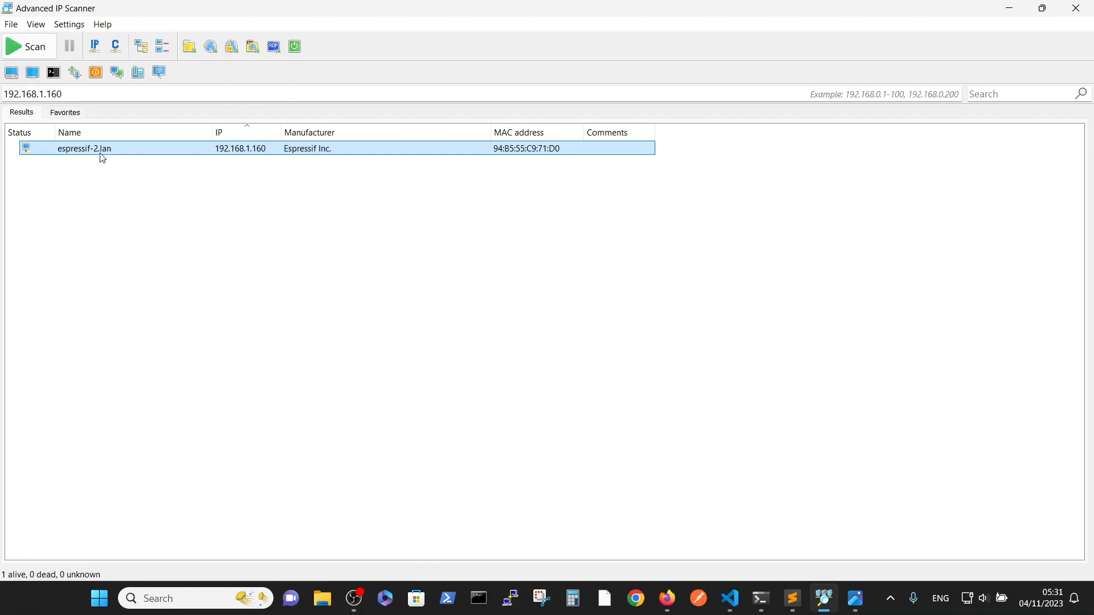
{"action": "mouse_move", "coordinate": [108, 153]}
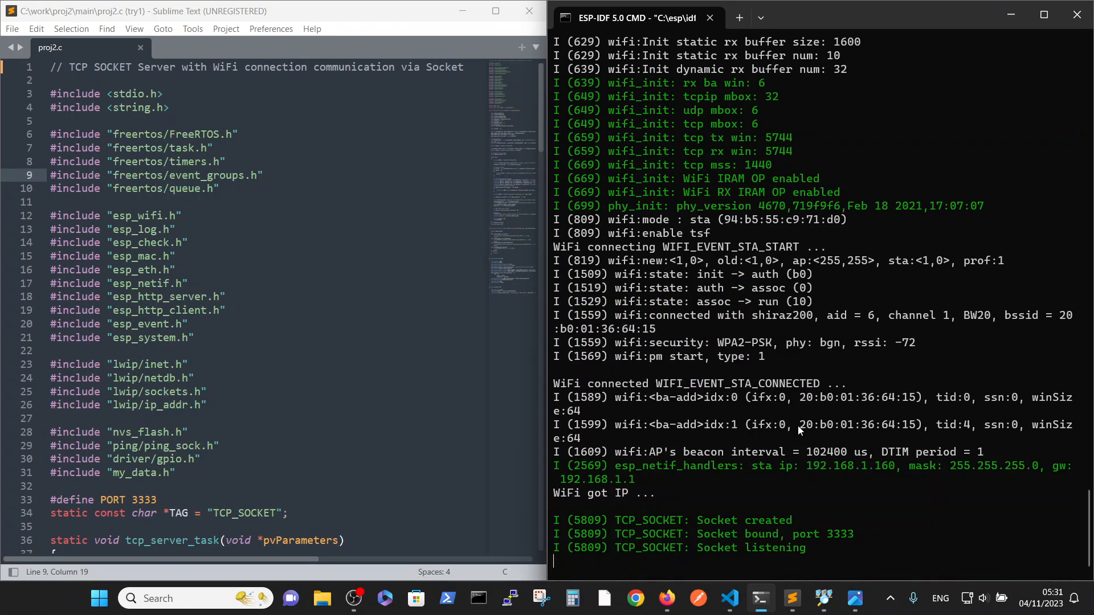
- Scroll the proj2 monitor log down past the socket-listening output
{"action": "scroll", "scroll_direction": "down", "scroll_amount": 3}
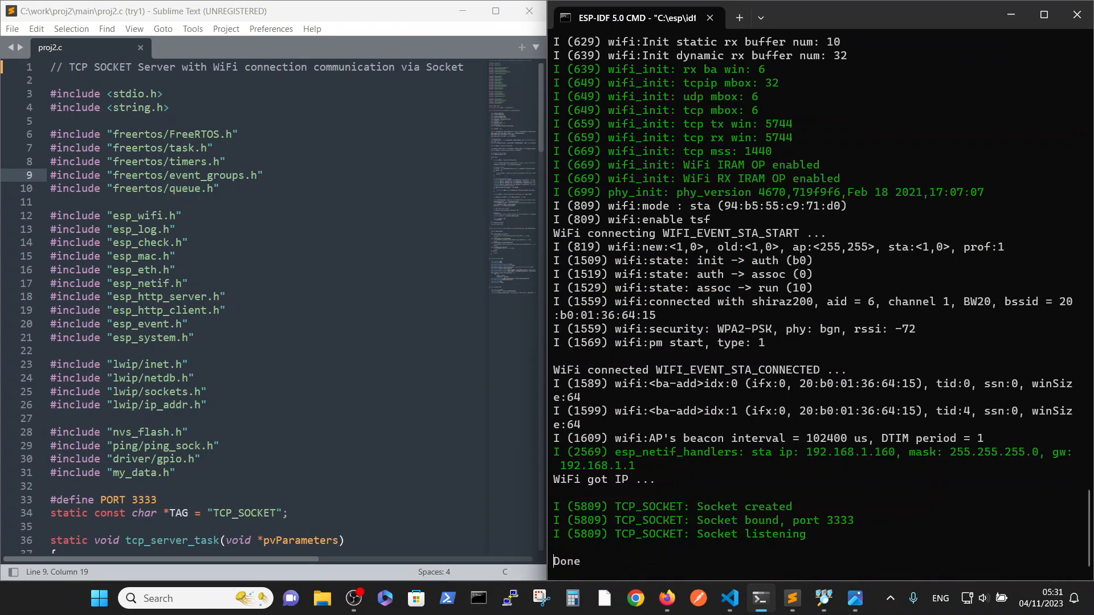
{"action": "scroll", "scroll_direction": "down", "scroll_amount": 3}
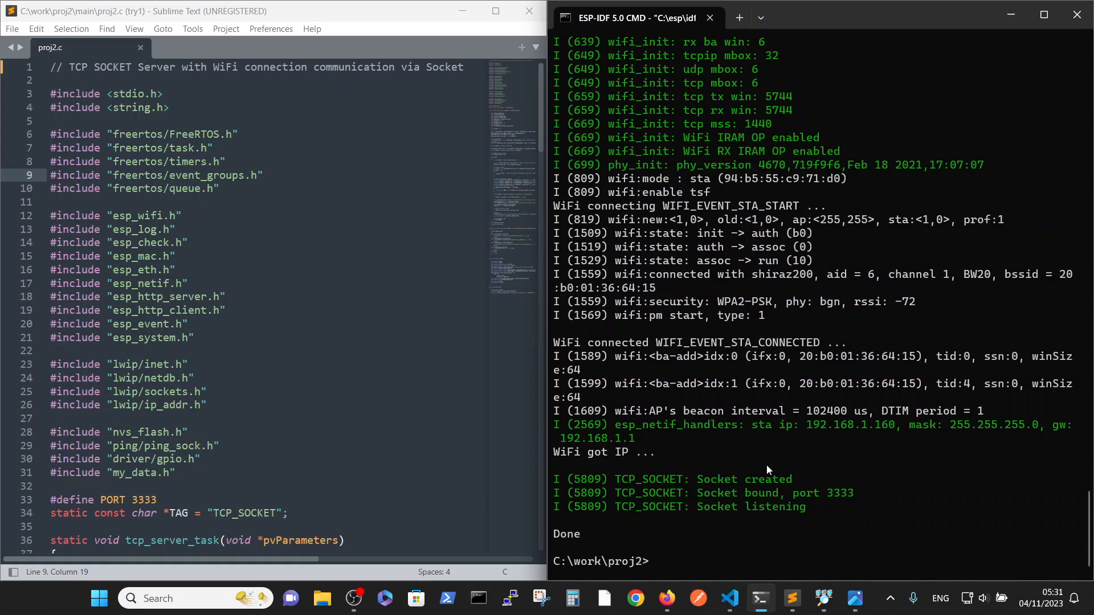
{"action": "mouse_move", "coordinate": [732, 467]}
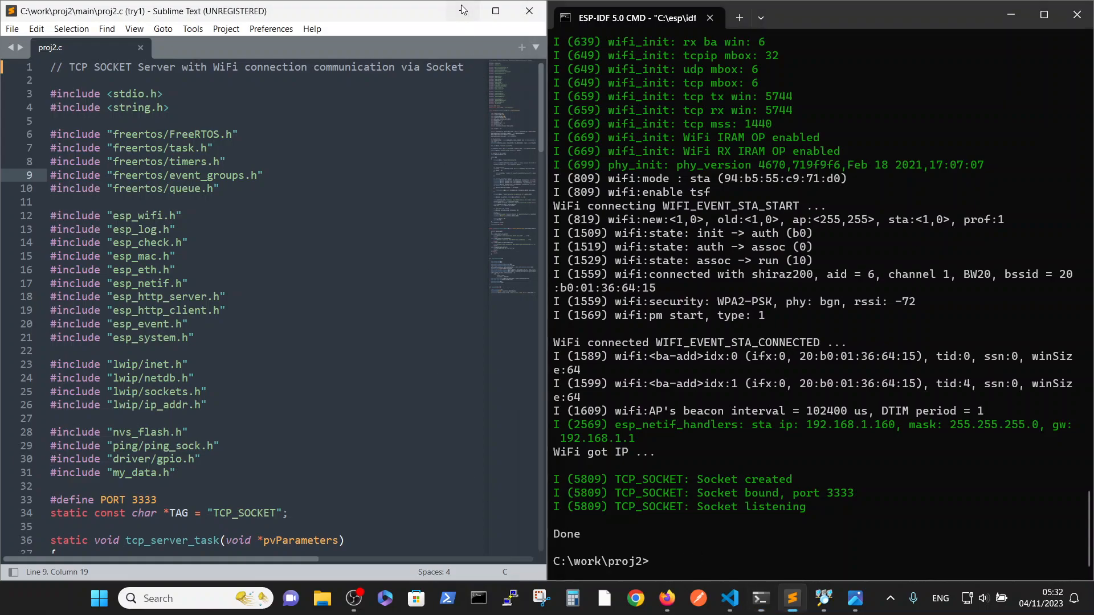
- Hide the server editor, show the client source, and move the terminal into proj3
{"action": "left_click", "coordinate": [633, 597]}
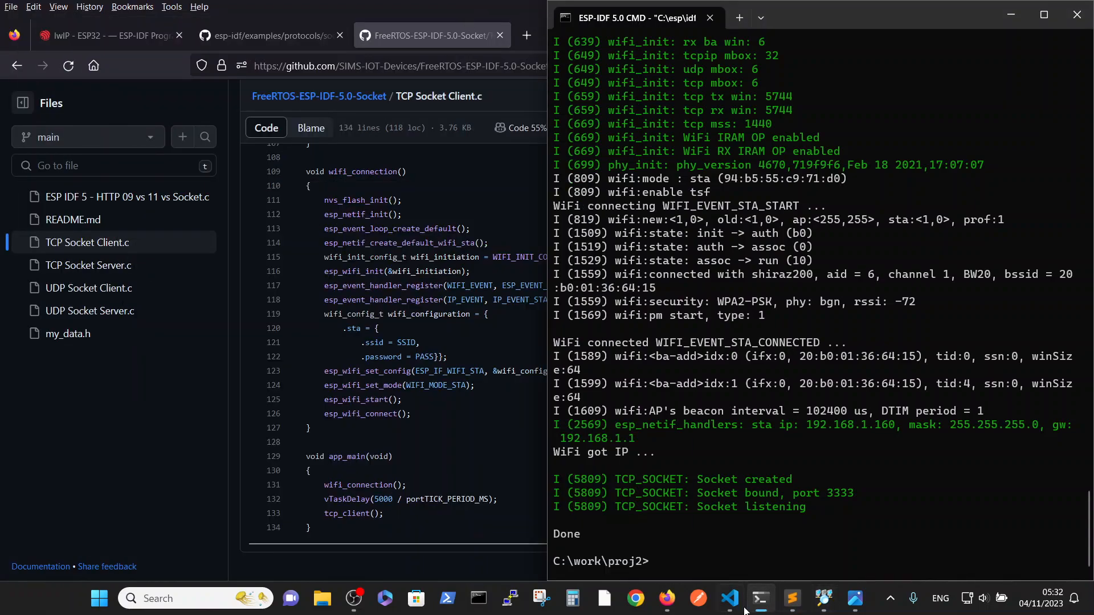
{"action": "left_click", "coordinate": [728, 598]}
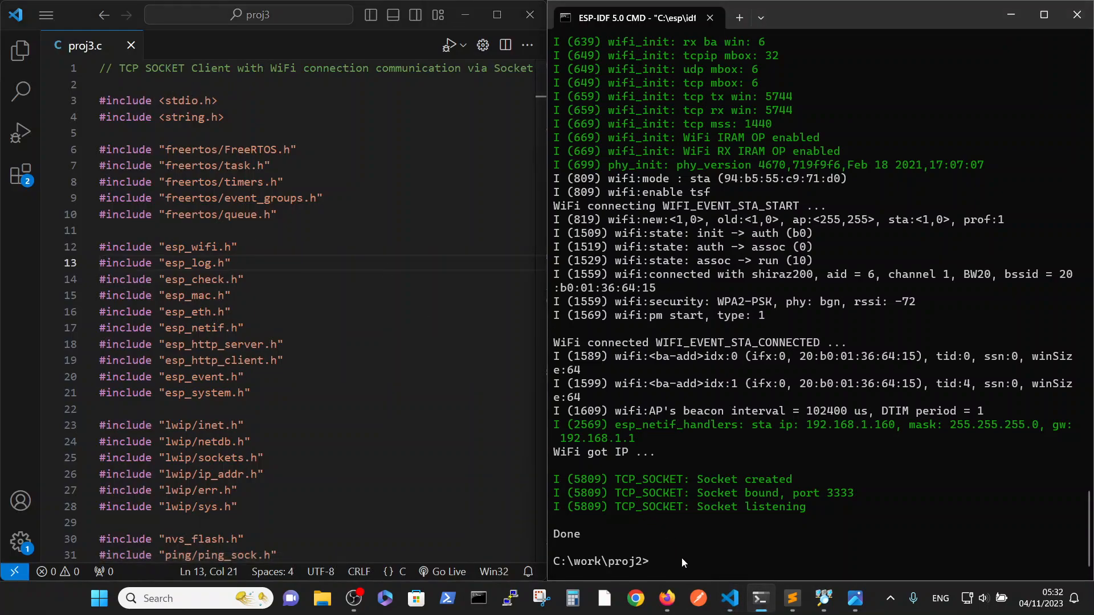
{"action": "type", "text": "cd .."}
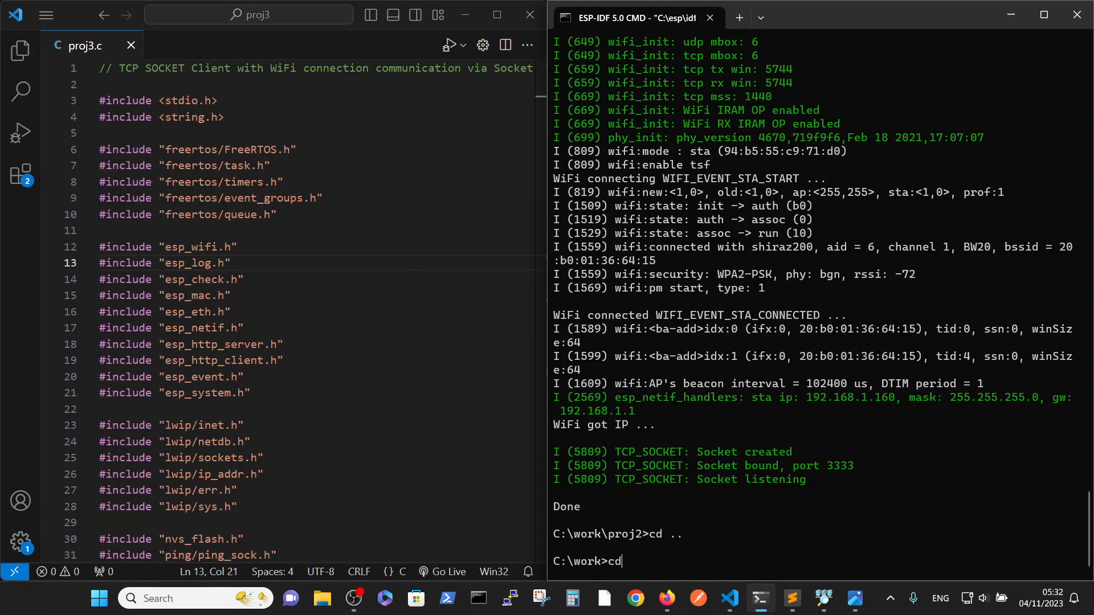
{"action": "type", "text": "pr"}
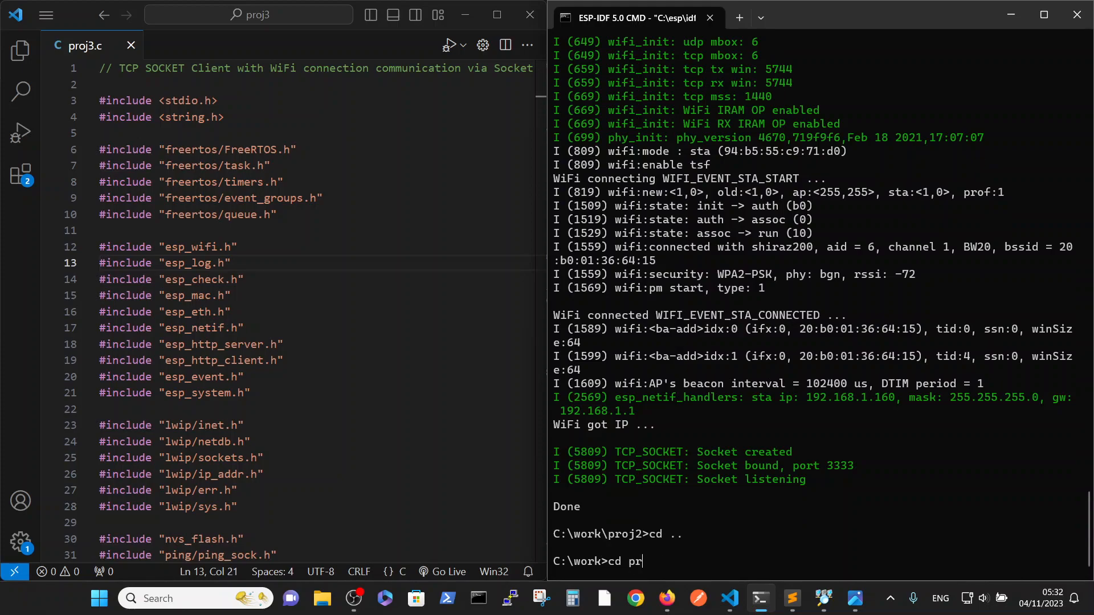
{"action": "key", "text": "Return"}
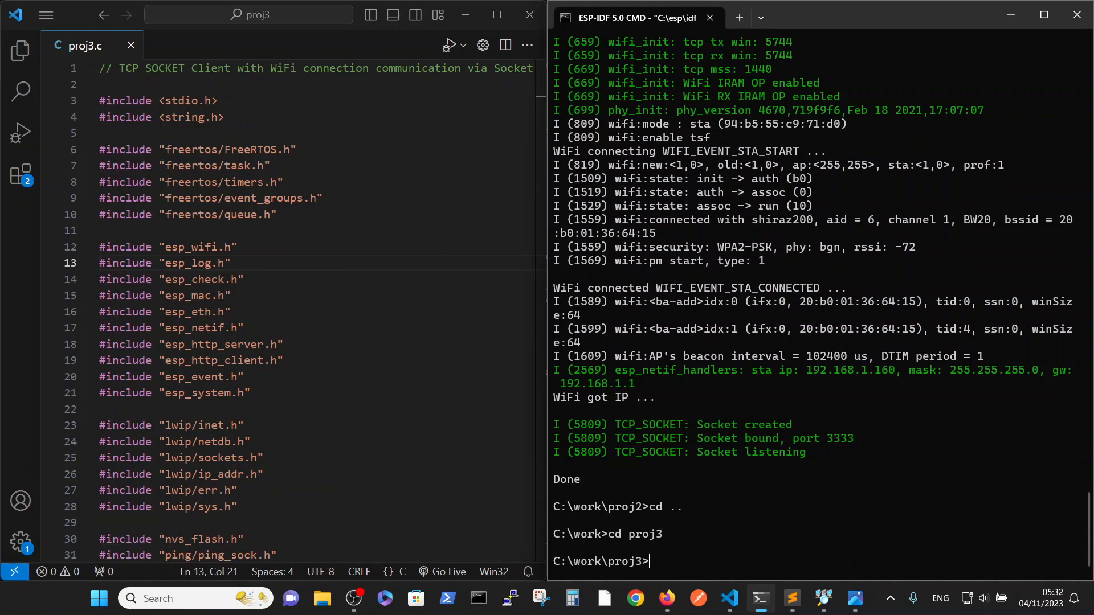
- Run idf.py build flash monitor for the client and follow its boot log
{"action": "type", "text": "cd .."}
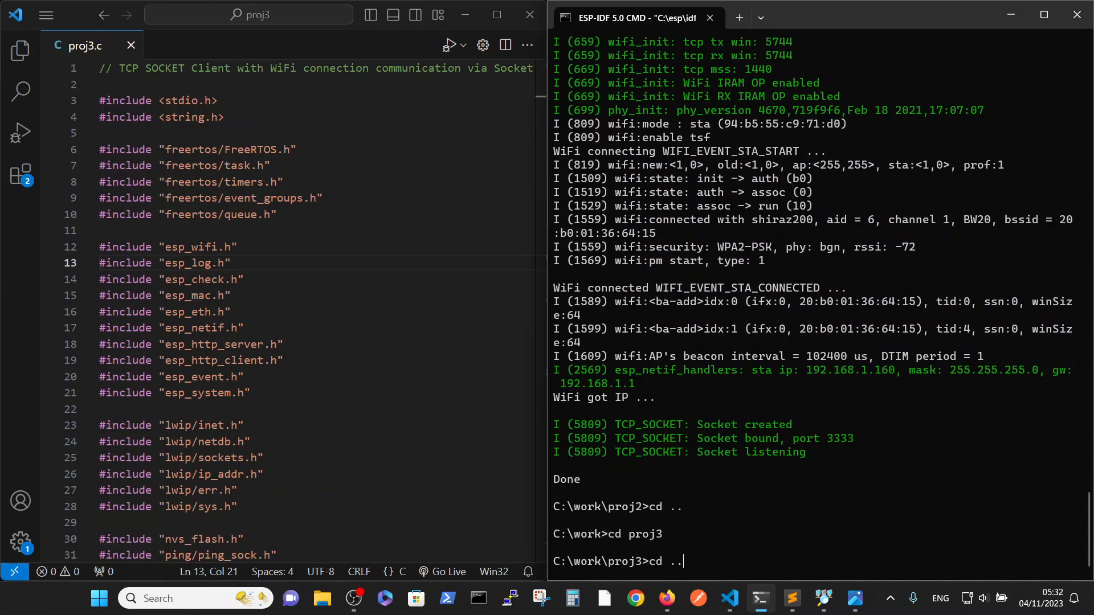
{"action": "type", "text": "idf.py build flash monitor"}
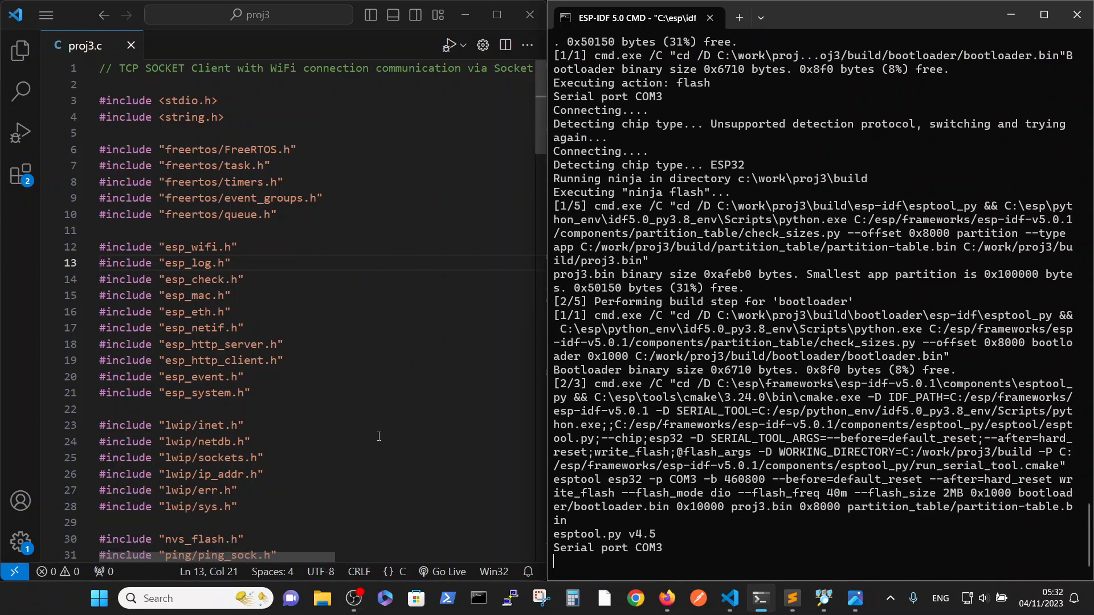
{"action": "scroll", "scroll_direction": "down", "scroll_amount": 3}
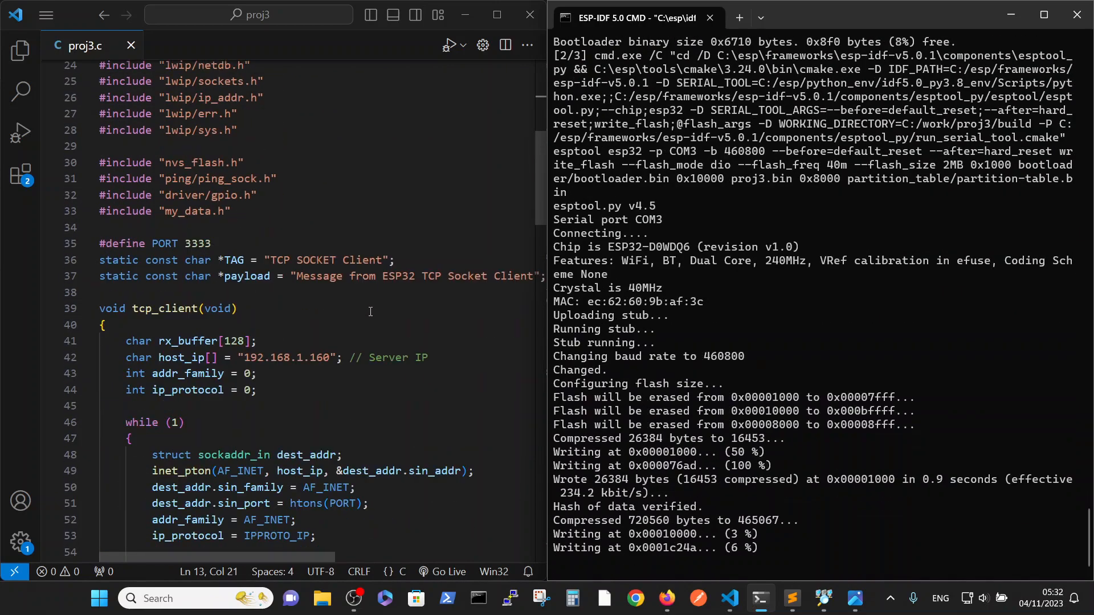
{"action": "scroll", "scroll_direction": "down", "scroll_amount": 3}
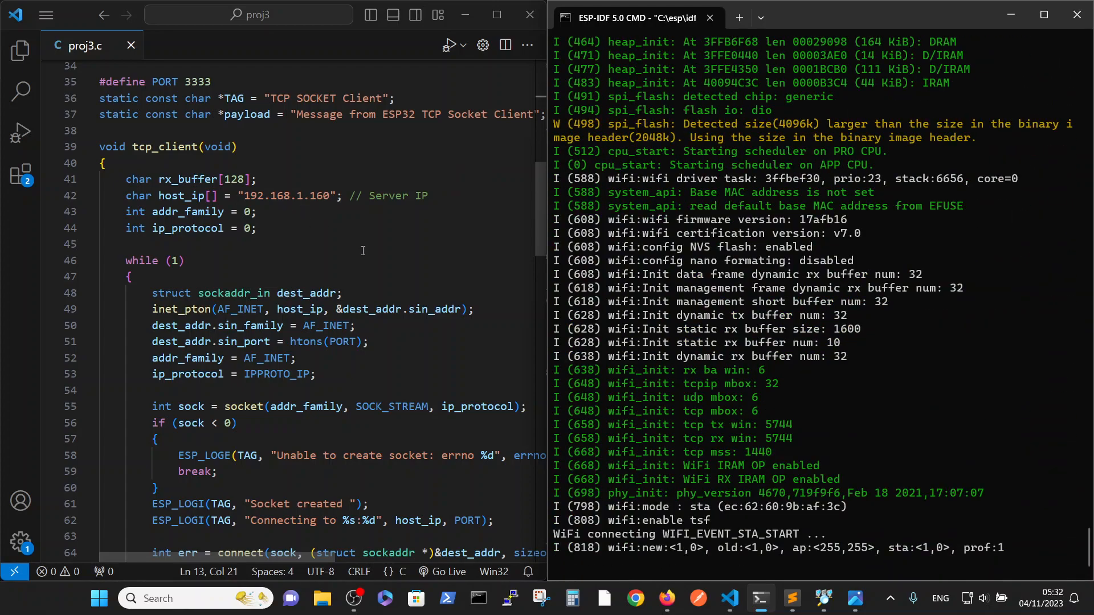
- Scroll the client log to the Wi-Fi connection and station IP 192.168.1.244
{"action": "scroll", "scroll_direction": "down", "scroll_amount": 3}
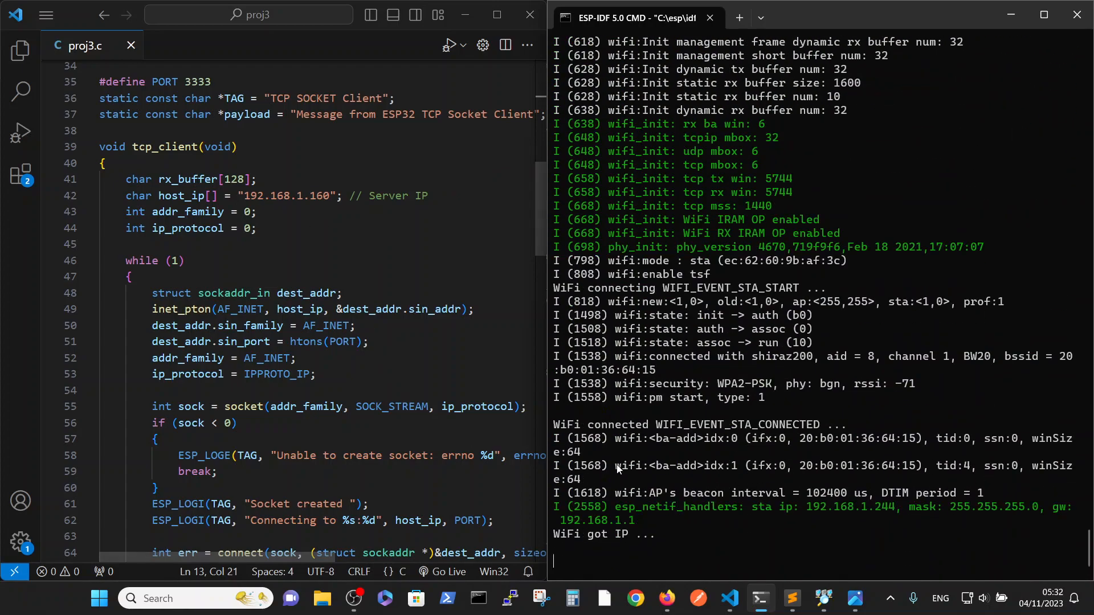
{"action": "mouse_move", "coordinate": [893, 492]}
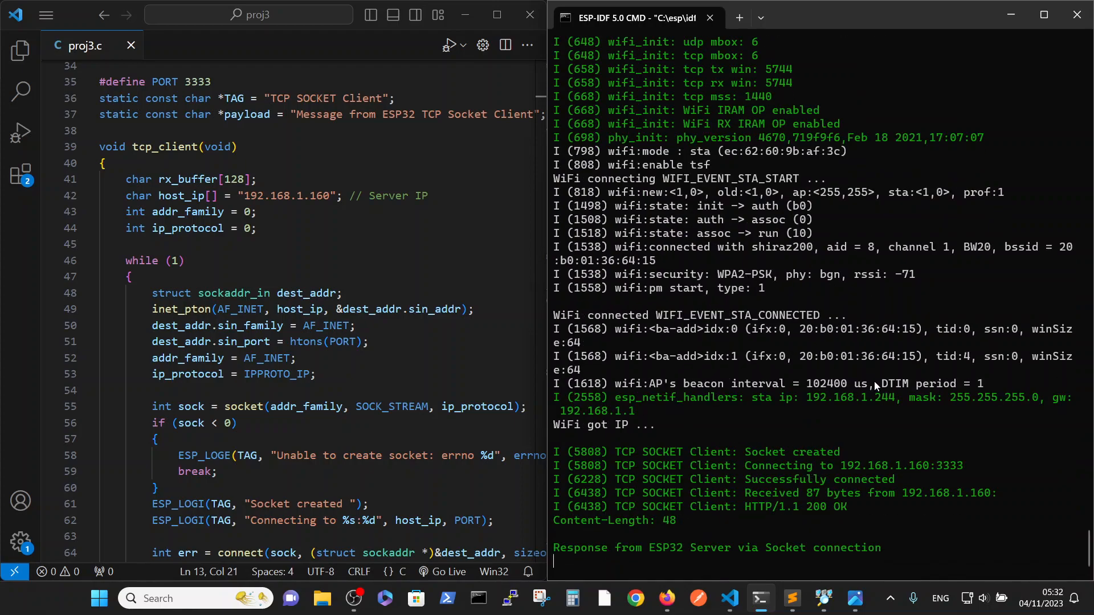
{"action": "mouse_move", "coordinate": [765, 424]}
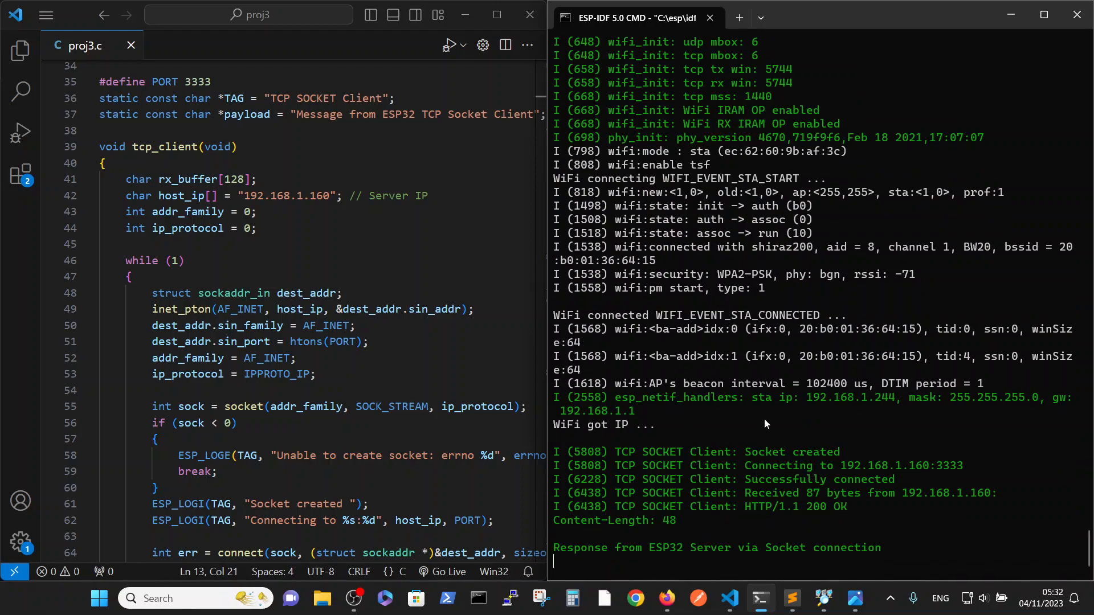
{"action": "mouse_move", "coordinate": [770, 541]}
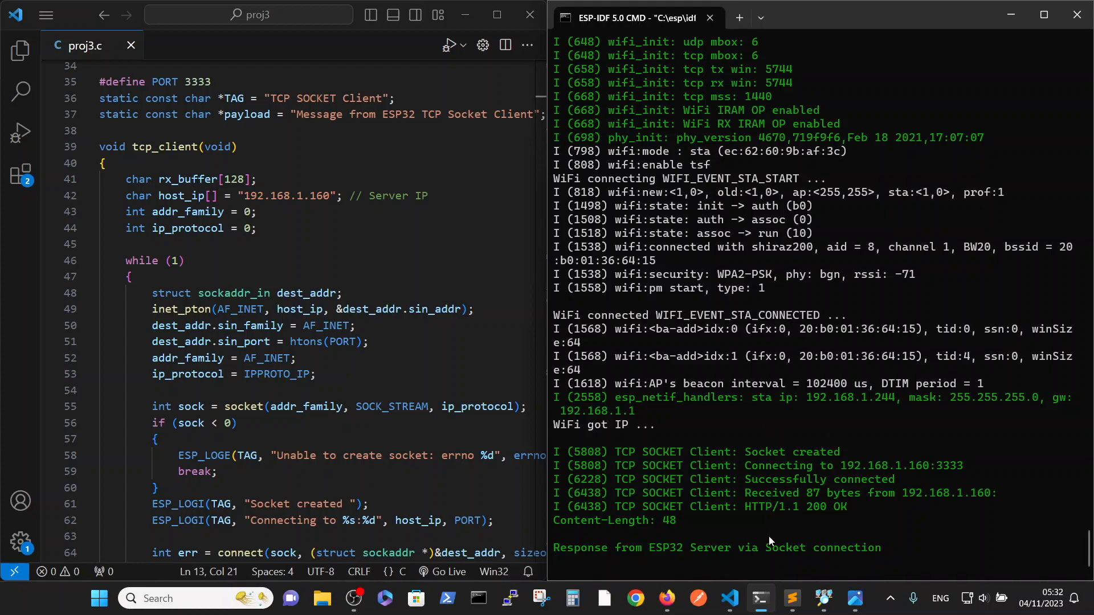
{"action": "mouse_move", "coordinate": [825, 599]}
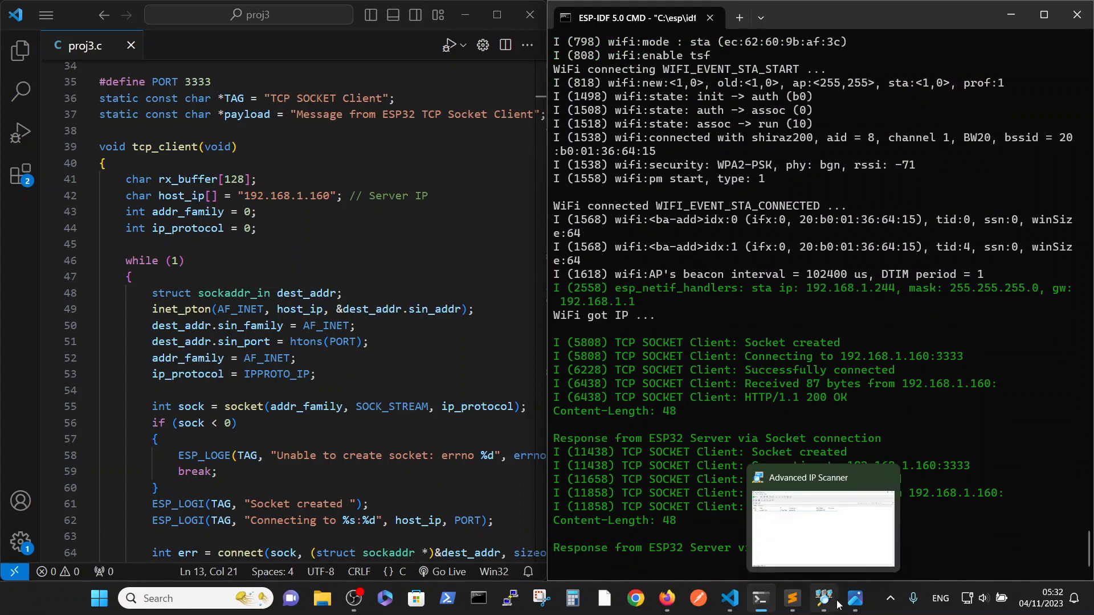
- Rescan espressif-2.lan in Advanced IP Scanner, confirming 192.168.1.160 (Espressif Inc.), then minimize it
{"action": "left_click", "coordinate": [823, 526]}
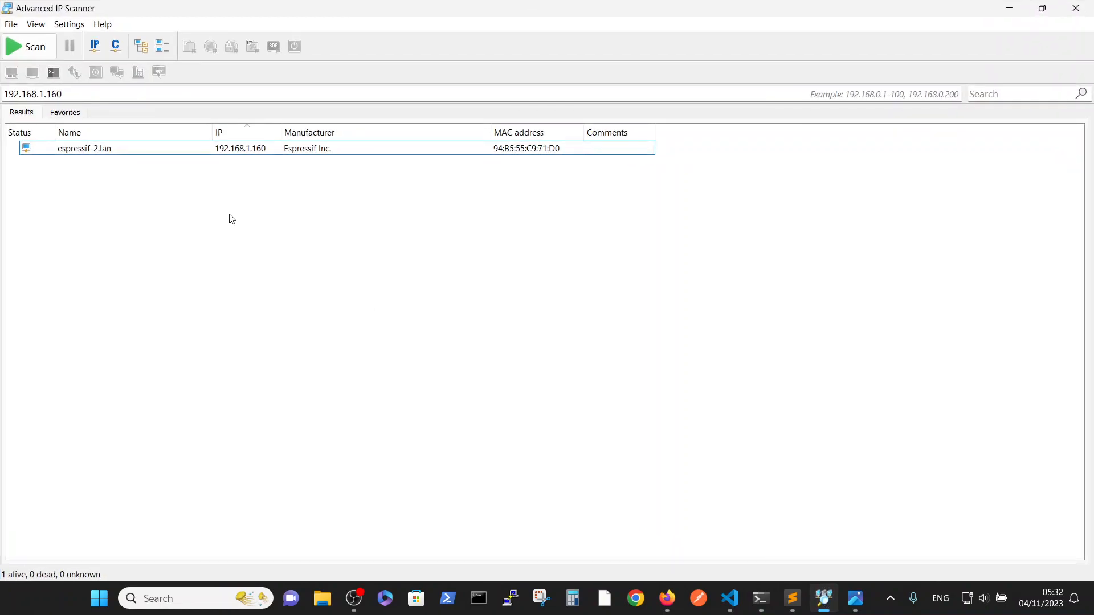
{"action": "left_click", "coordinate": [33, 94]}
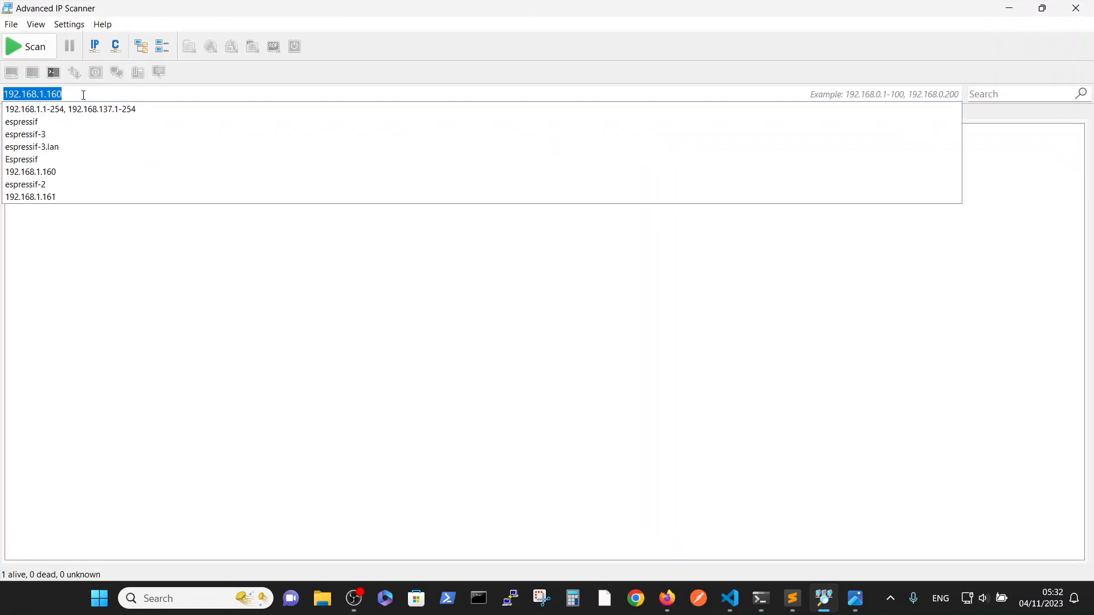
{"action": "right_click", "coordinate": [32, 94]}
{"action": "type", "text": "espressif-2.lan"}
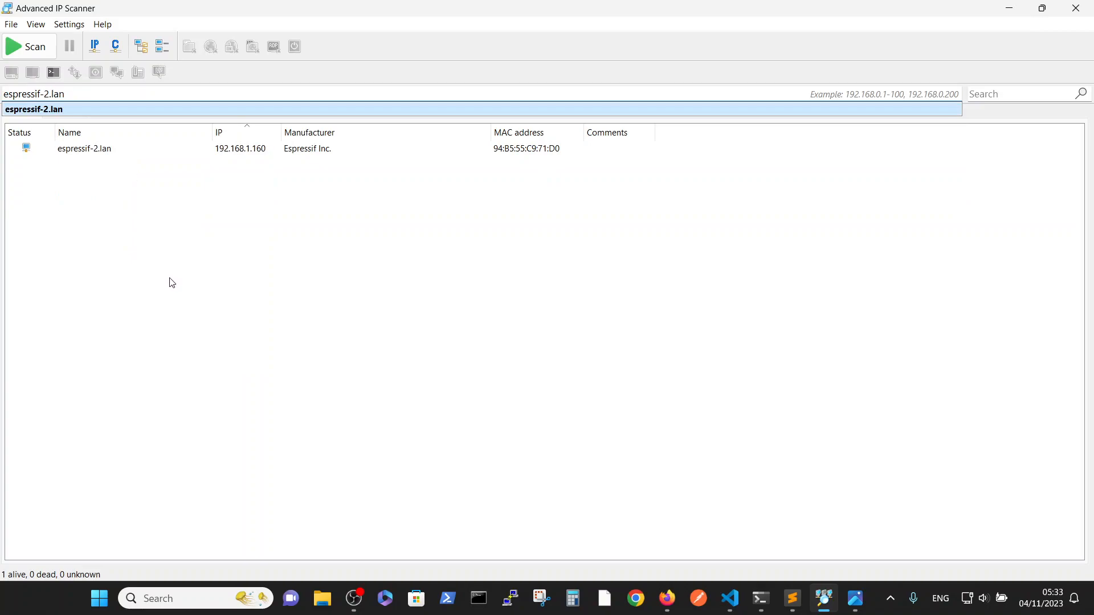
{"action": "left_click", "coordinate": [28, 46]}
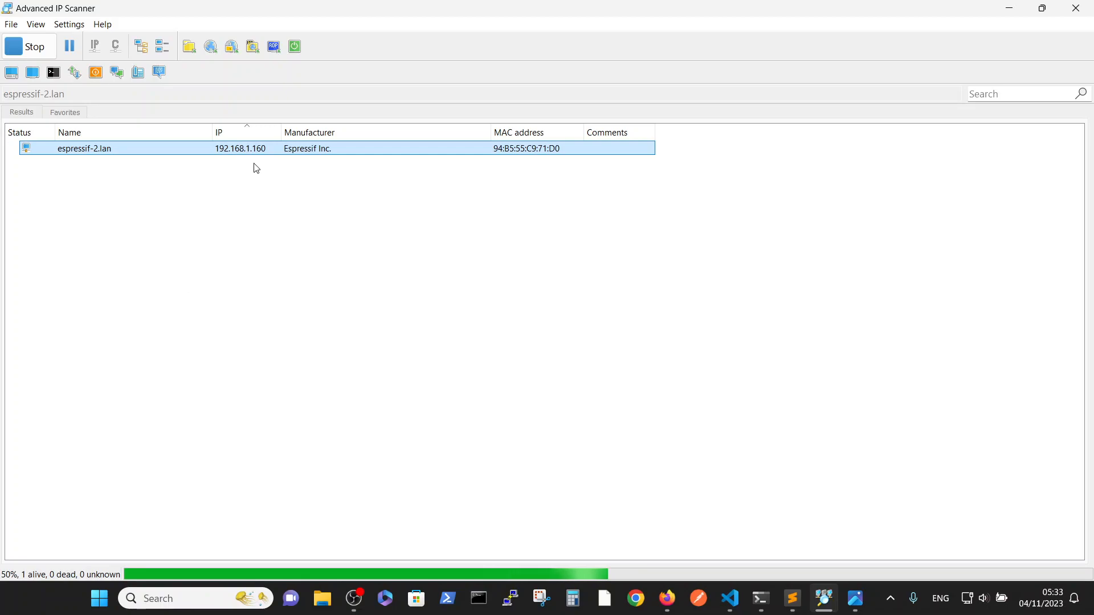
{"action": "left_click", "coordinate": [28, 46]}
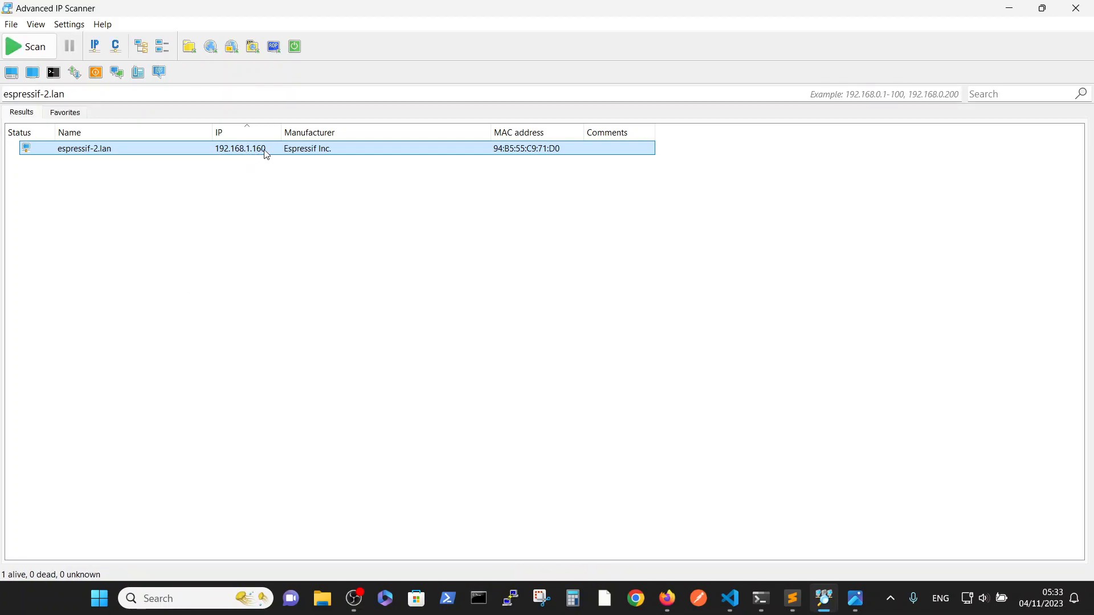
{"action": "mouse_move", "coordinate": [213, 161]}
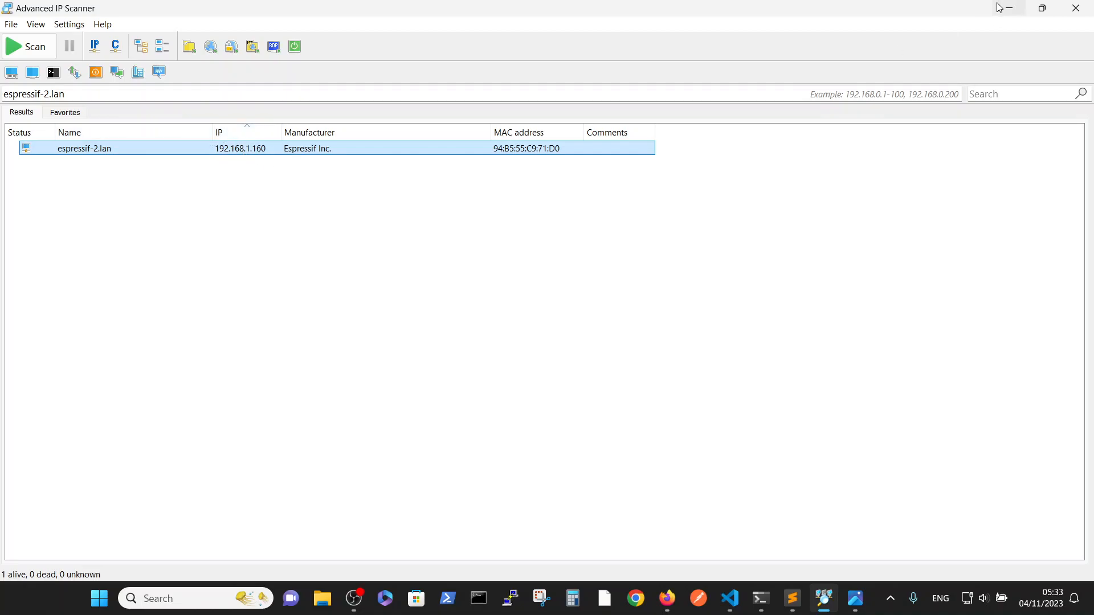
{"action": "left_click", "coordinate": [760, 598]}
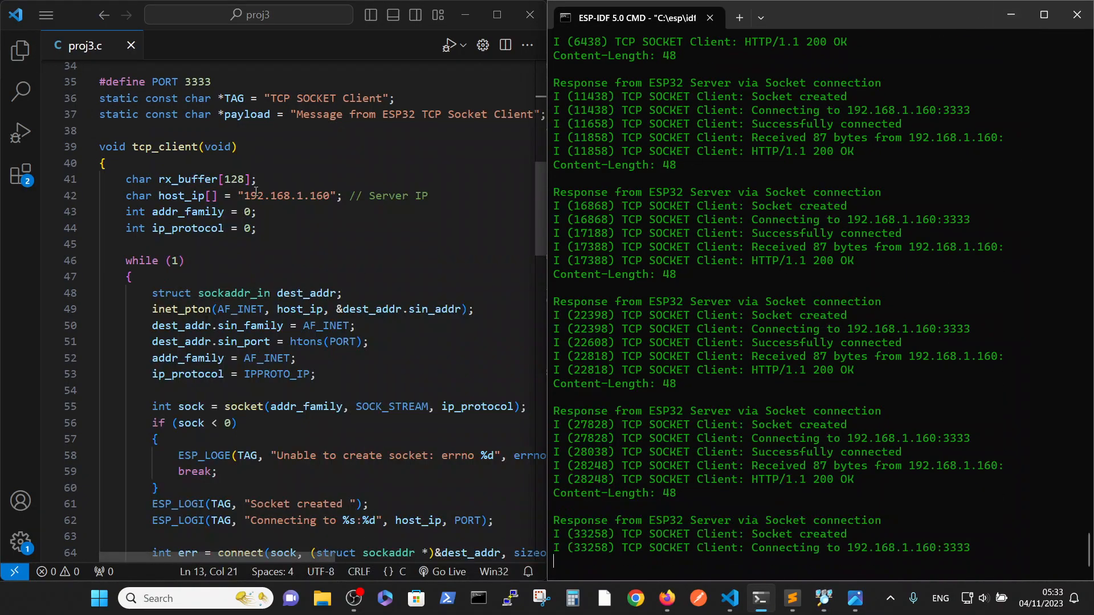
- Scroll the client log as it repeatedly connects to 192.168.1.160:3333 and receives responses
{"action": "scroll", "scroll_direction": "down", "scroll_amount": 3}
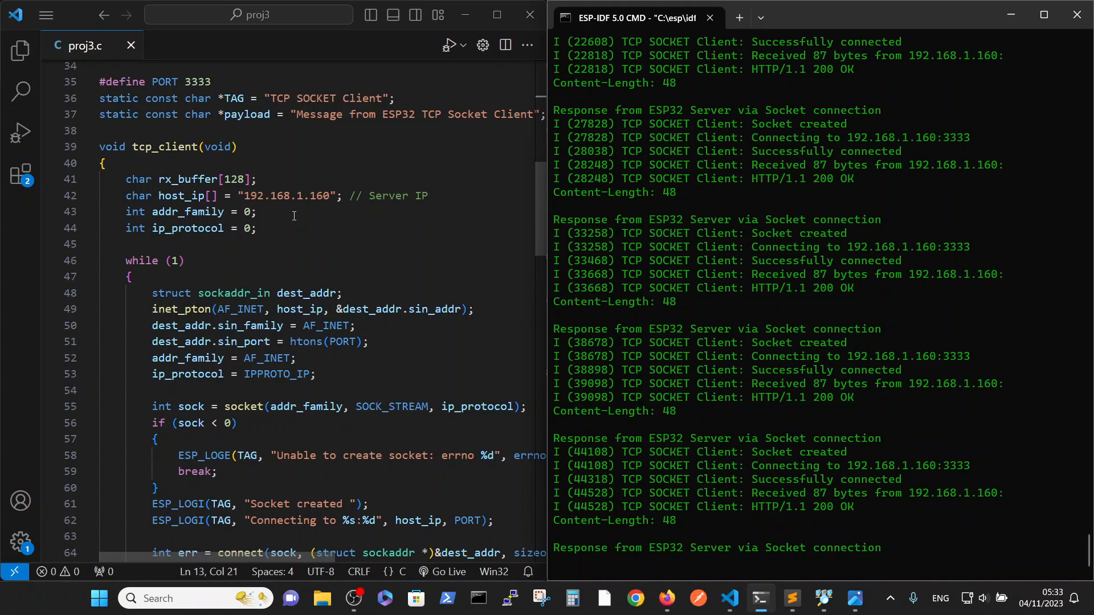
{"action": "mouse_move", "coordinate": [390, 240]}
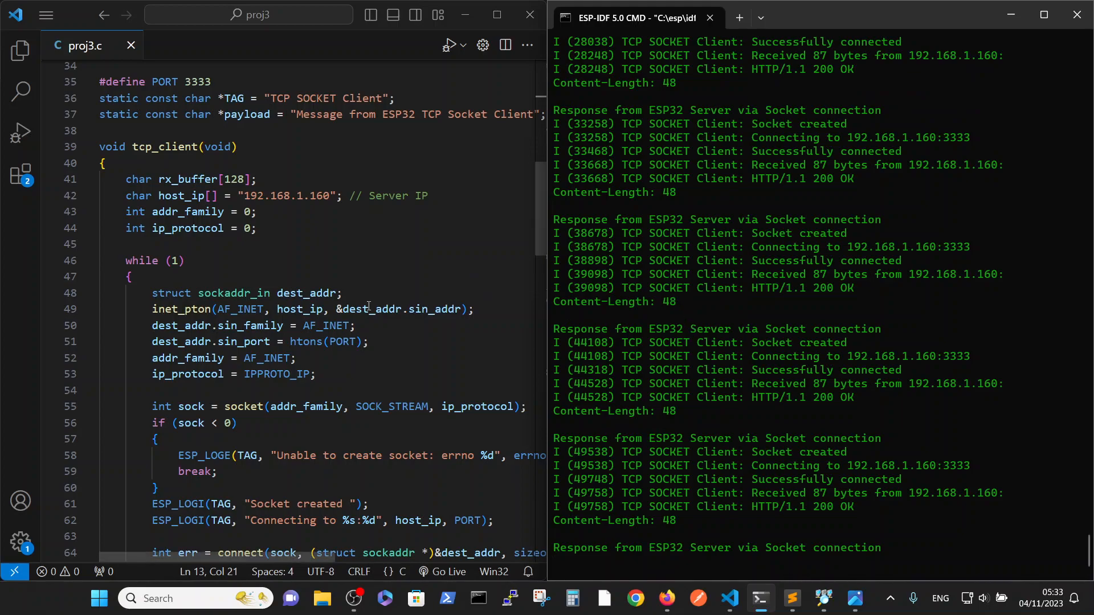
{"action": "scroll", "scroll_direction": "down", "scroll_amount": 3}
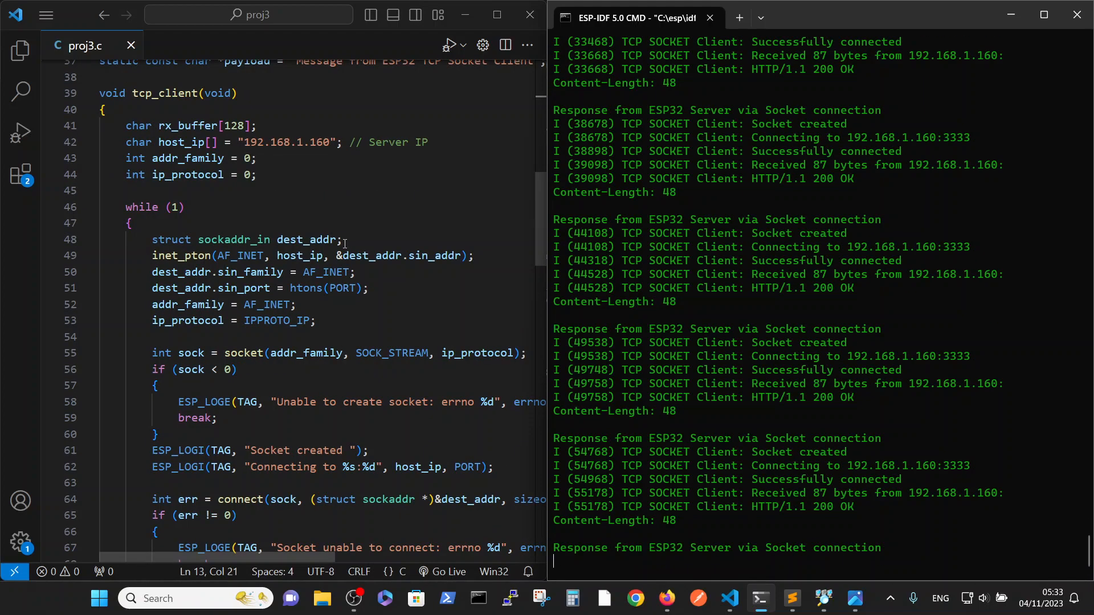
{"action": "mouse_move", "coordinate": [220, 239]}
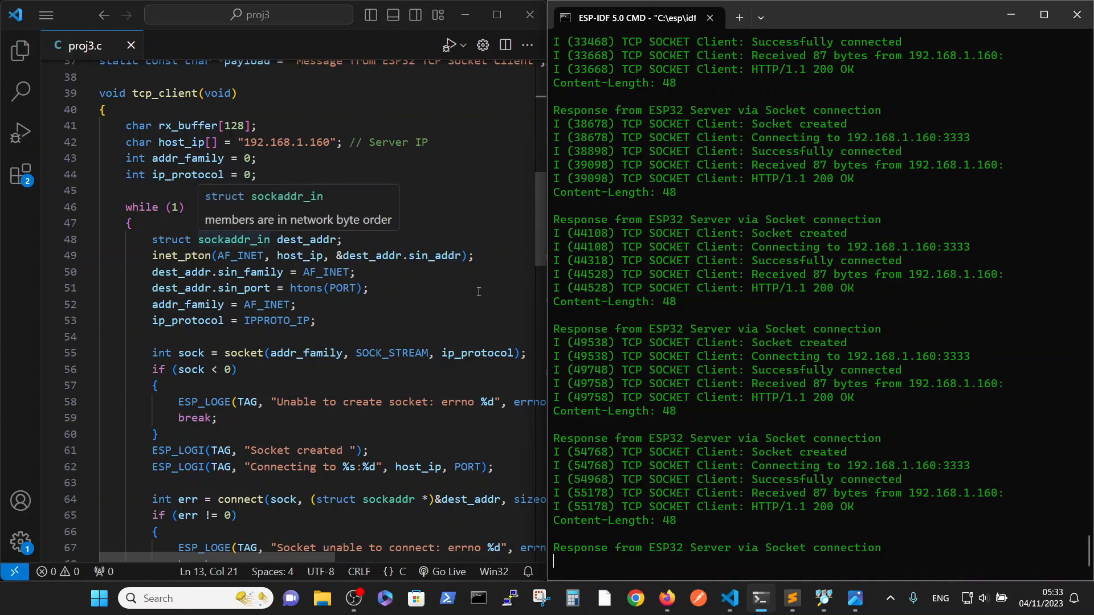
{"action": "mouse_move", "coordinate": [693, 436]}
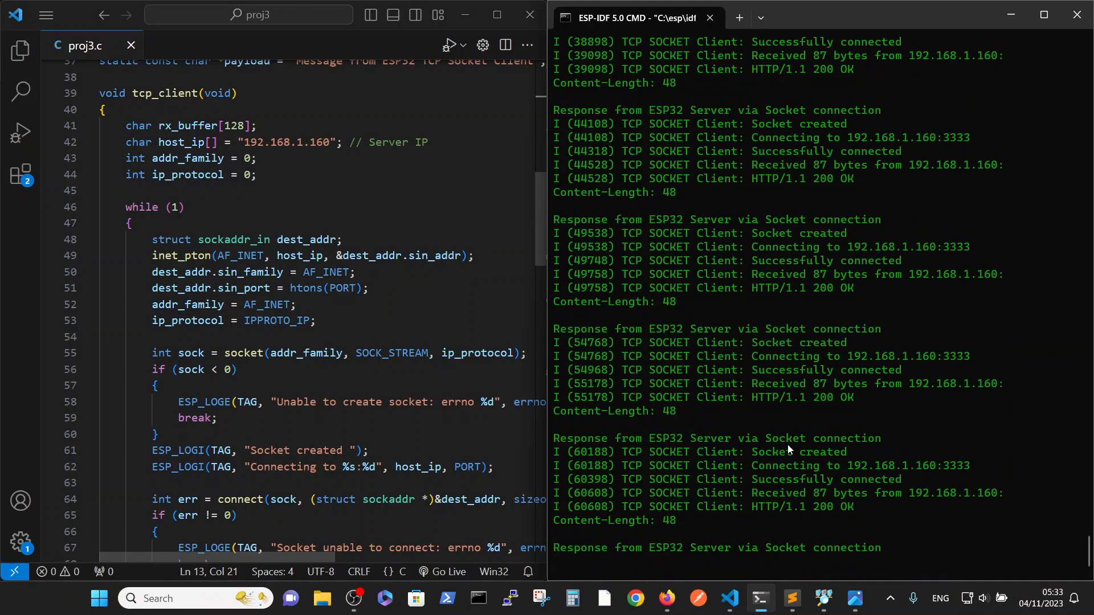
{"action": "mouse_move", "coordinate": [726, 477]}
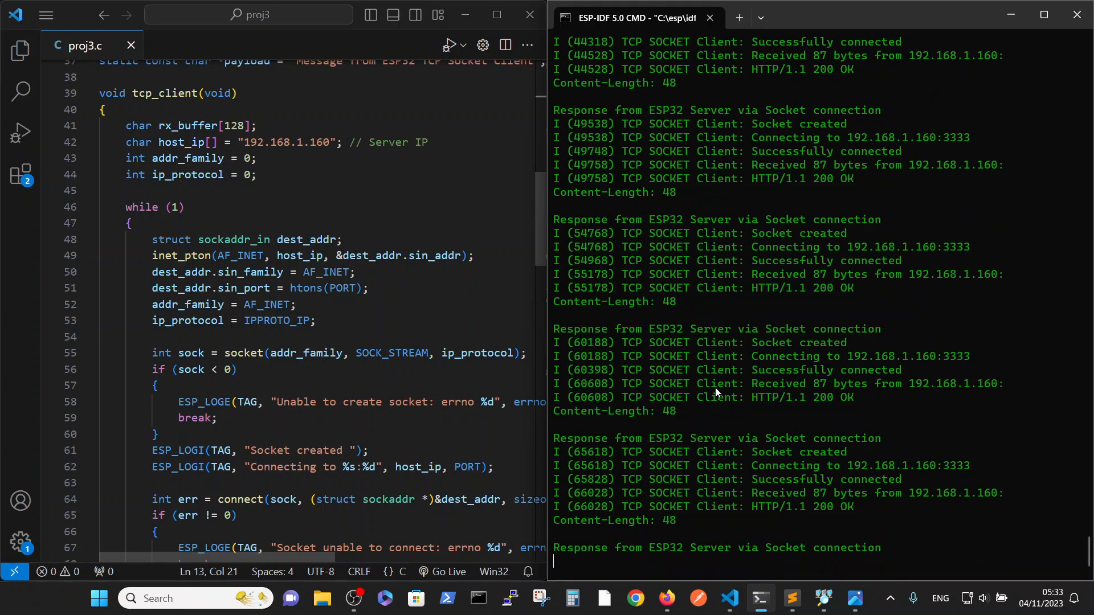
{"action": "mouse_move", "coordinate": [794, 599]}
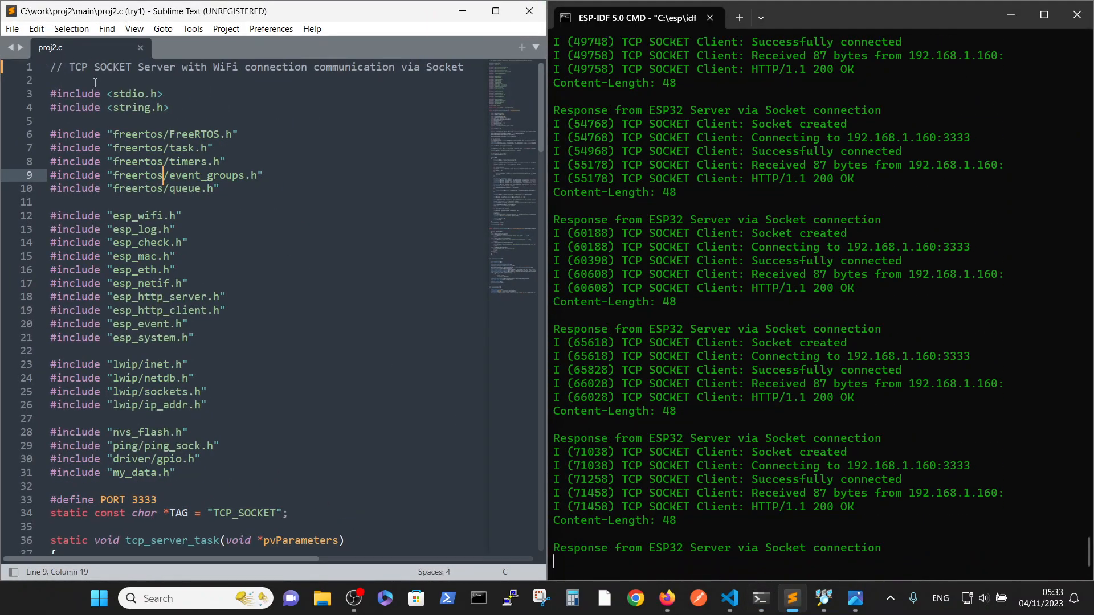
- Scroll proj2.c to the "Response from ESP32 Server via Socket connection" string and its send code
{"action": "scroll", "scroll_direction": "down", "scroll_amount": 3}
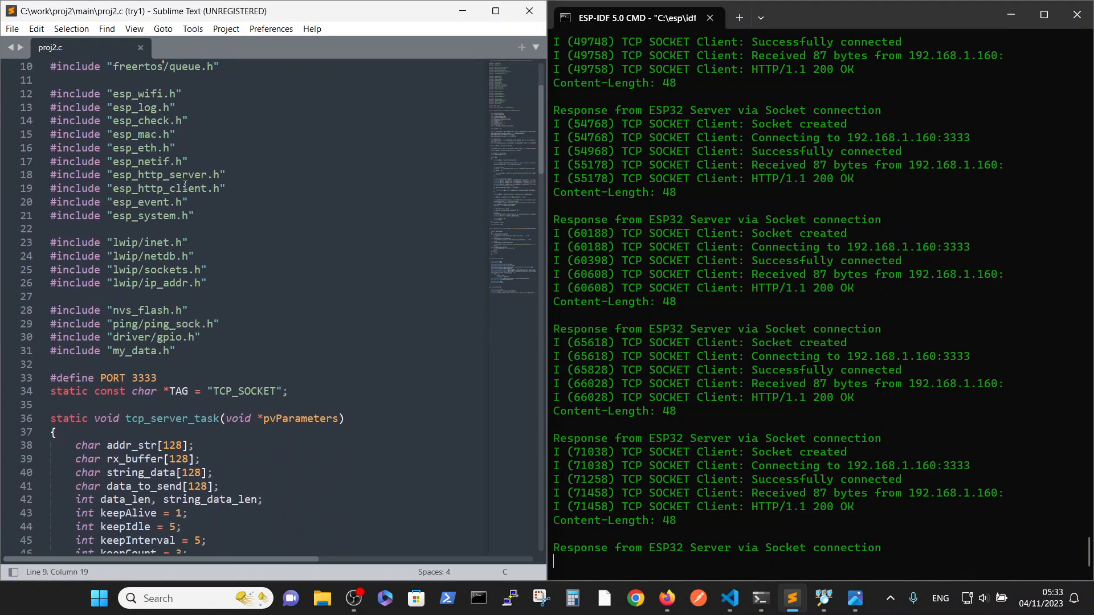
{"action": "scroll", "scroll_direction": "down", "scroll_amount": 3}
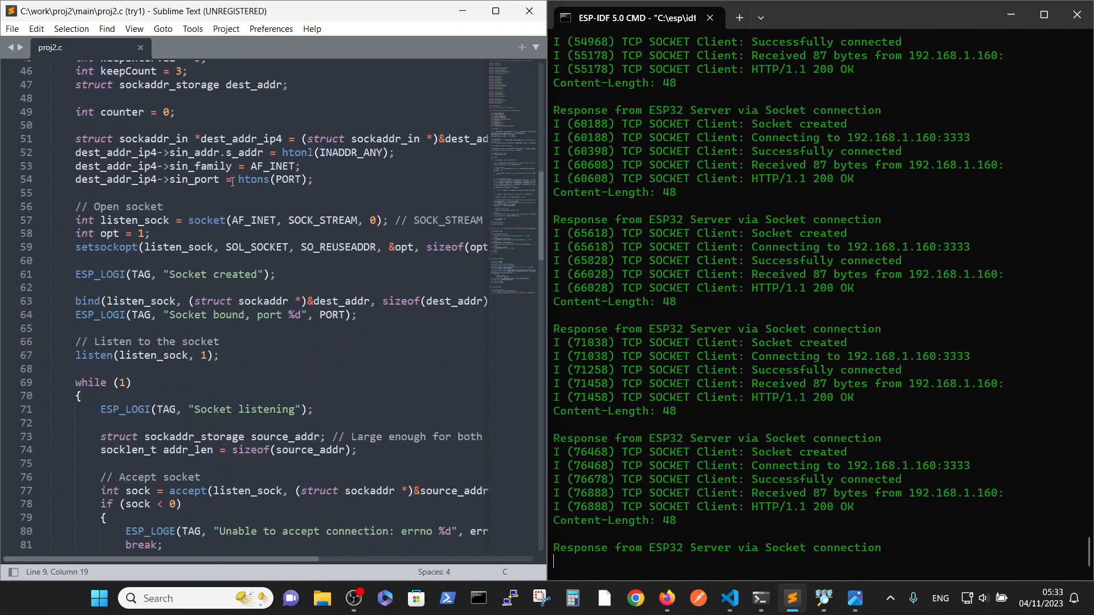
{"action": "scroll", "scroll_direction": "down", "scroll_amount": 3}
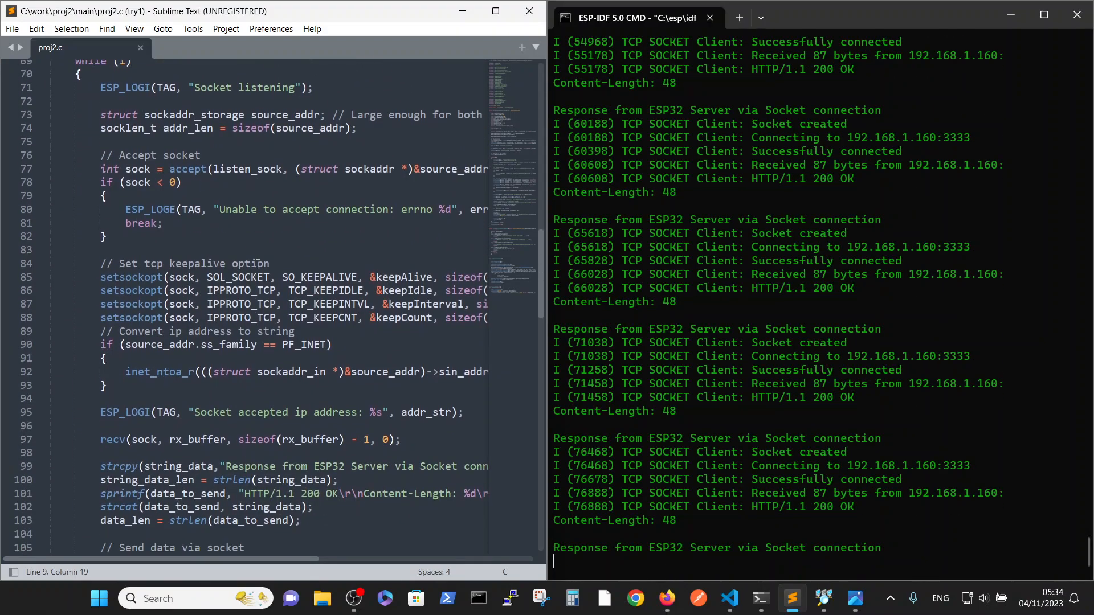
{"action": "scroll", "scroll_direction": "down", "scroll_amount": 3}
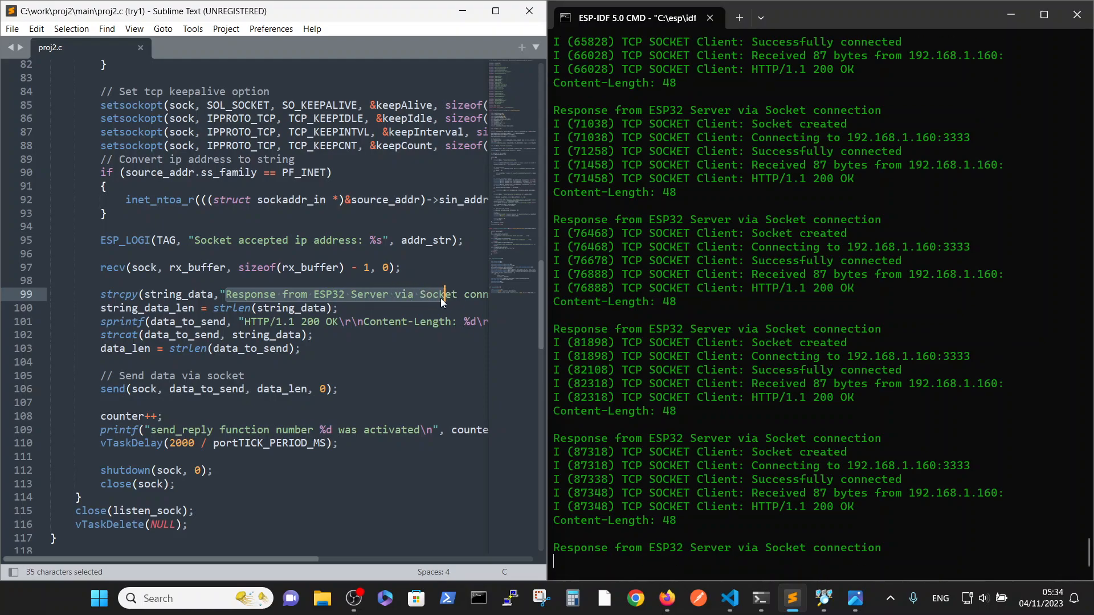
{"action": "mouse_move", "coordinate": [656, 279]}
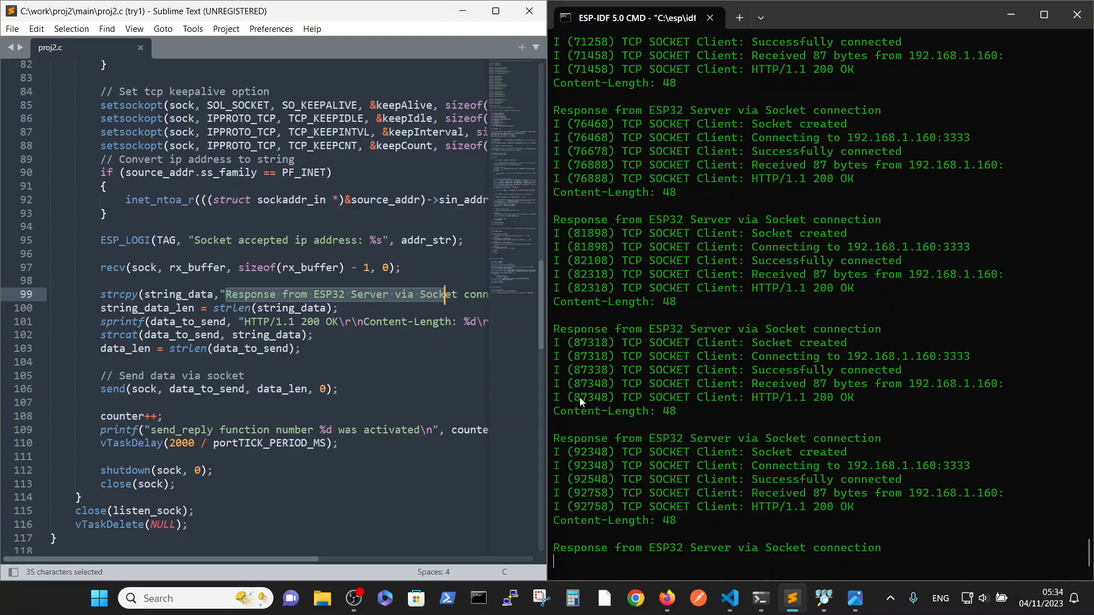
{"action": "mouse_move", "coordinate": [632, 438]}
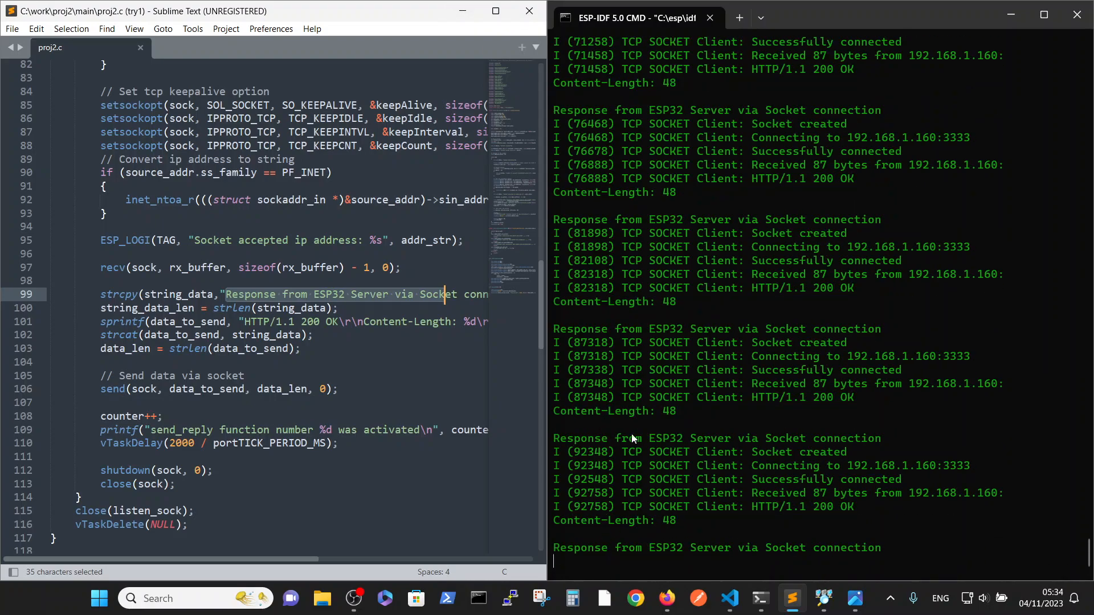
{"action": "mouse_move", "coordinate": [658, 527]}
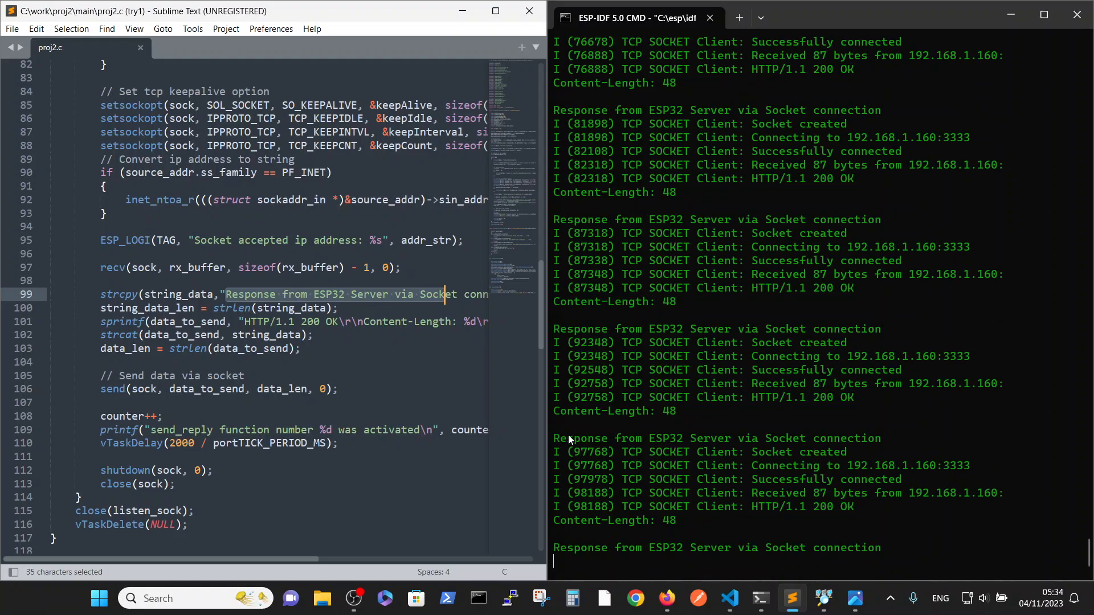
{"action": "mouse_move", "coordinate": [786, 445]}
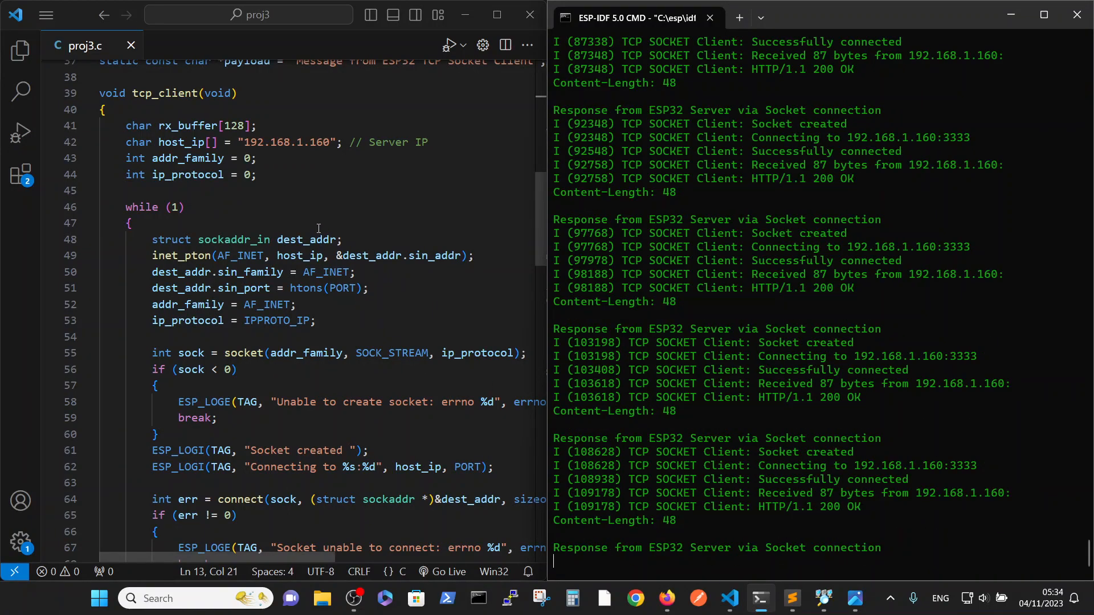
{"action": "mouse_move", "coordinate": [301, 256]}
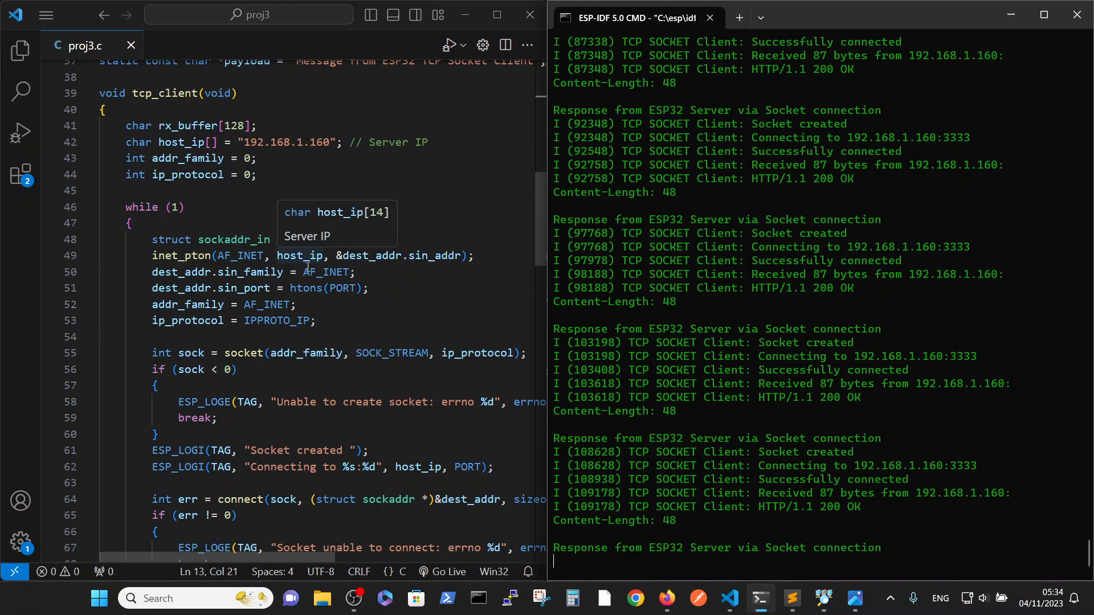
{"action": "mouse_move", "coordinate": [302, 288]}
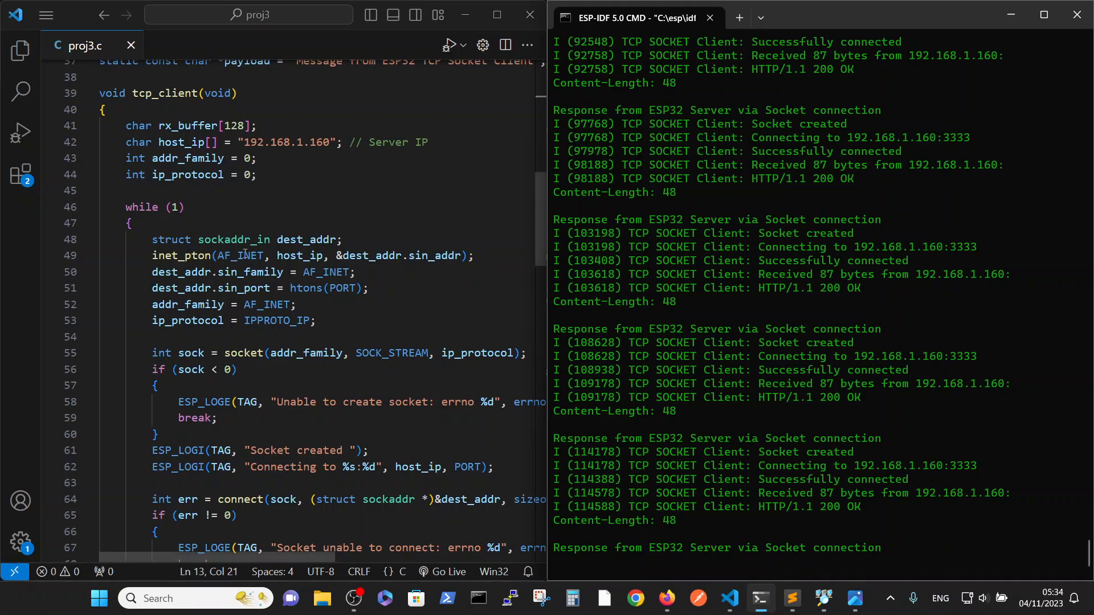
{"action": "scroll", "scroll_direction": "up", "scroll_amount": 3}
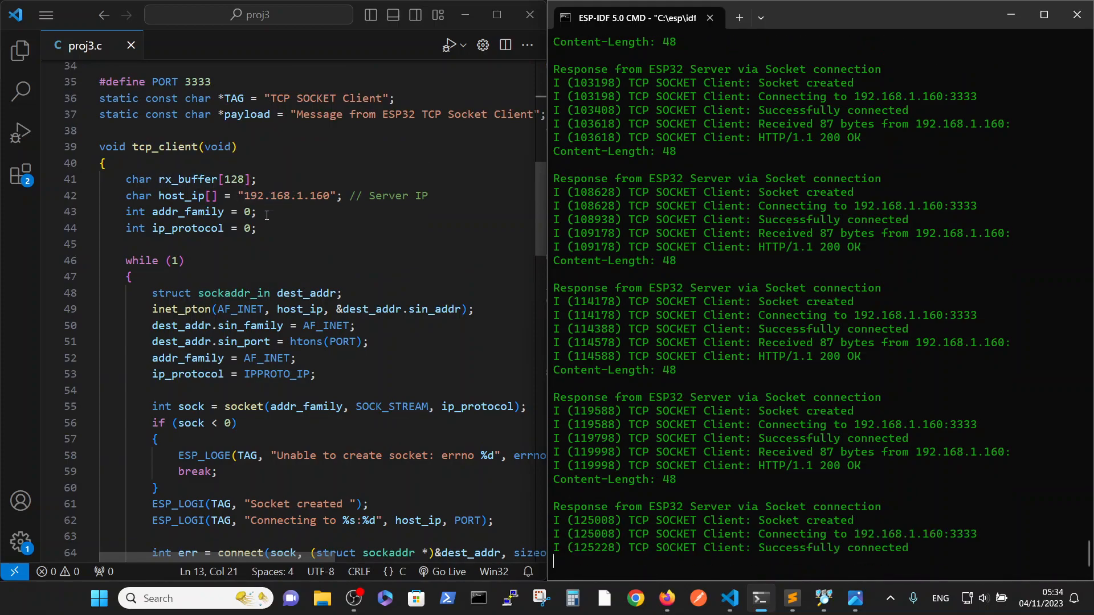
{"action": "scroll", "scroll_direction": "down", "scroll_amount": 3}
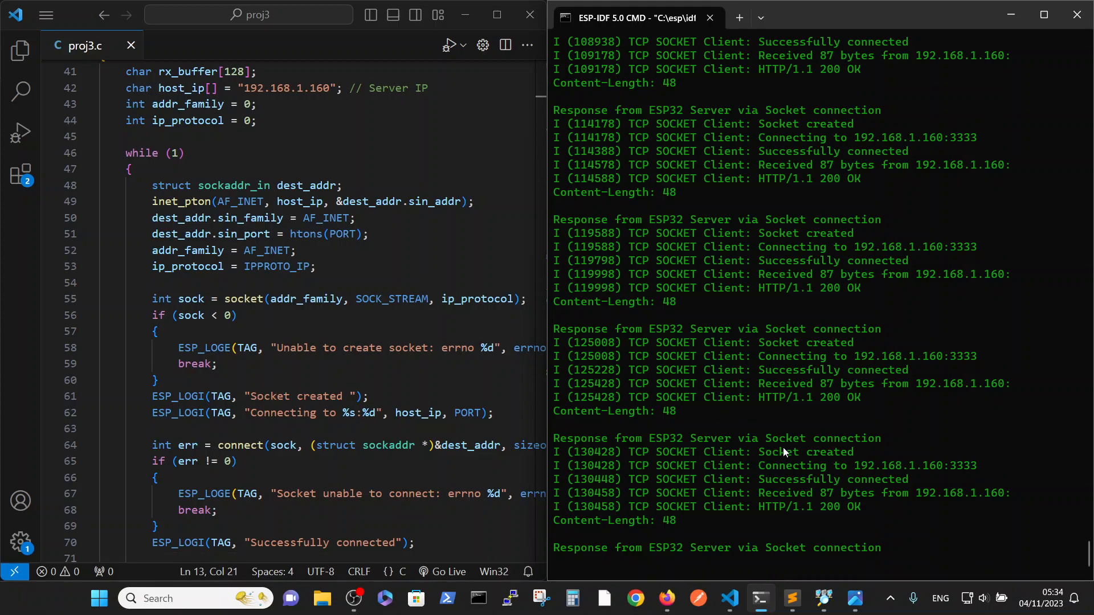
{"action": "mouse_move", "coordinate": [298, 275]}
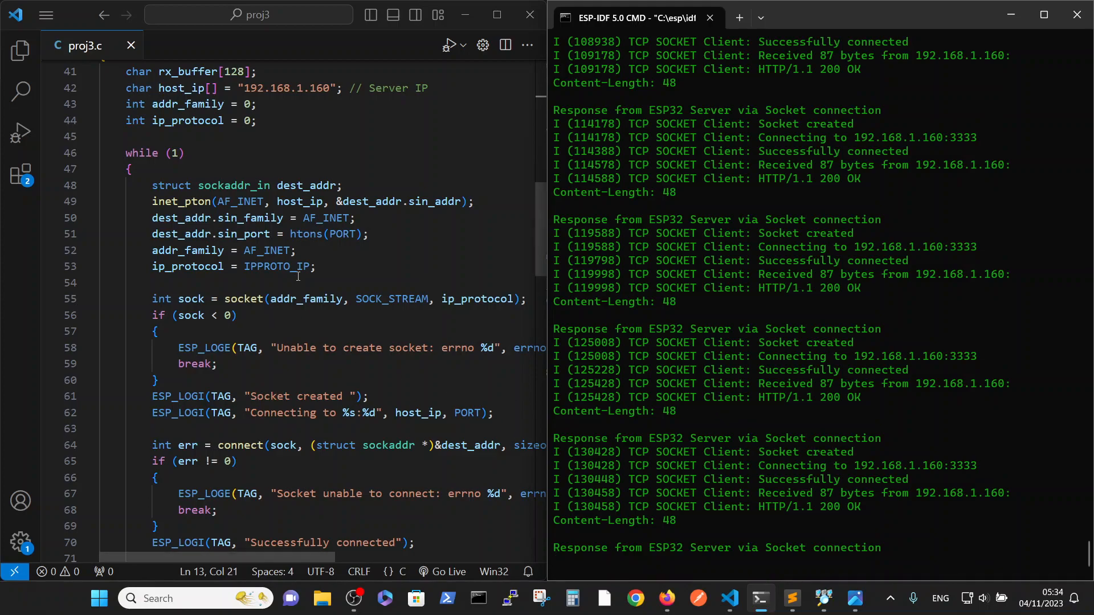
{"action": "scroll", "scroll_direction": "down", "scroll_amount": 3}
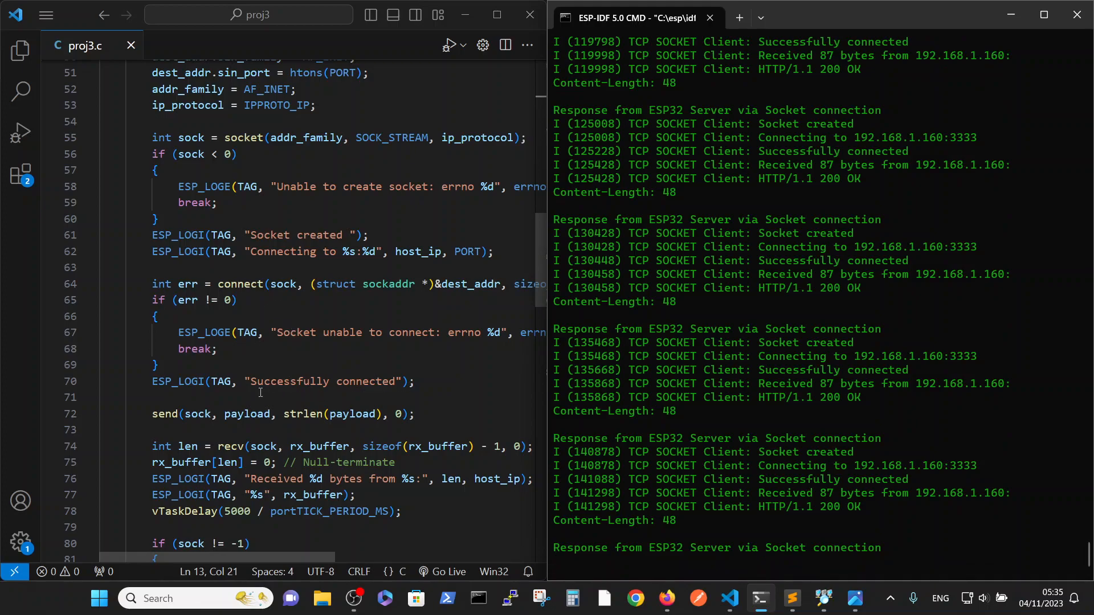
{"action": "mouse_move", "coordinate": [809, 476]}
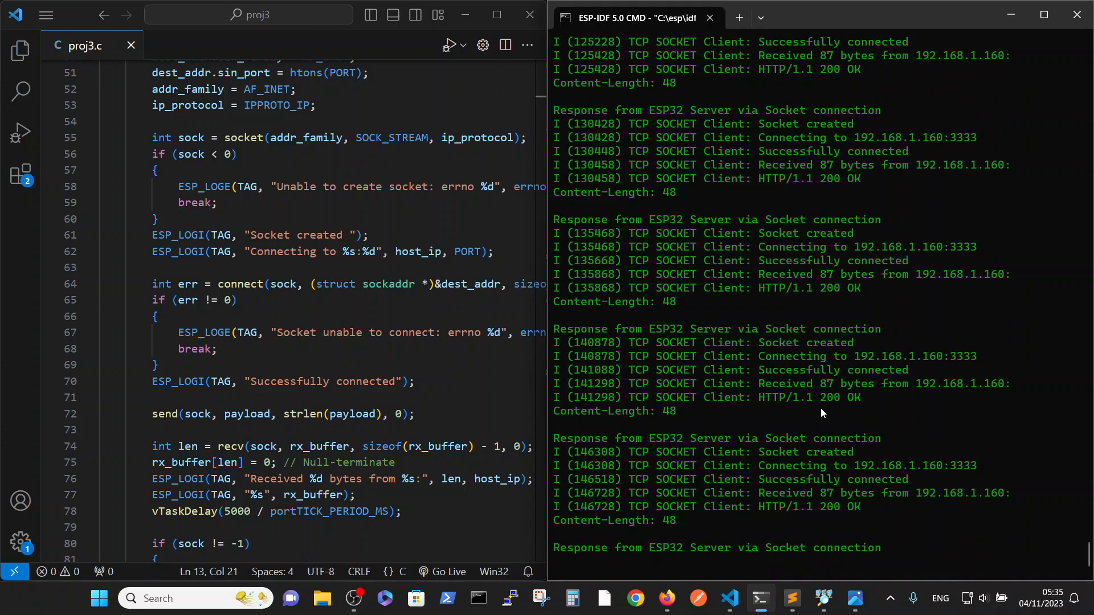
{"action": "mouse_move", "coordinate": [907, 363]}
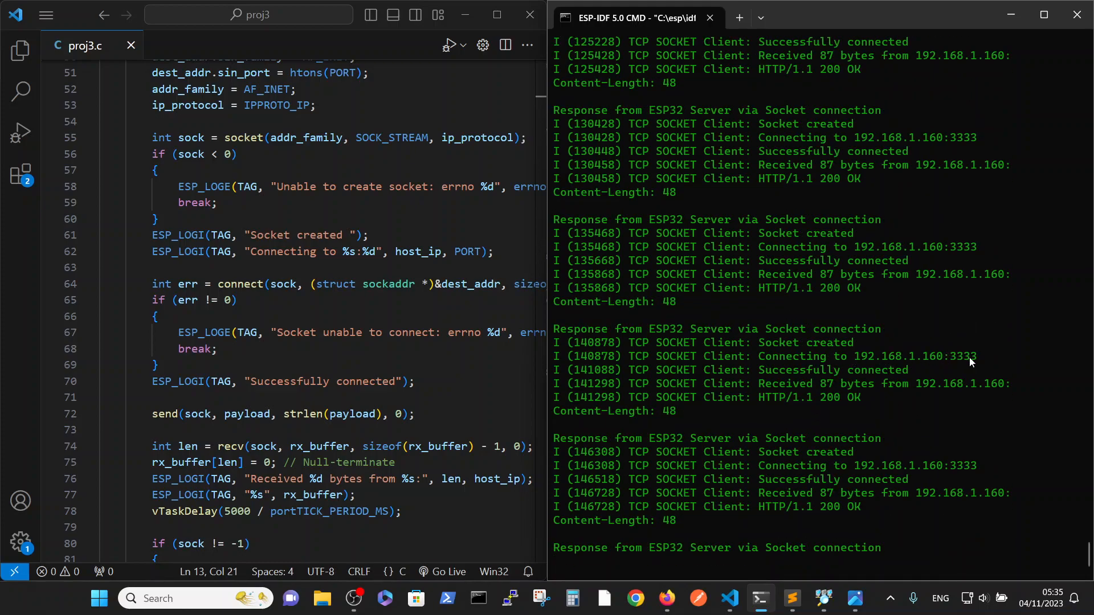
{"action": "scroll", "scroll_direction": "up", "scroll_amount": 3}
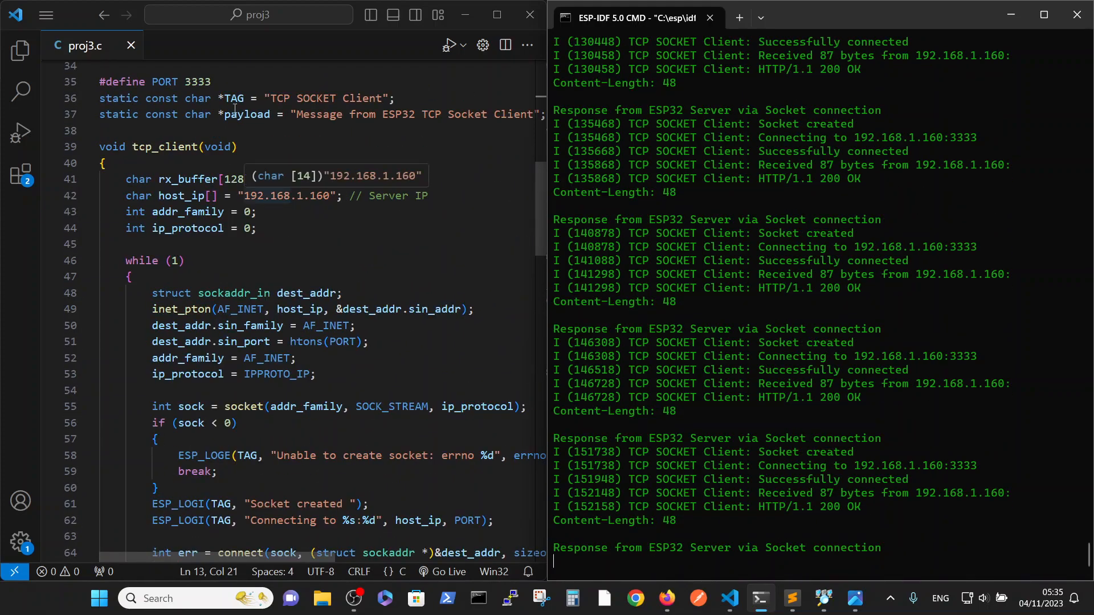
{"action": "scroll", "scroll_direction": "down", "scroll_amount": 3}
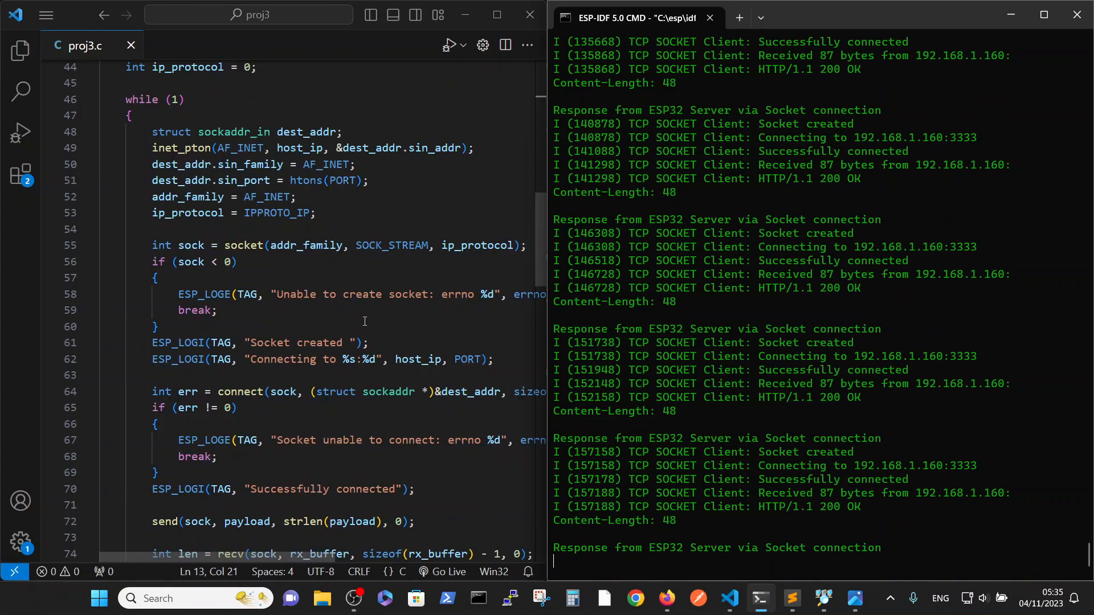
{"action": "scroll", "scroll_direction": "down", "scroll_amount": 3}
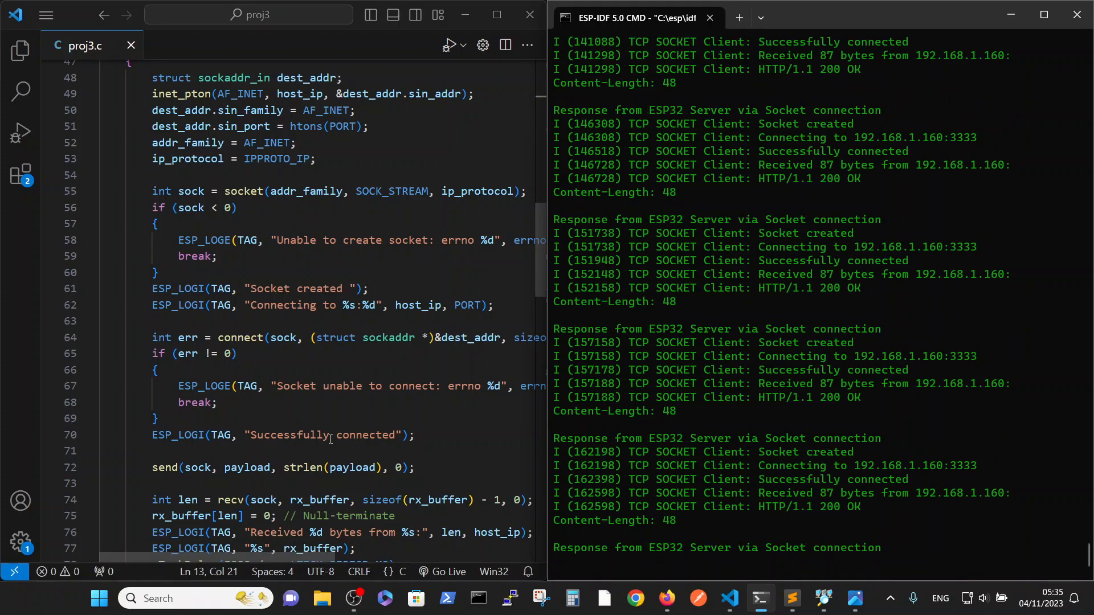
{"action": "mouse_move", "coordinate": [510, 448]}
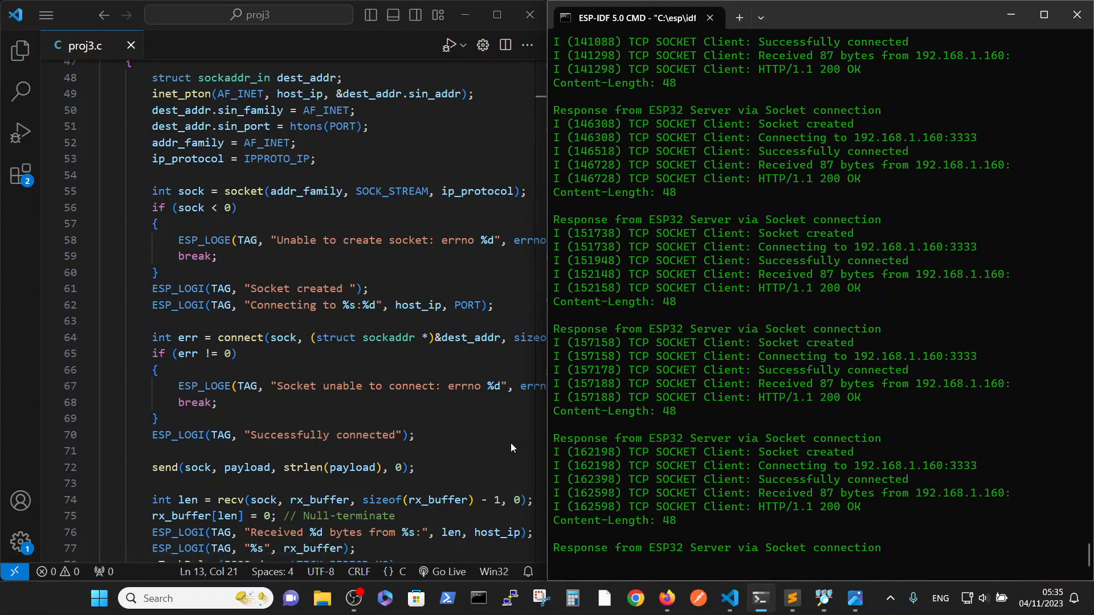
{"action": "scroll", "scroll_direction": "down", "scroll_amount": 3}
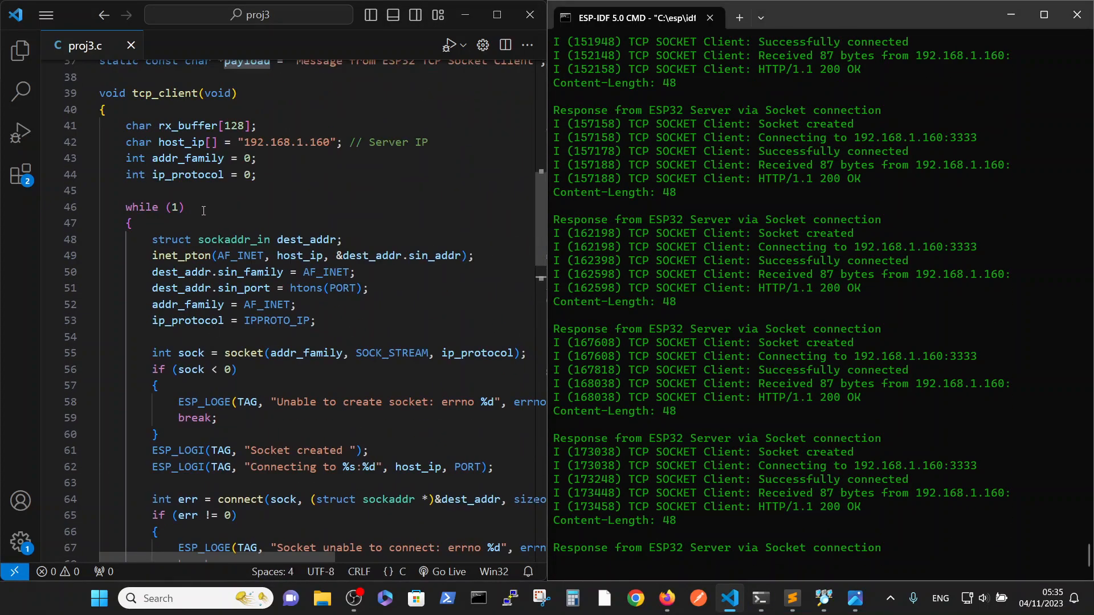
{"action": "scroll", "scroll_direction": "up", "scroll_amount": 3}
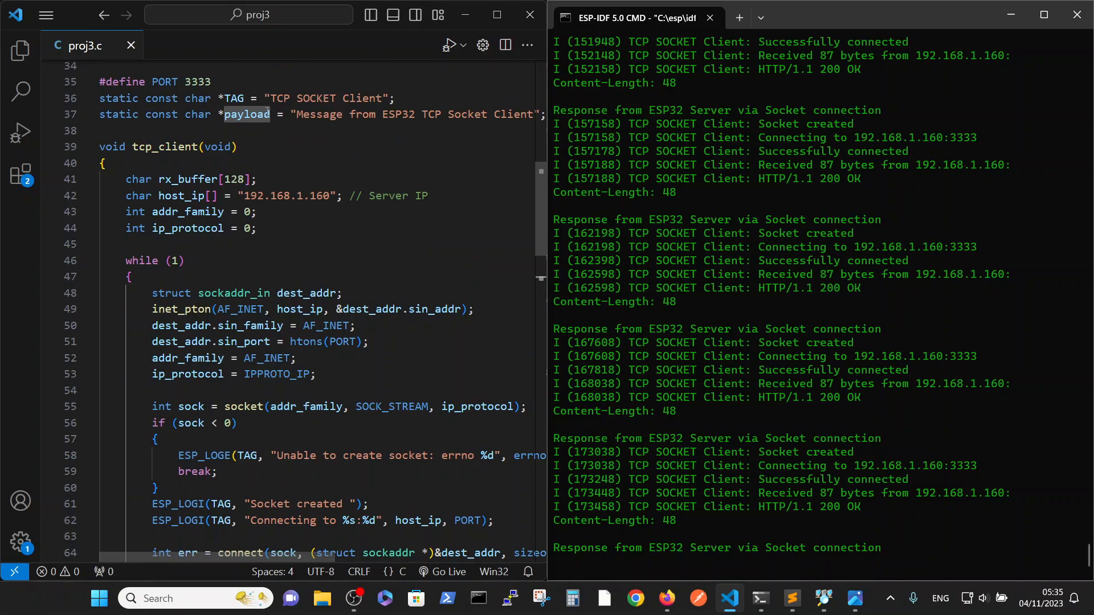
{"action": "scroll", "scroll_direction": "down", "scroll_amount": 3}
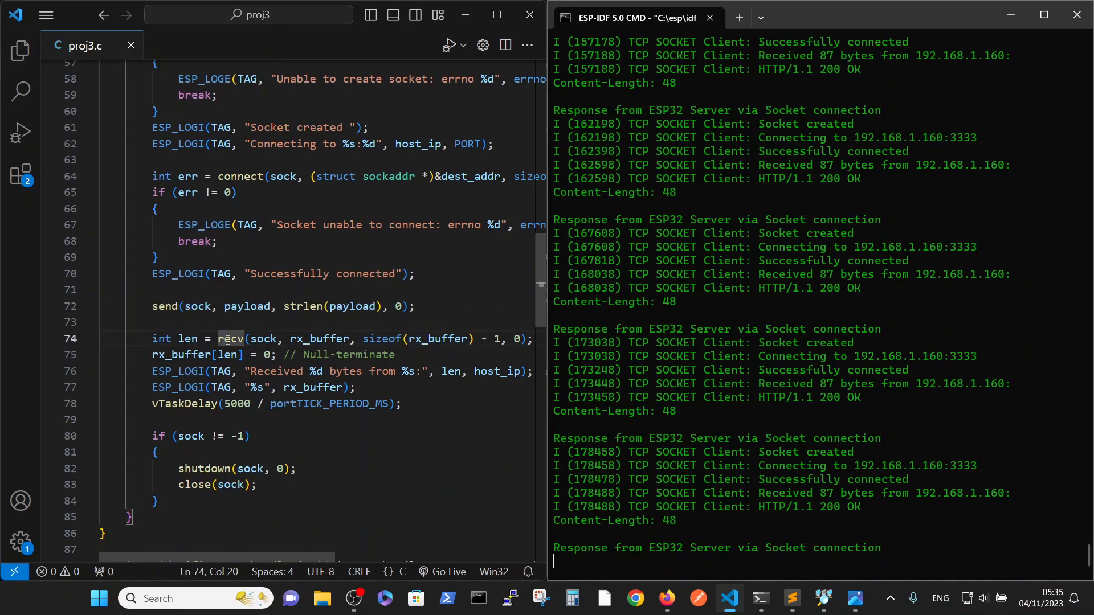
{"action": "mouse_move", "coordinate": [263, 339]}
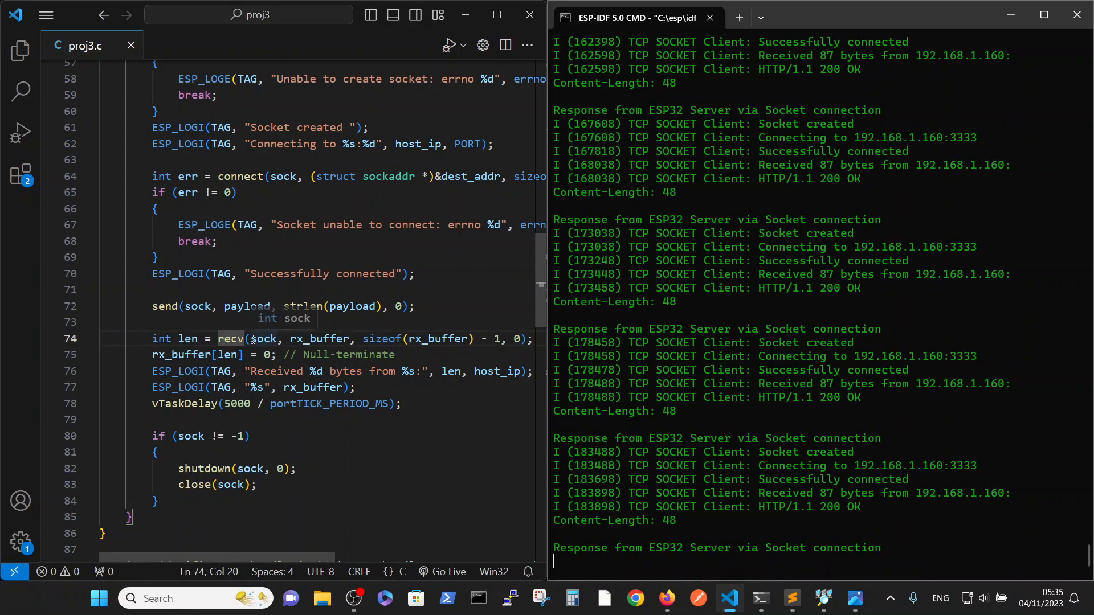
{"action": "mouse_move", "coordinate": [314, 380]}
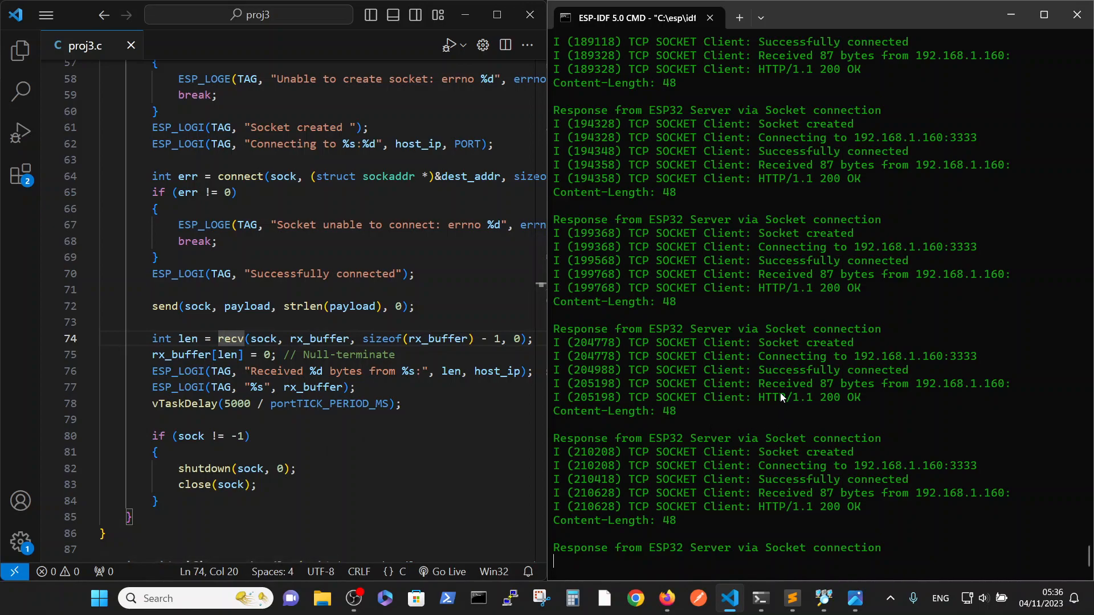
{"action": "mouse_move", "coordinate": [821, 407]}
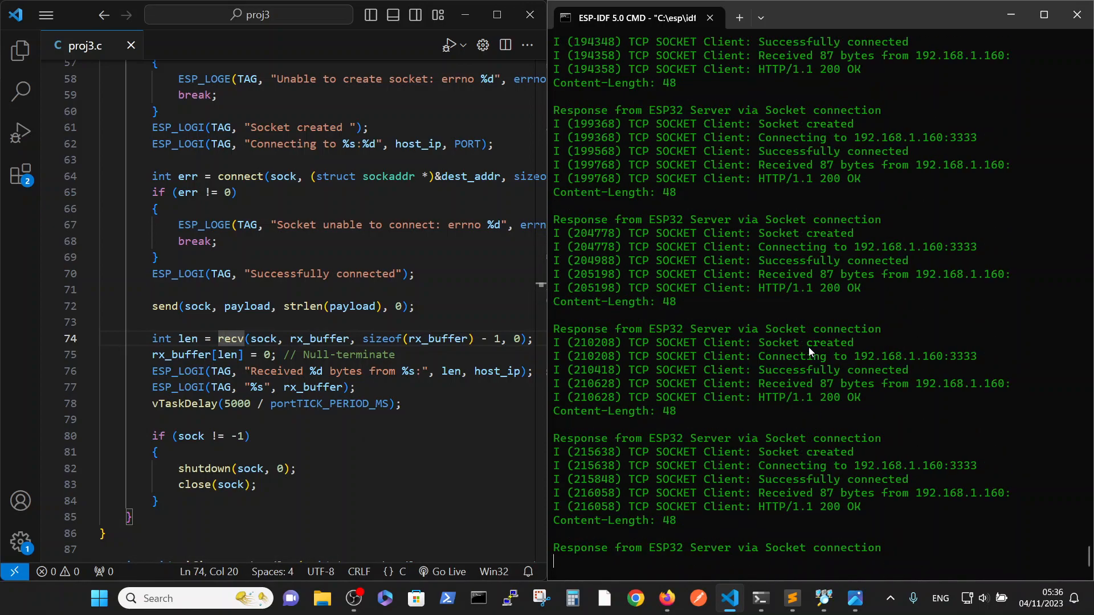
{"action": "scroll", "scroll_direction": "down", "scroll_amount": 3}
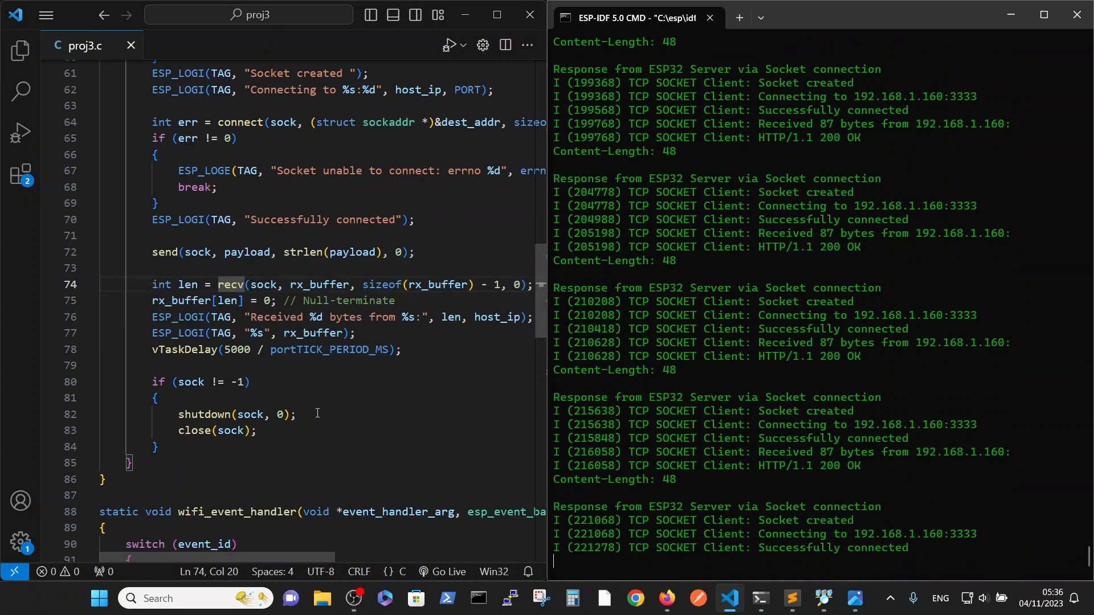
{"action": "scroll", "scroll_direction": "down", "scroll_amount": 3}
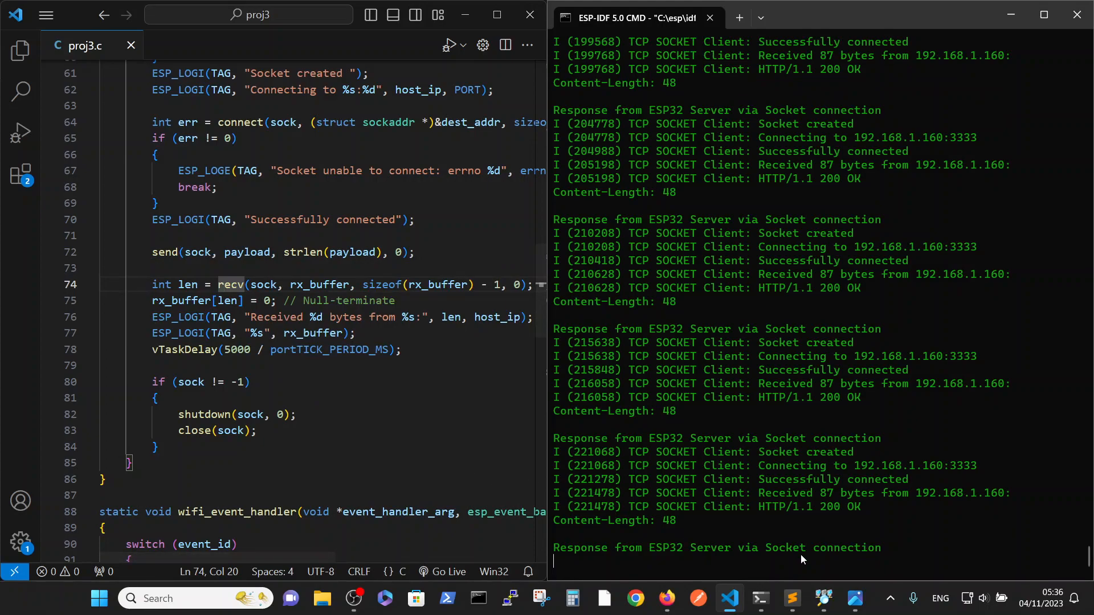
{"action": "mouse_move", "coordinate": [874, 458]}
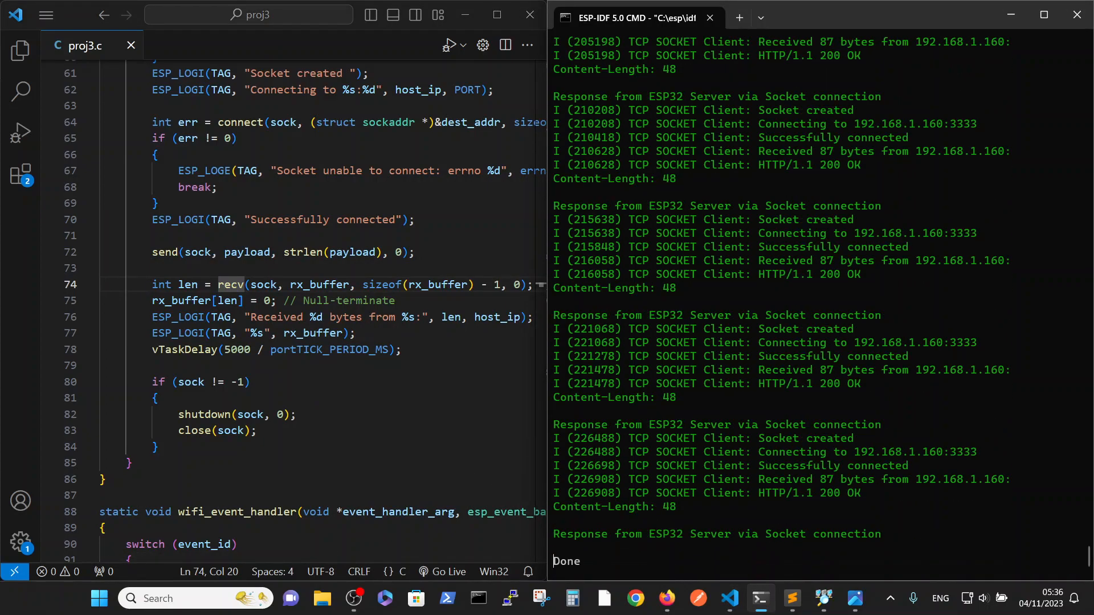
{"action": "mouse_move", "coordinate": [854, 599]}
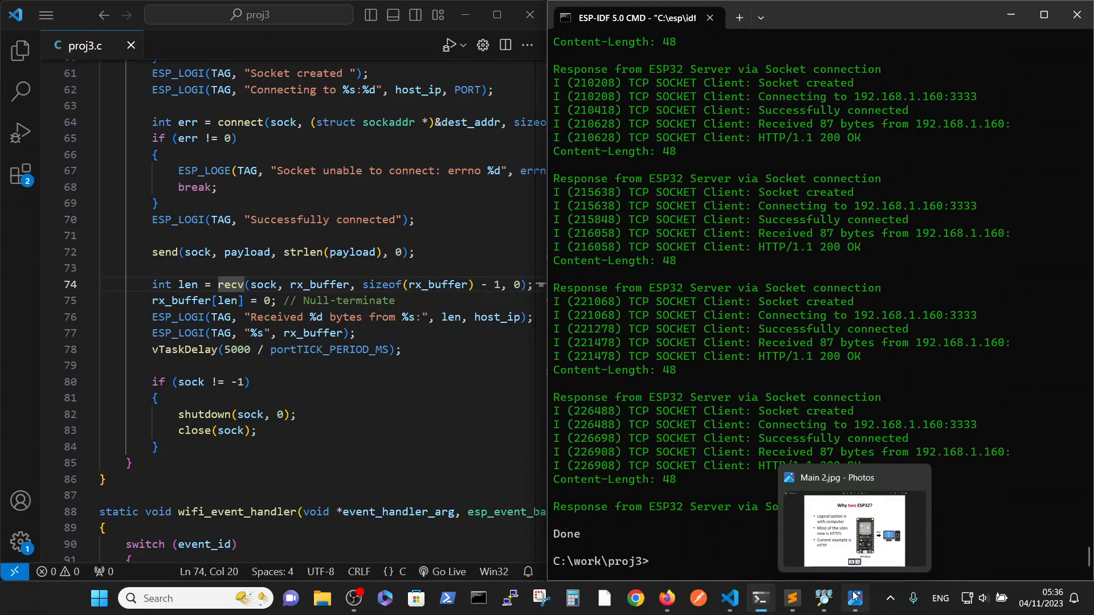